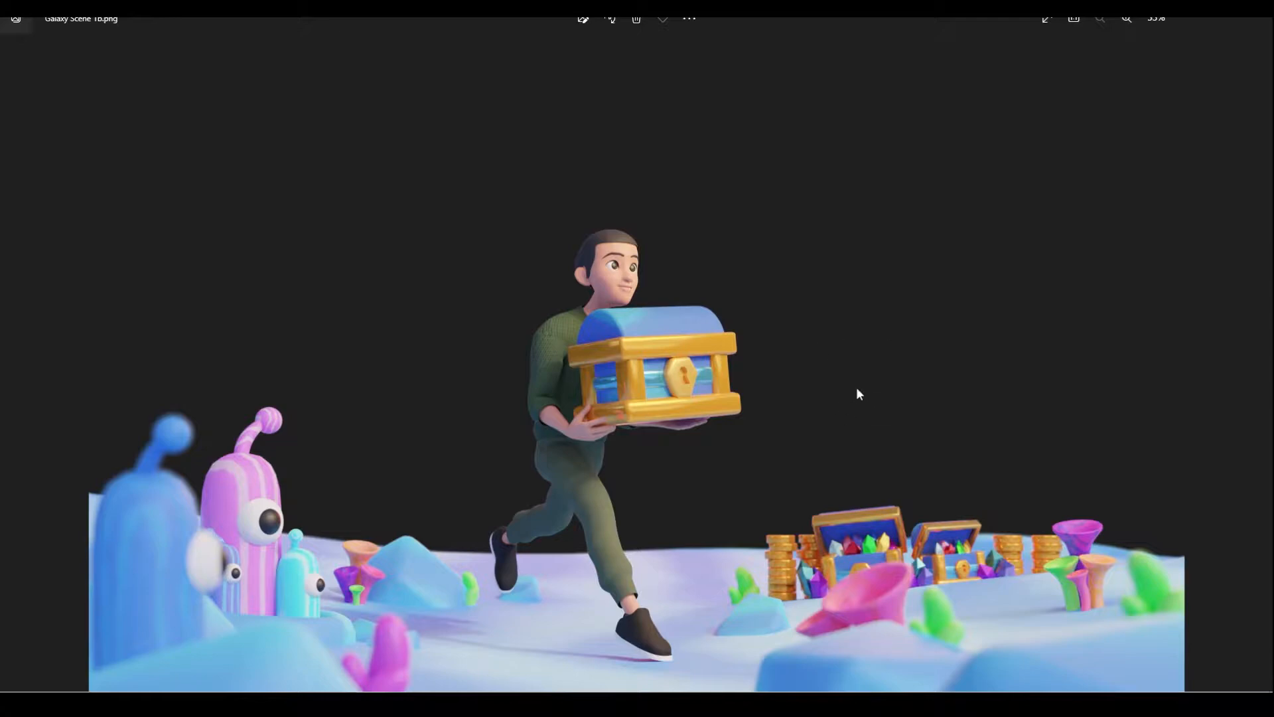
mouse_move(853, 389)
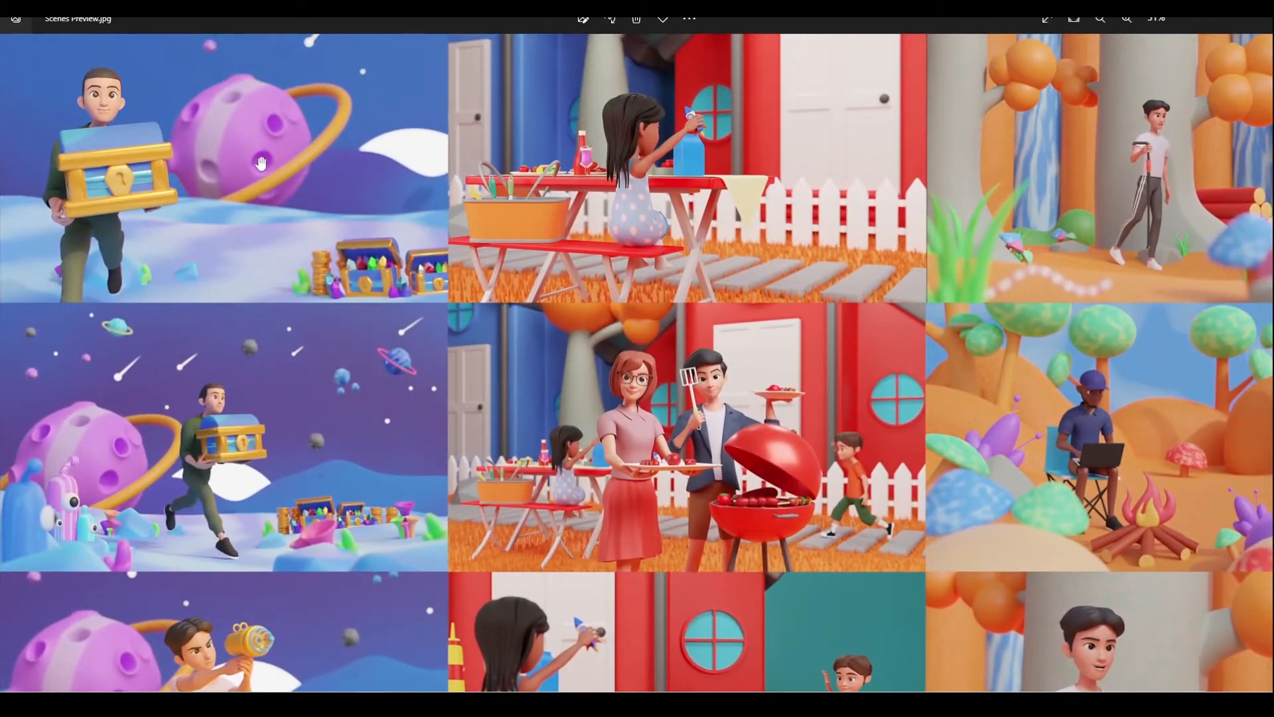
mouse_move(674, 183)
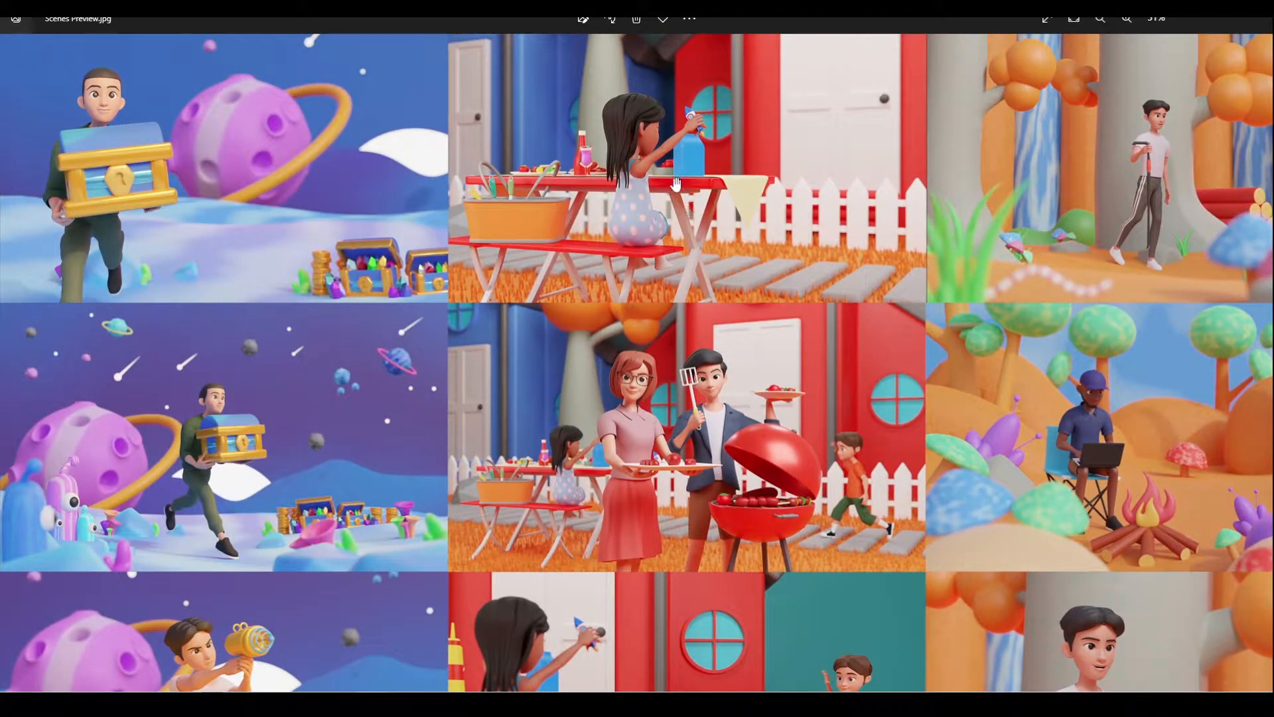
scroll(down, 3)
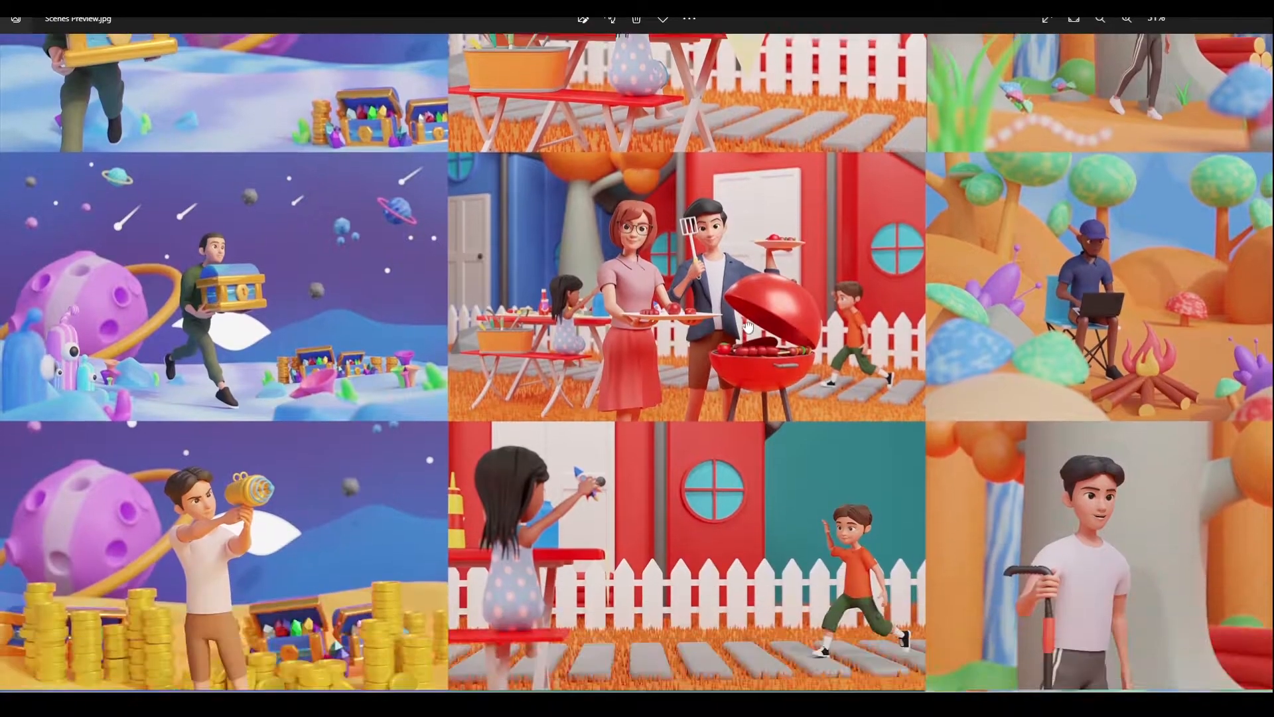
scroll(down, 3)
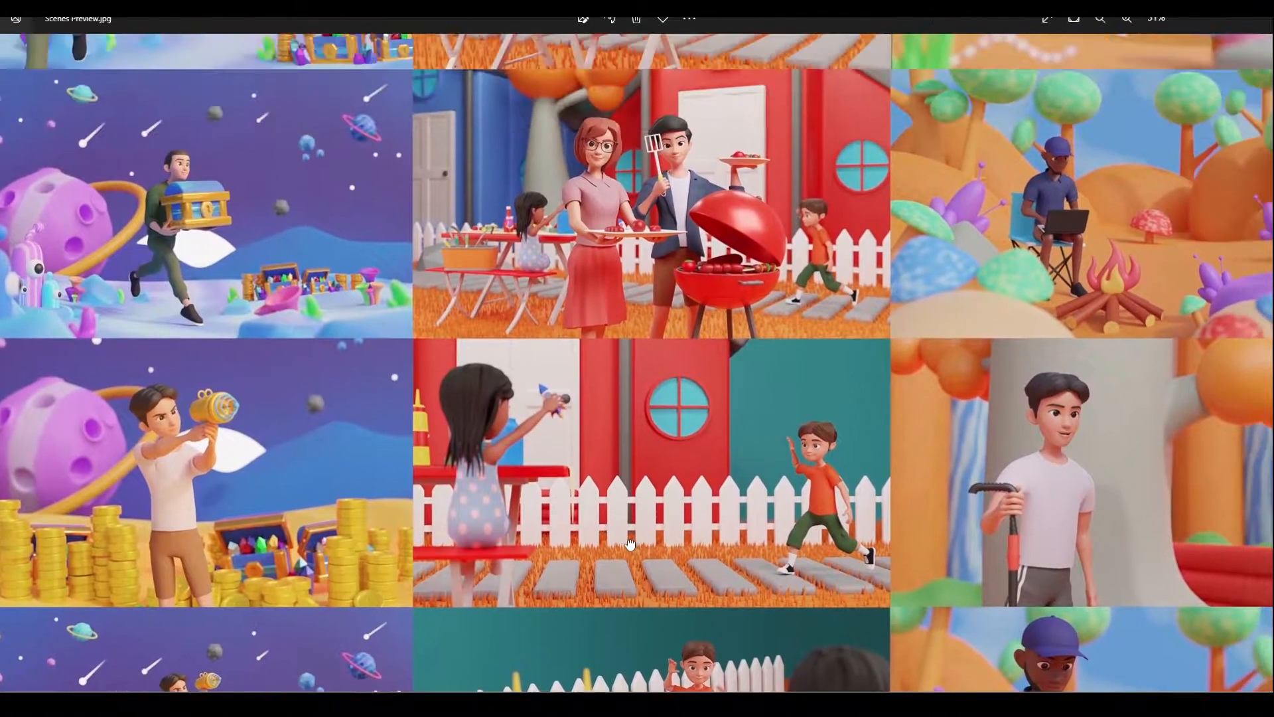
scroll(up, 3)
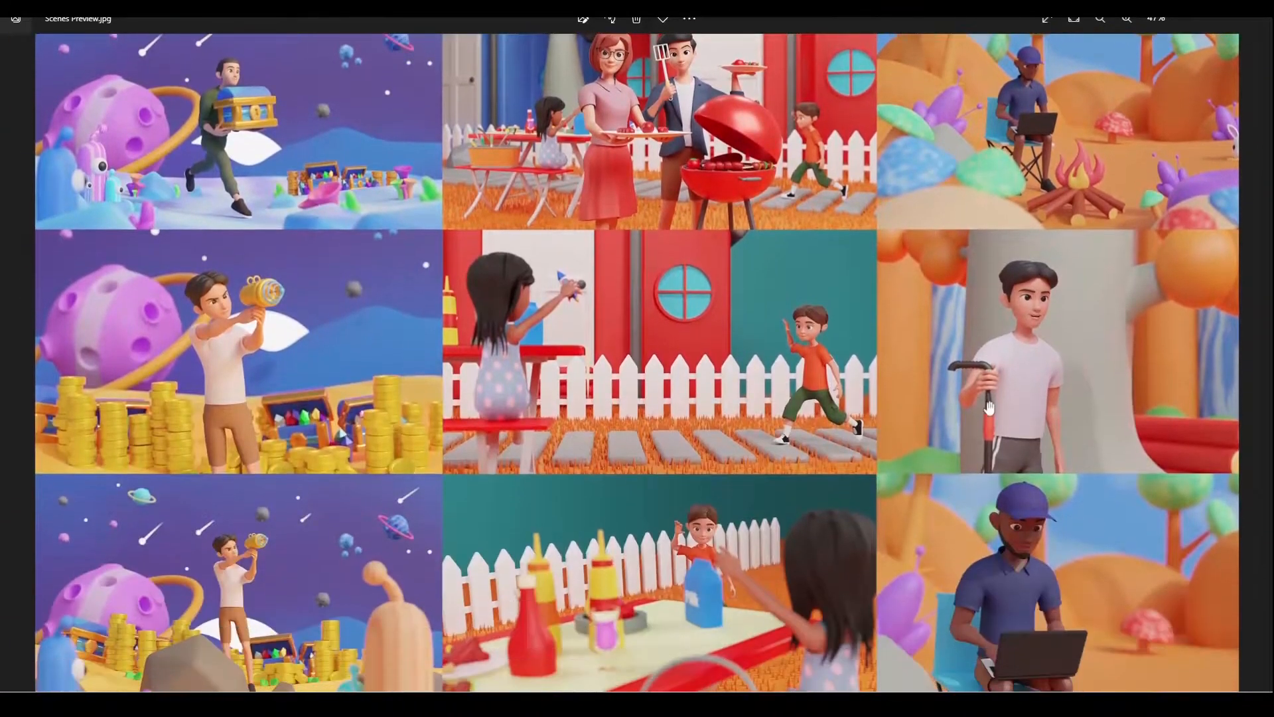
scroll(down, 3)
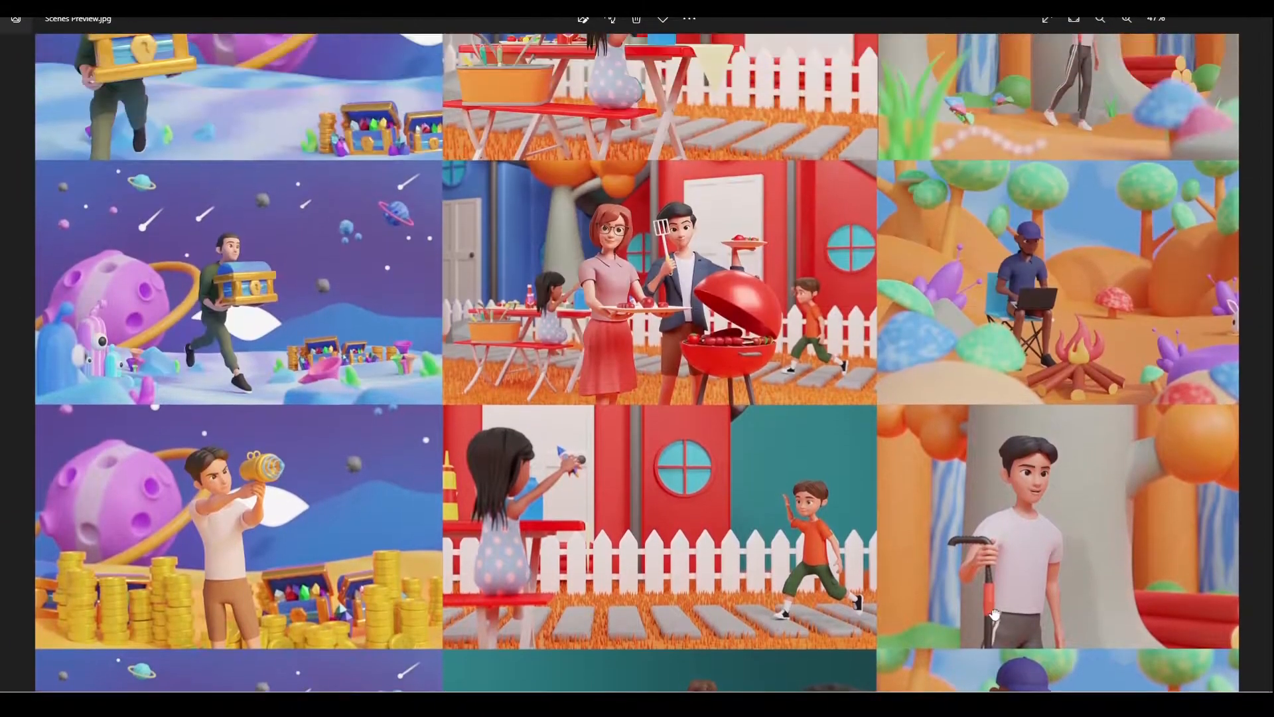
scroll(down, 3)
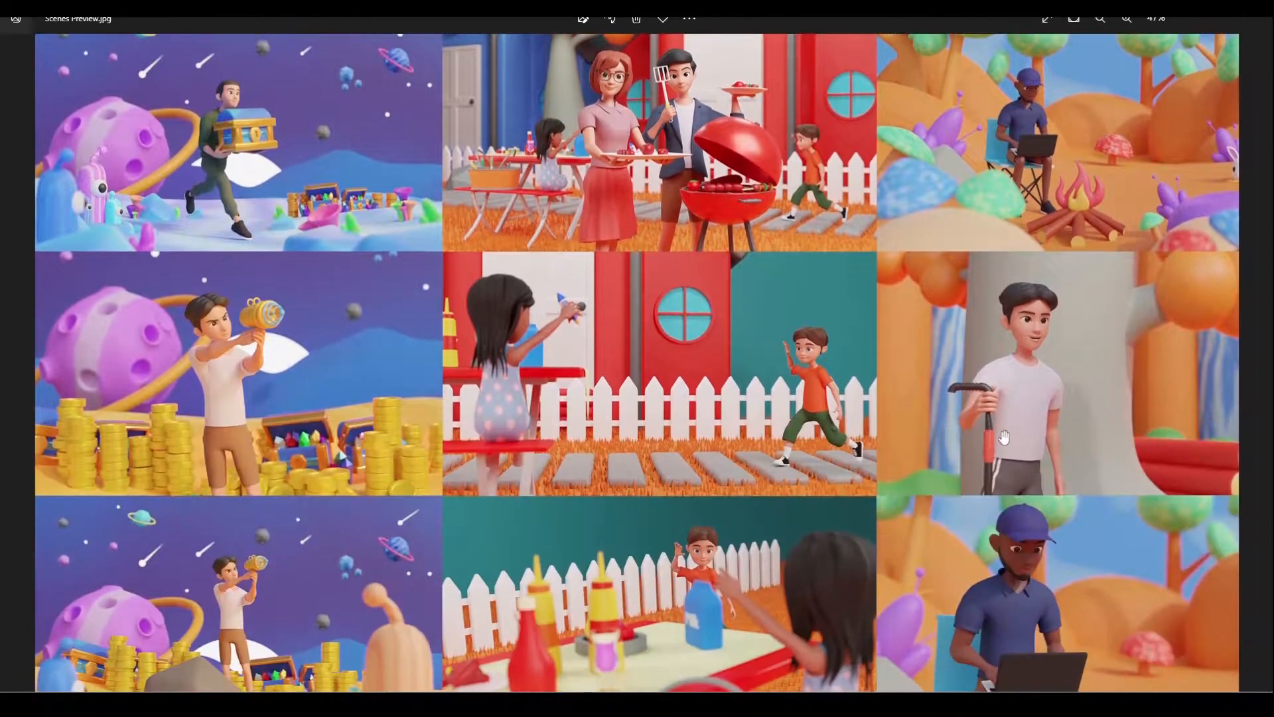
scroll(down, 3)
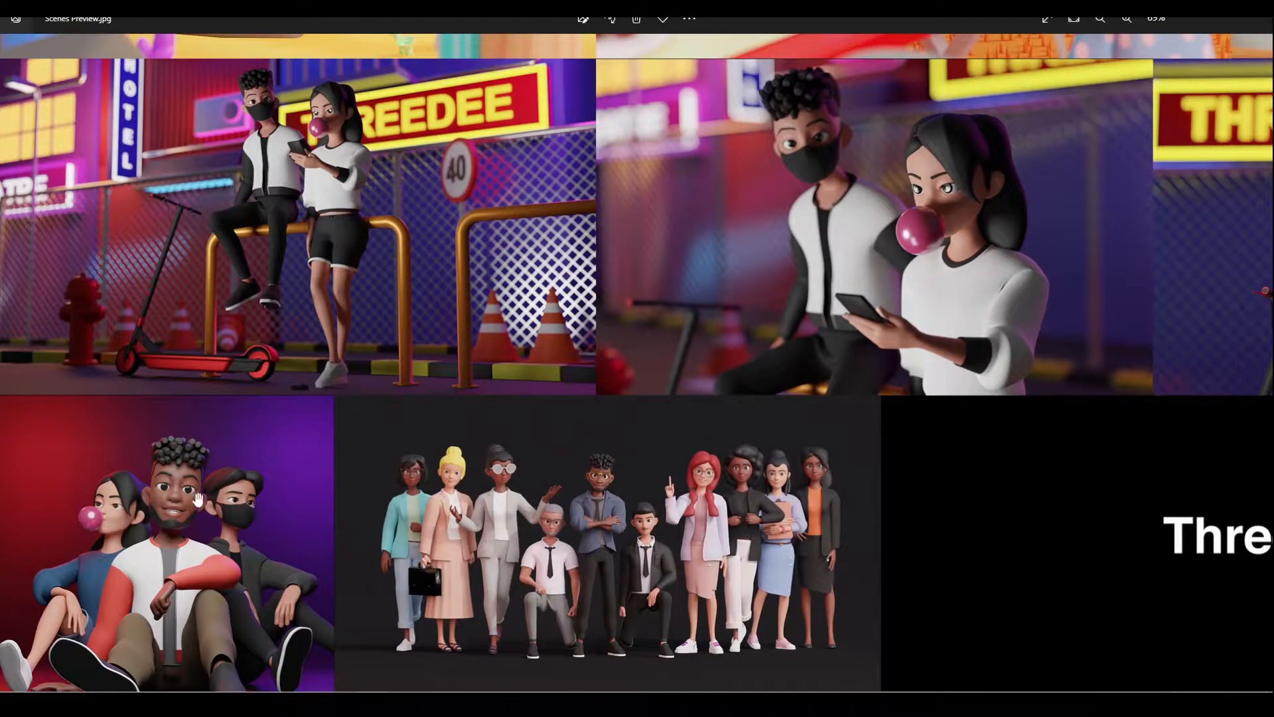
mouse_move(179, 516)
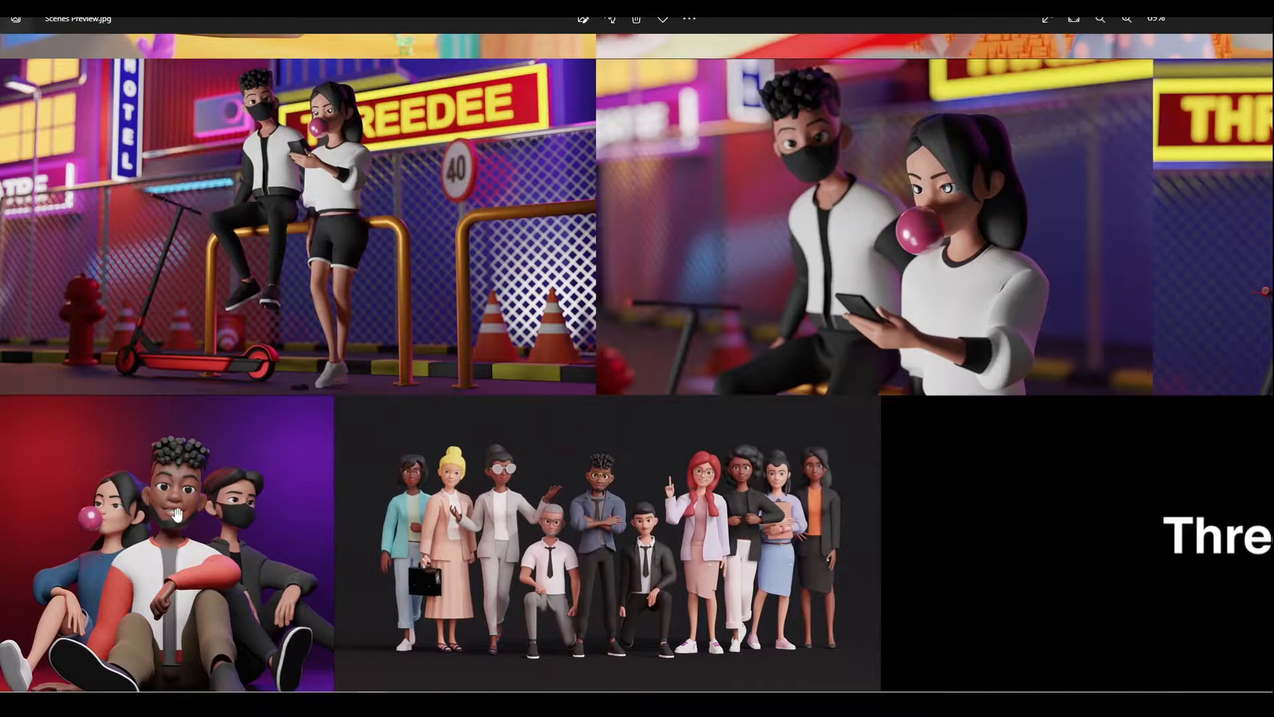
mouse_move(824, 566)
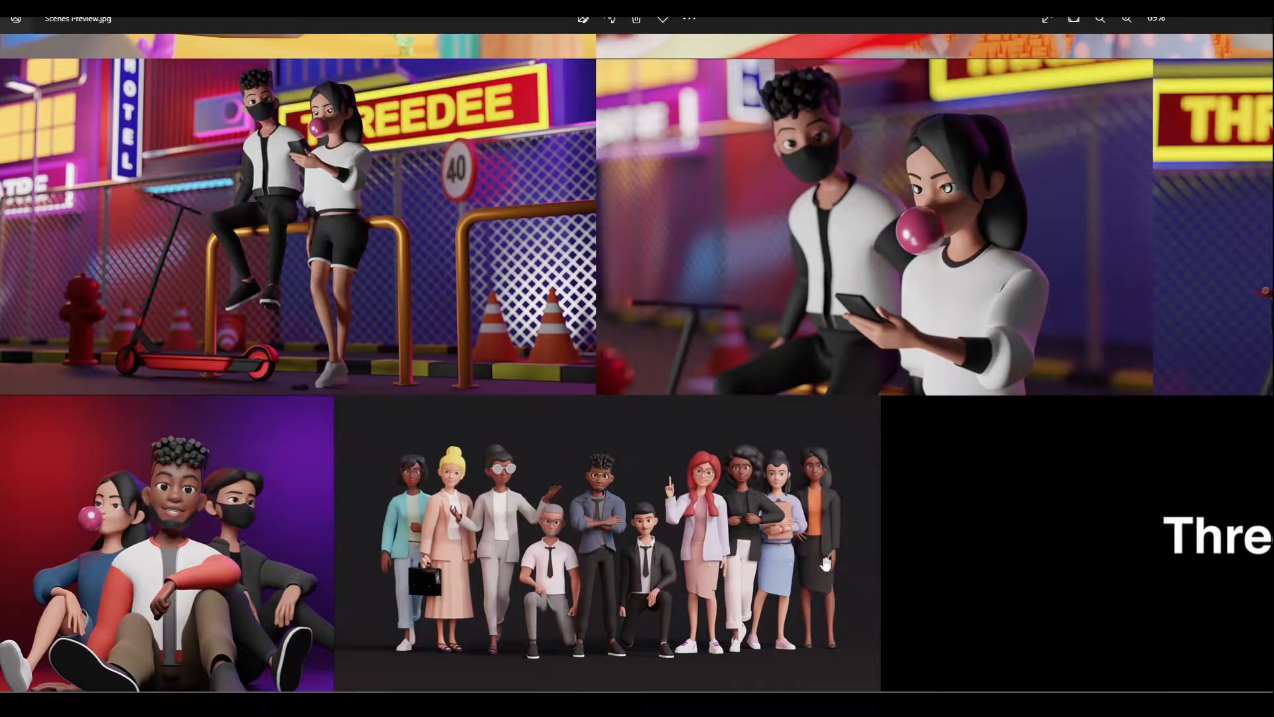
mouse_move(878, 542)
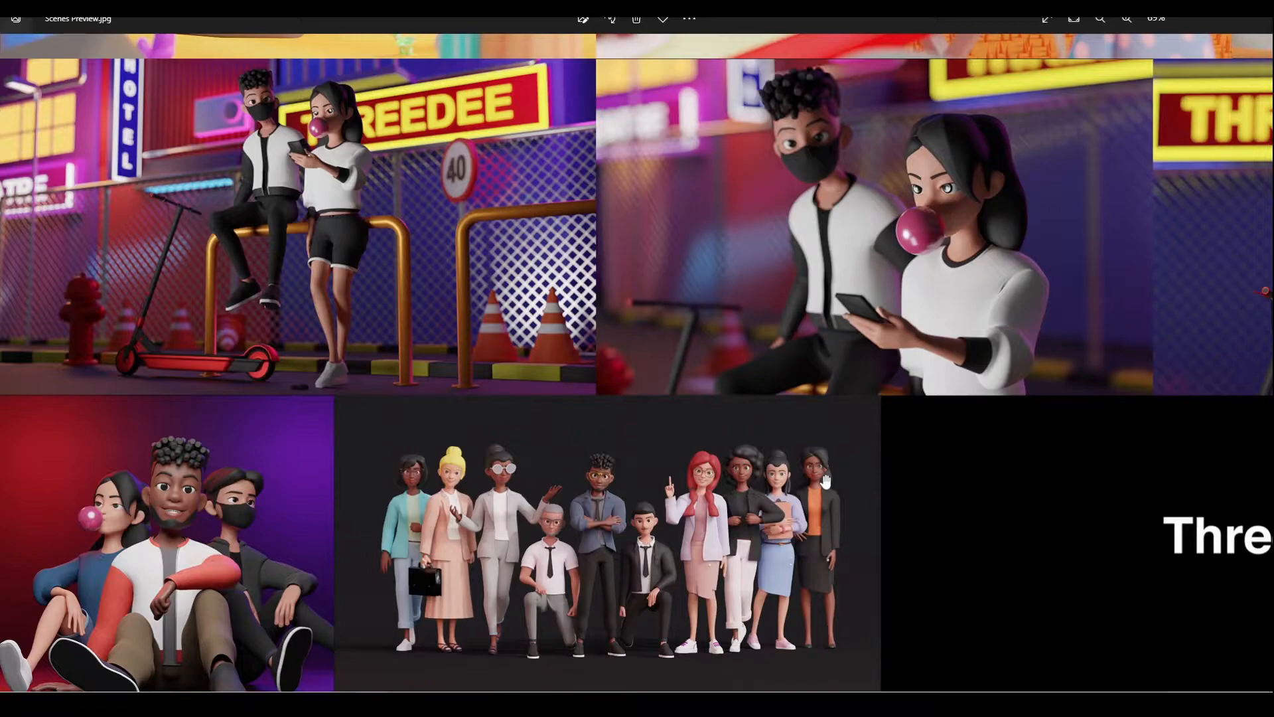
mouse_move(868, 472)
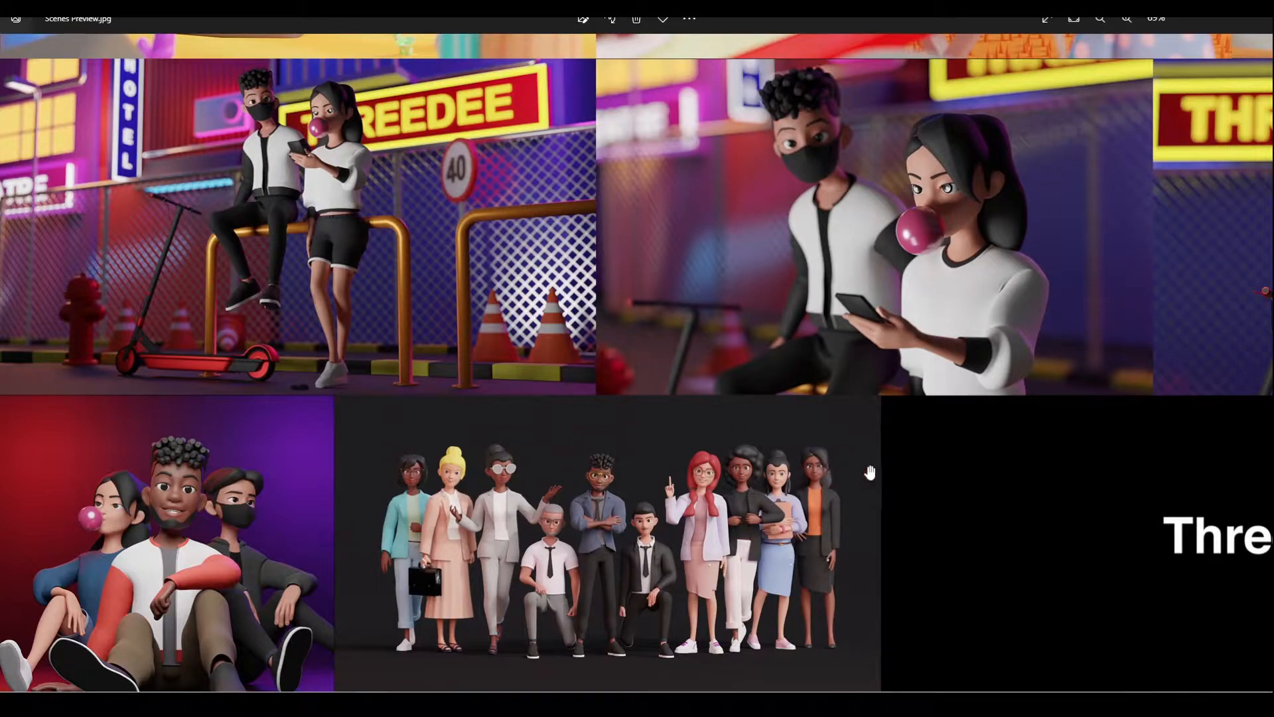
mouse_move(432, 502)
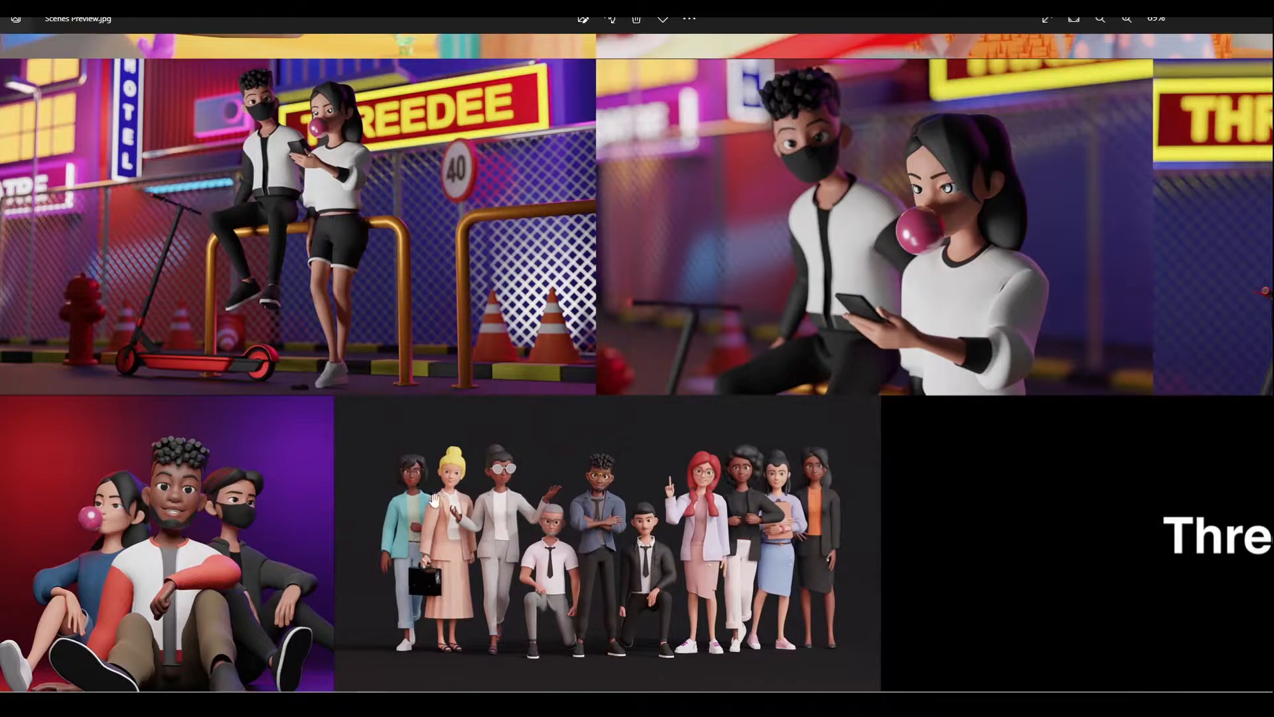
mouse_move(735, 524)
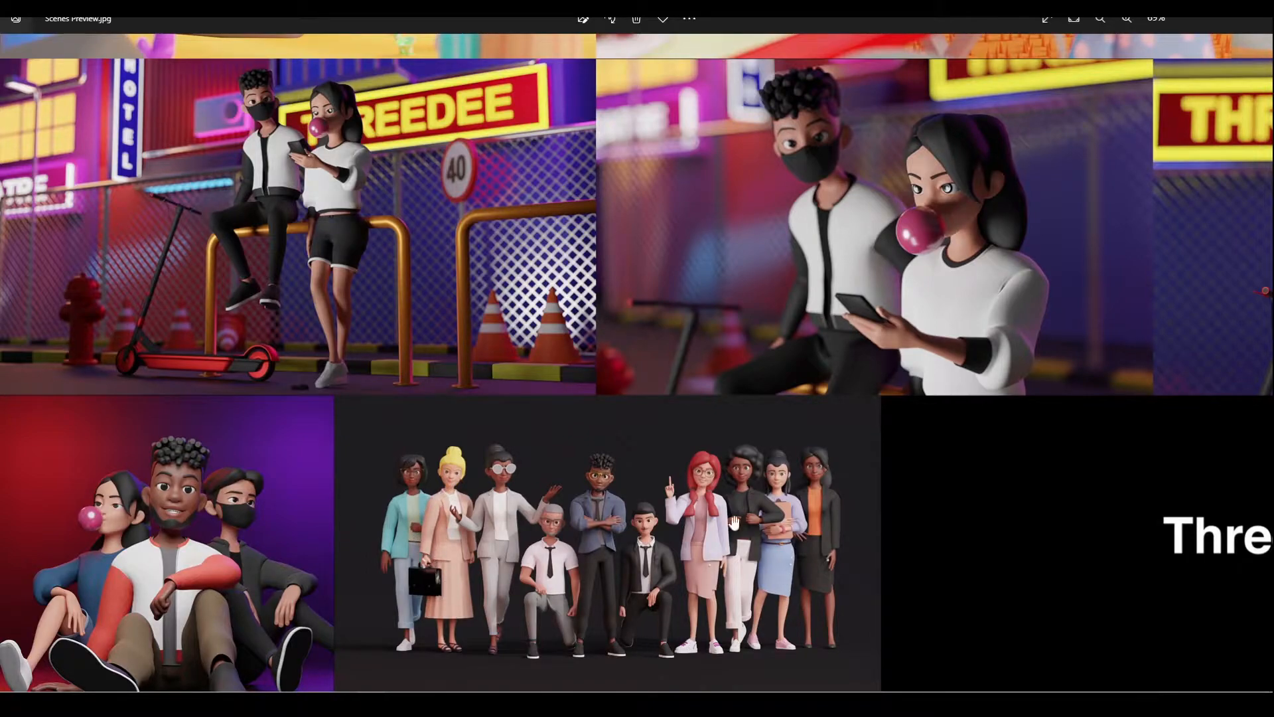
mouse_move(794, 482)
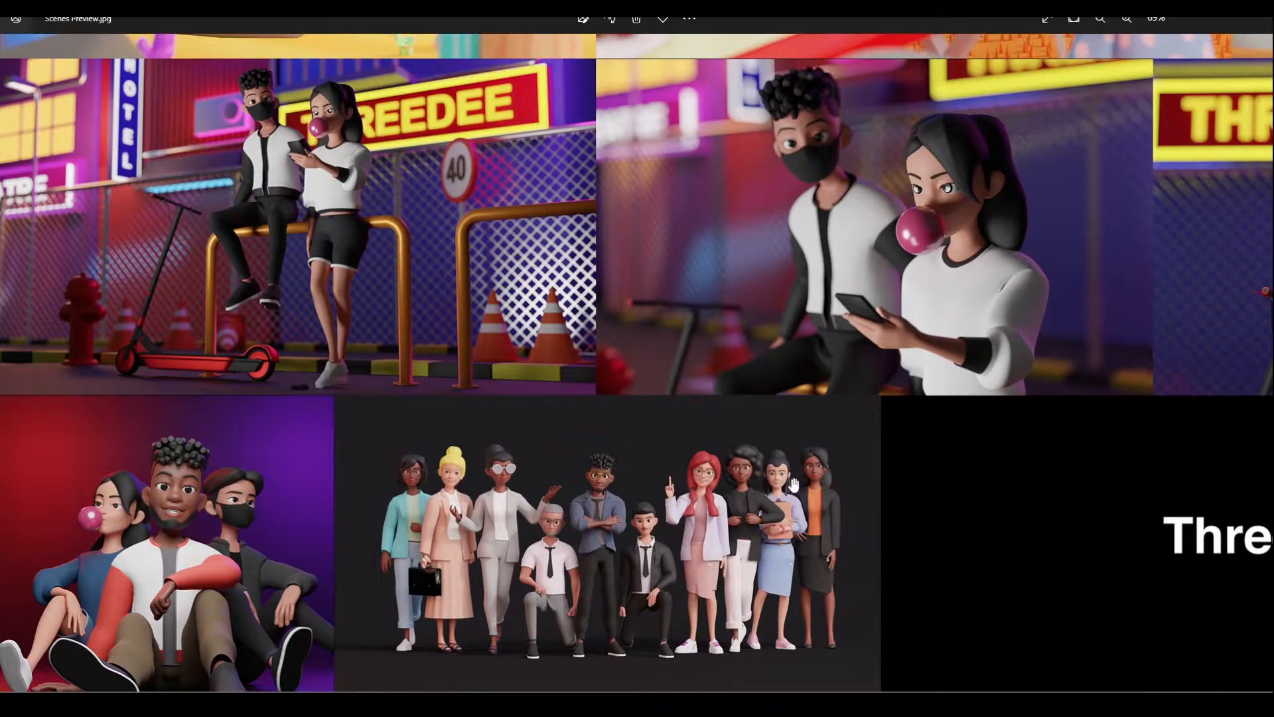
mouse_move(743, 479)
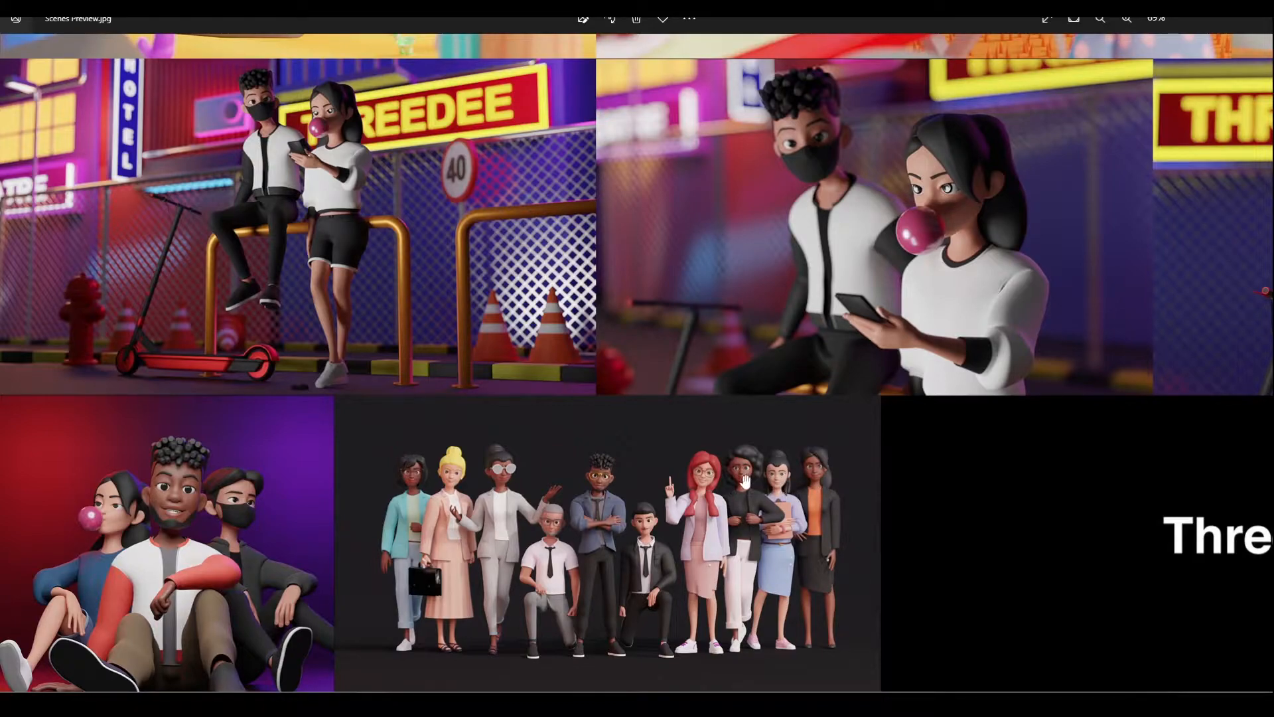
mouse_move(483, 478)
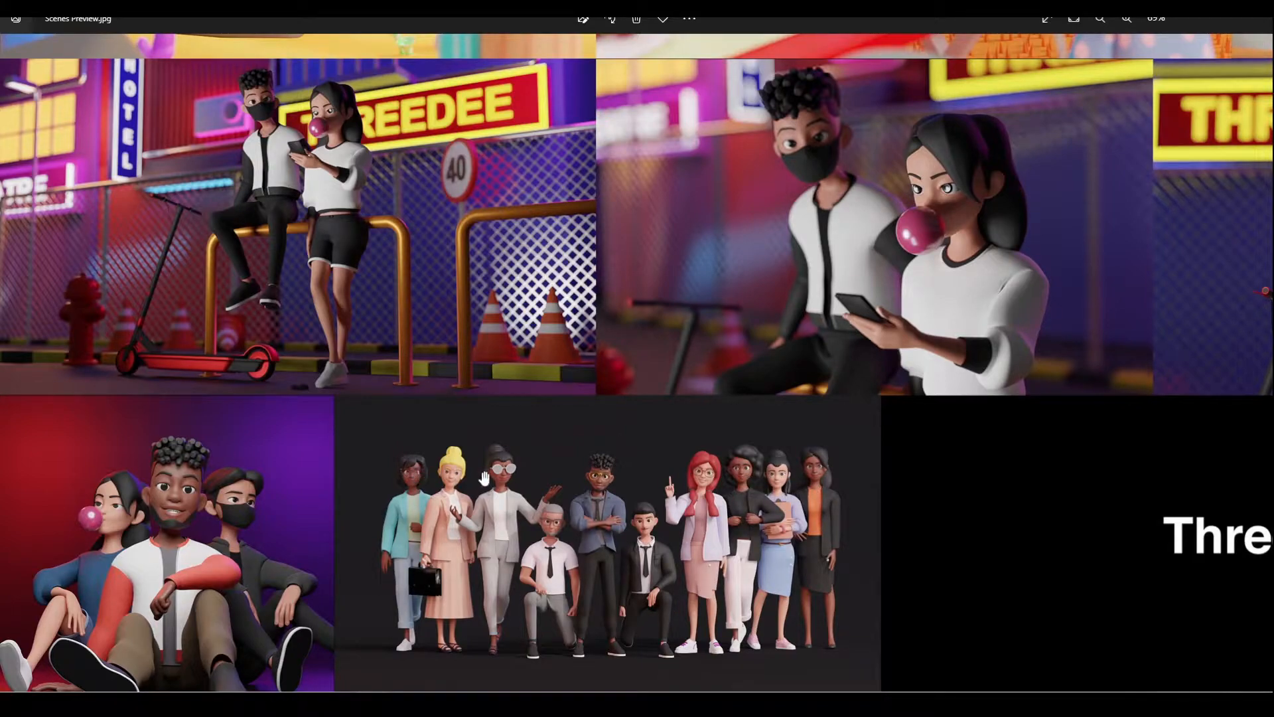
mouse_move(552, 491)
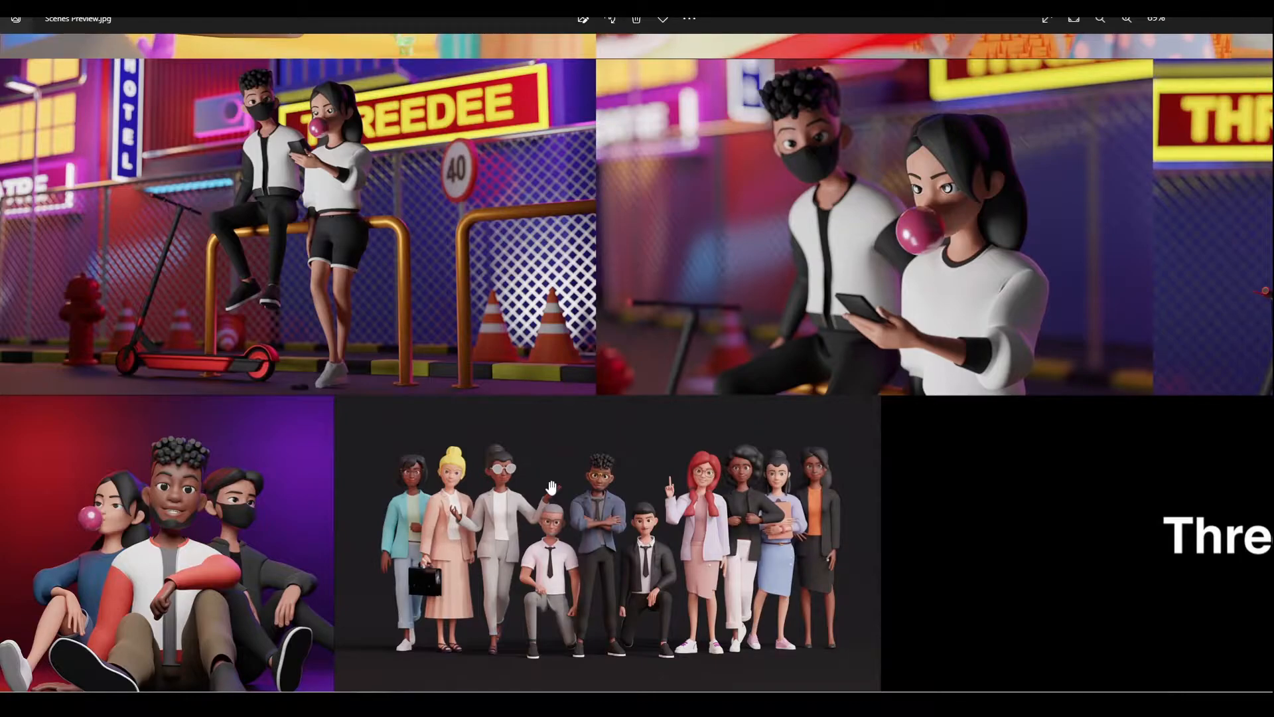
scroll(down, 3)
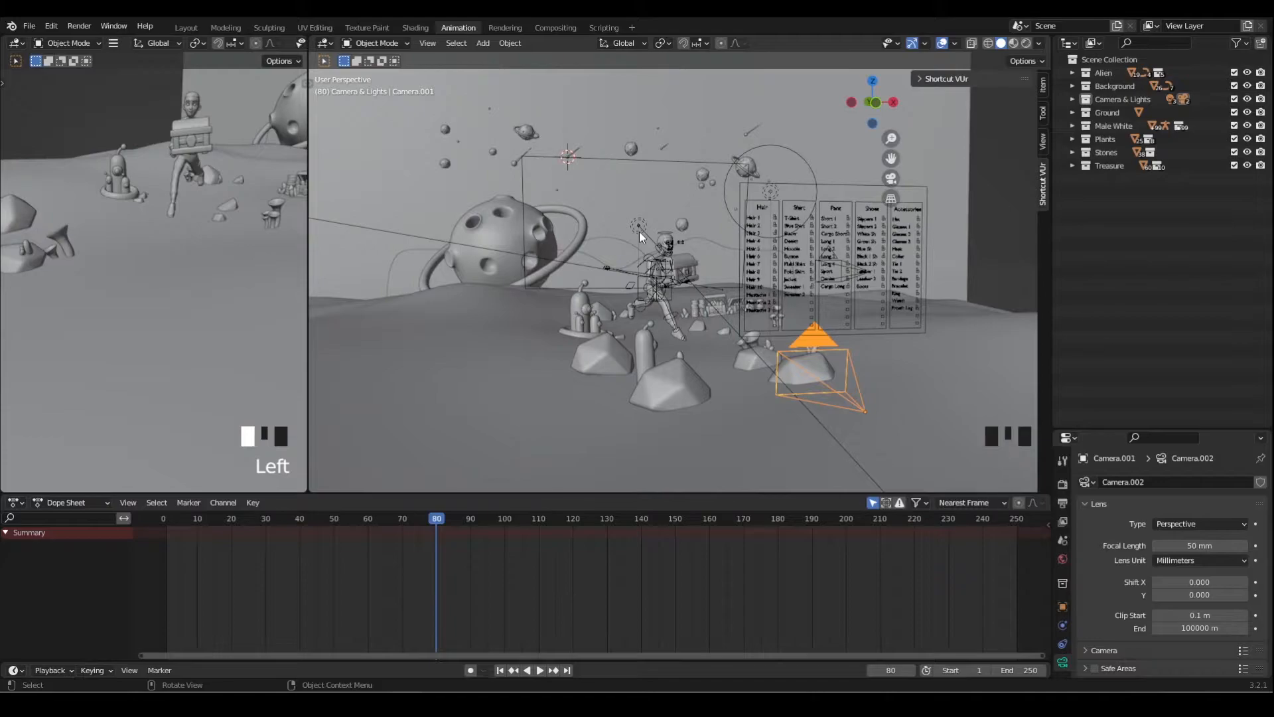
Switch the main viewport shading to Rendered so the planet scene shows full colour and lighting.
click(1012, 43)
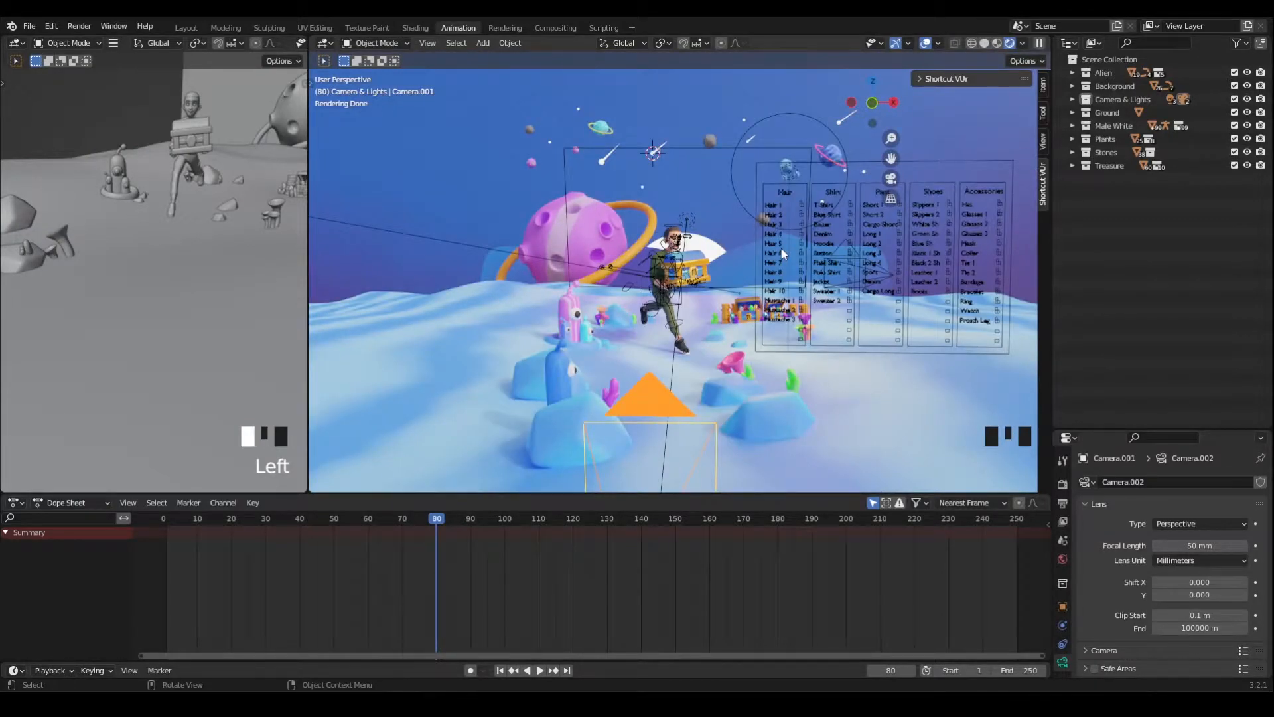
Put the male character's rig into Pose Mode and move bones with G to change his running stride.
click(376, 43)
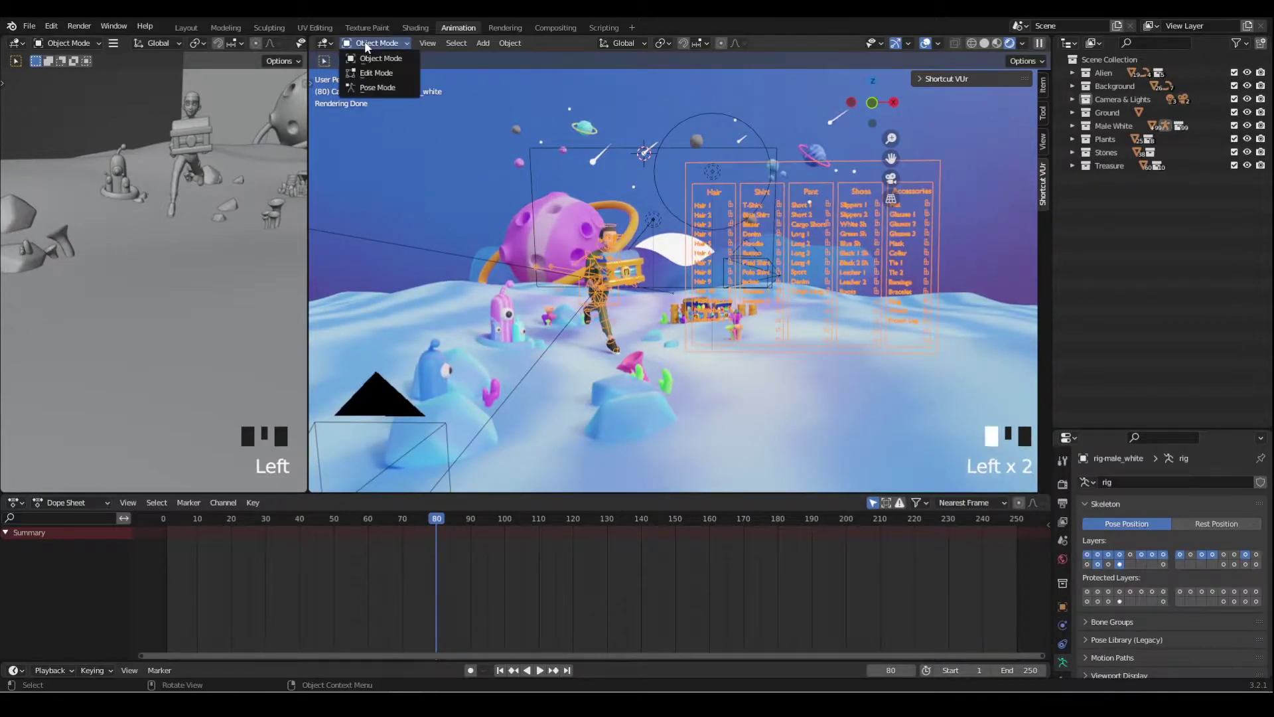
click(377, 87)
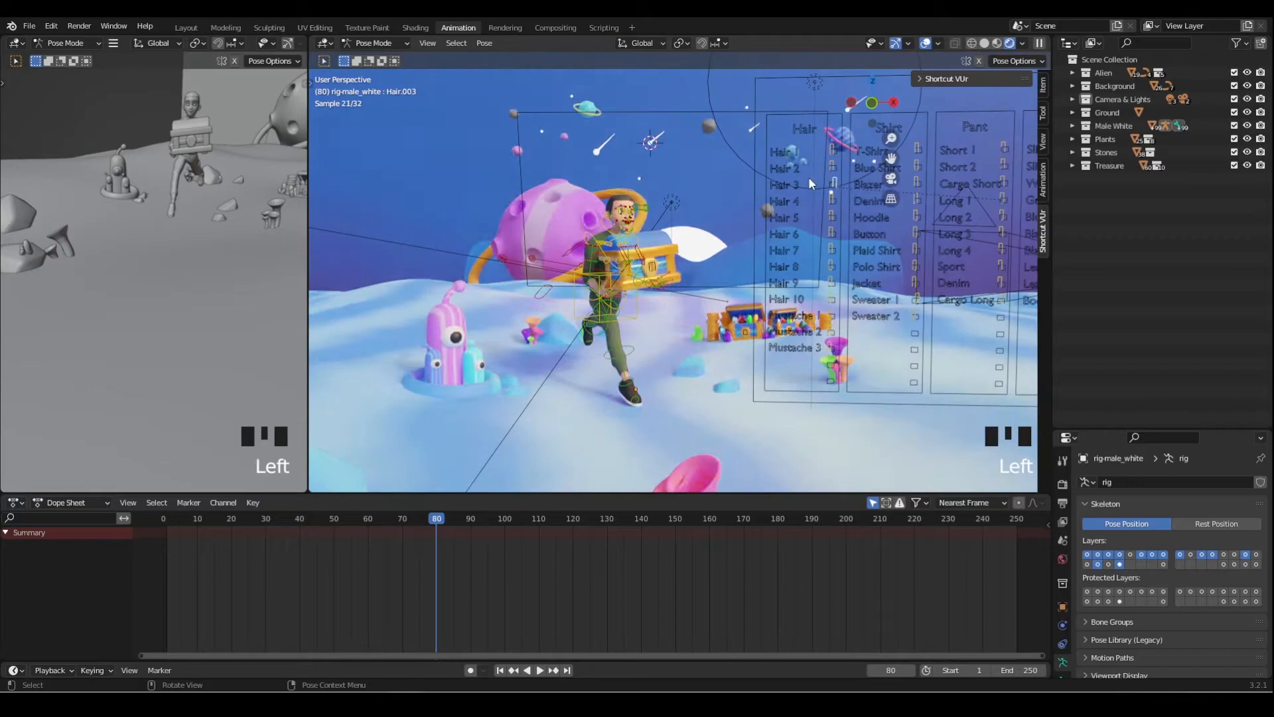
key(g)
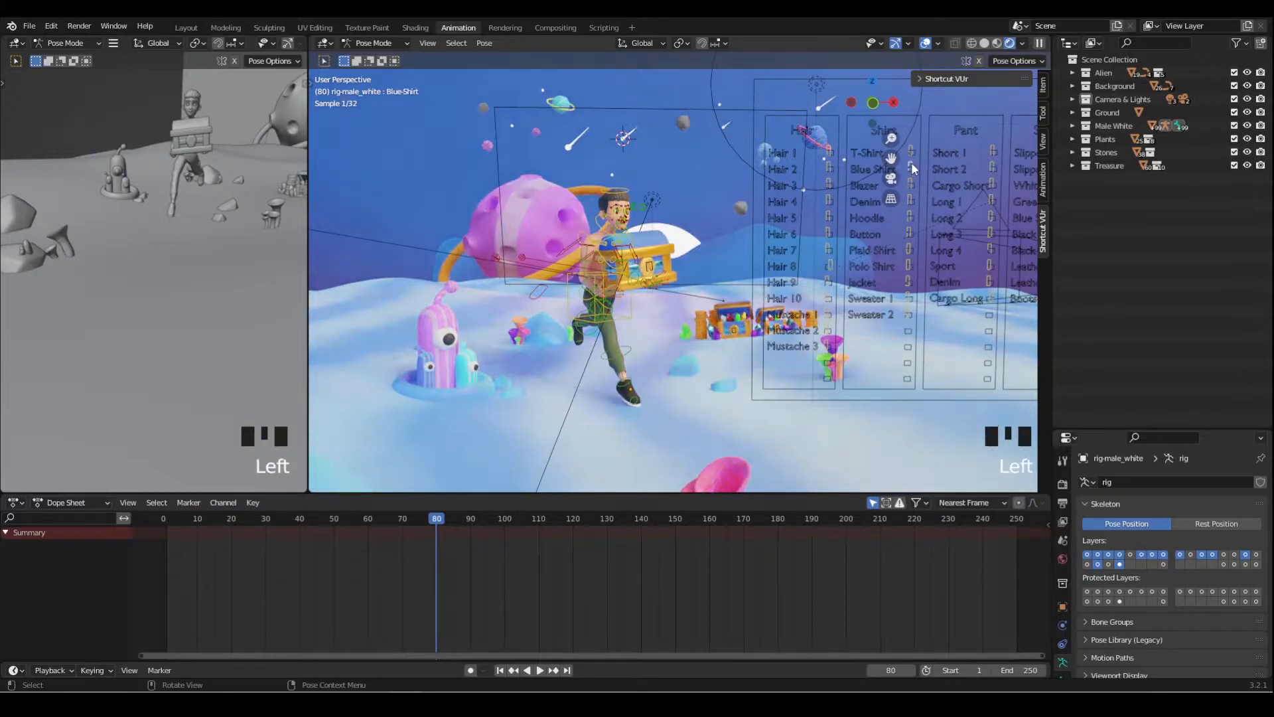
key(g)
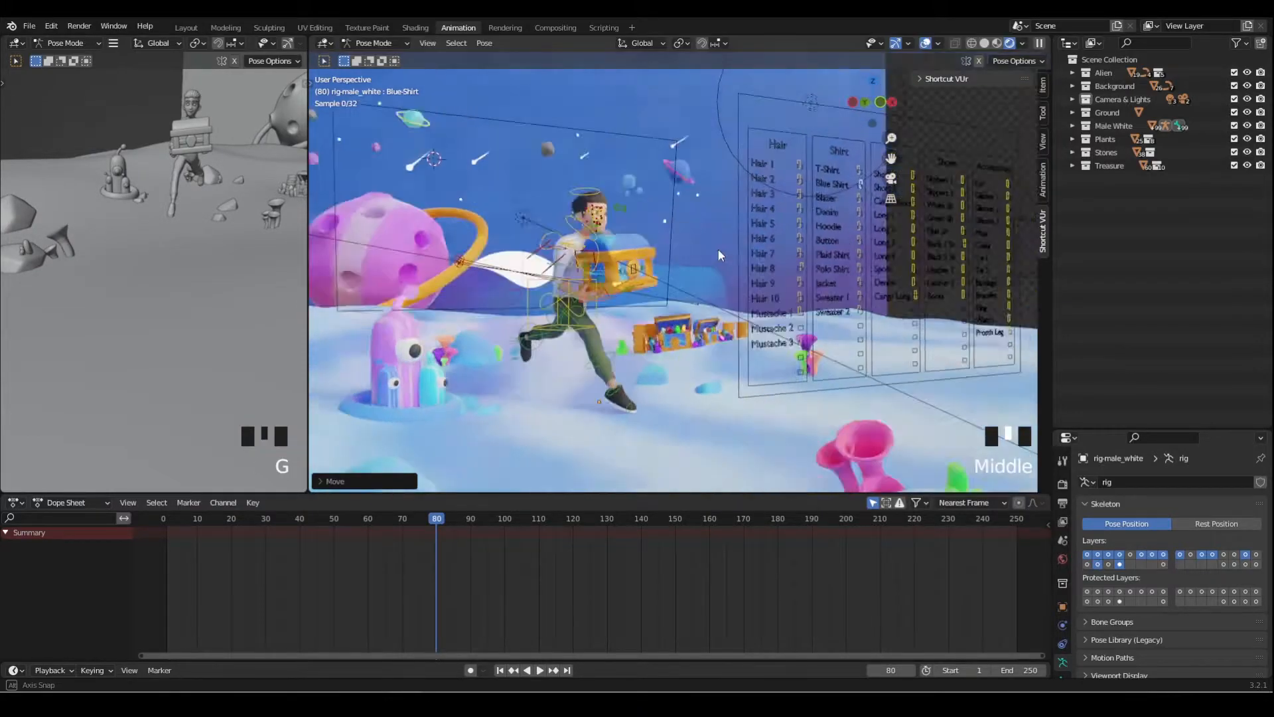
click(373, 43)
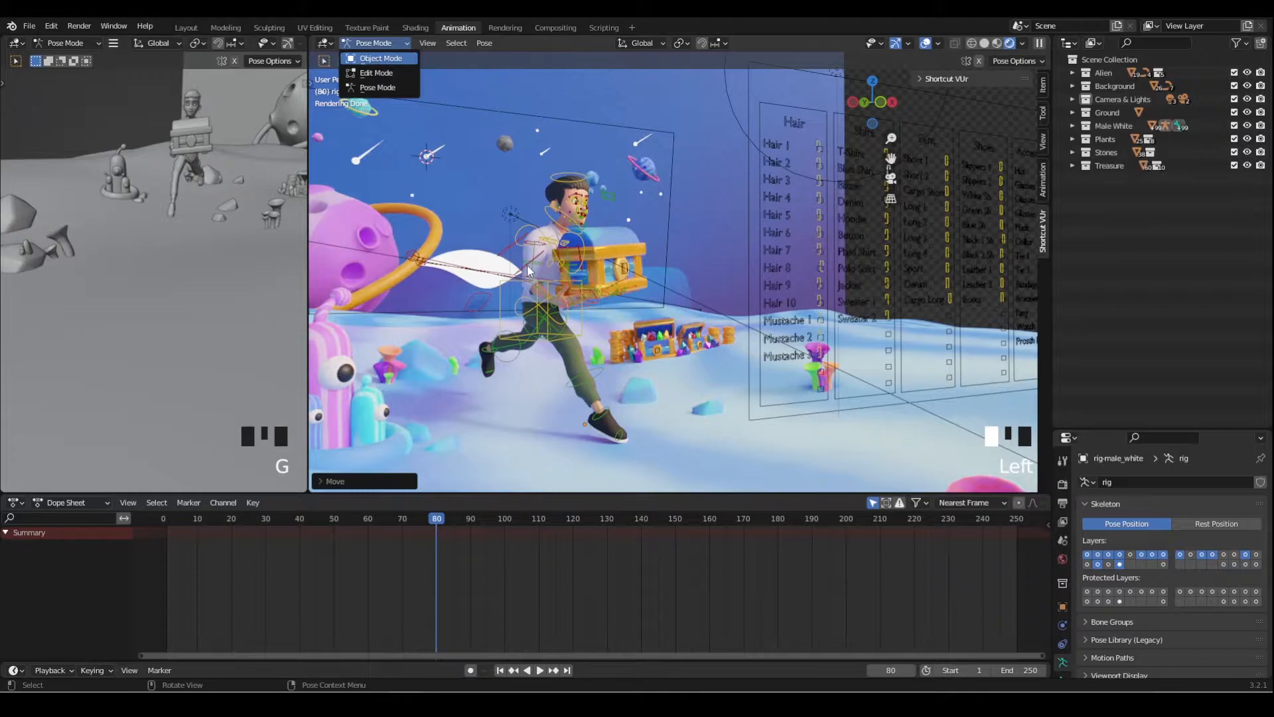
Return to Object Mode and set the shirt material's Base Color to bright yellow.
click(381, 58)
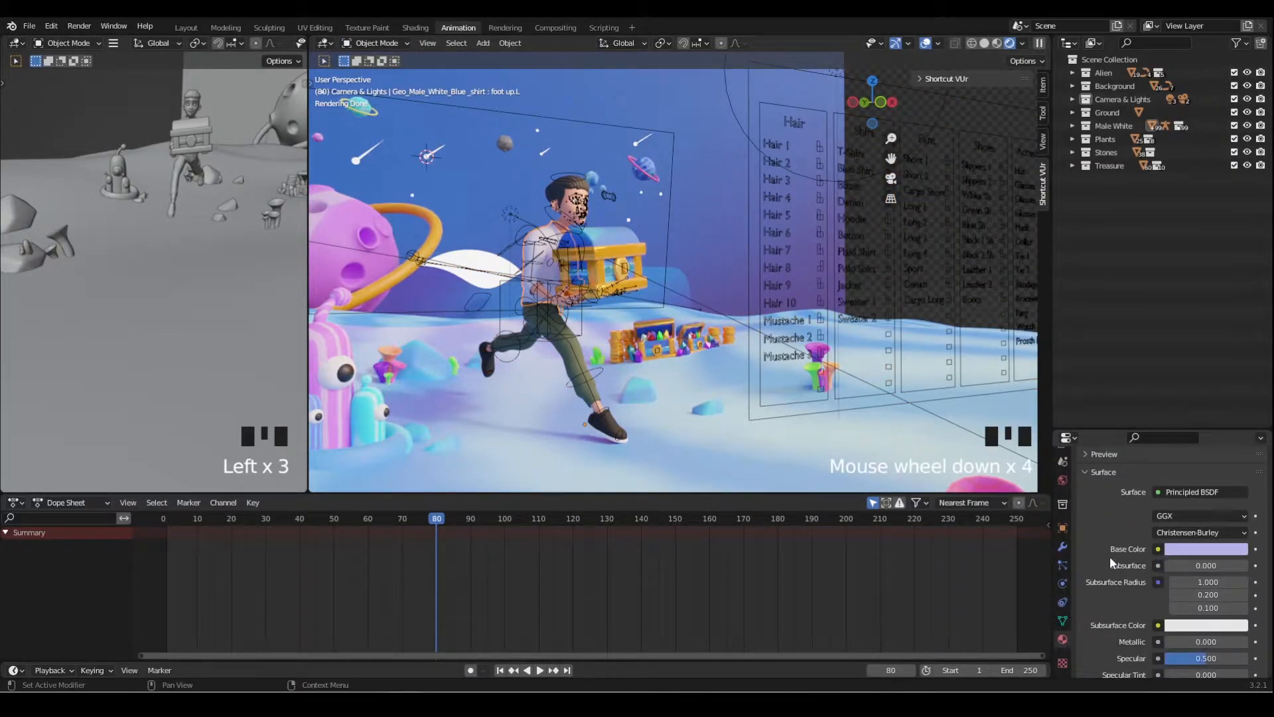
click(1204, 549)
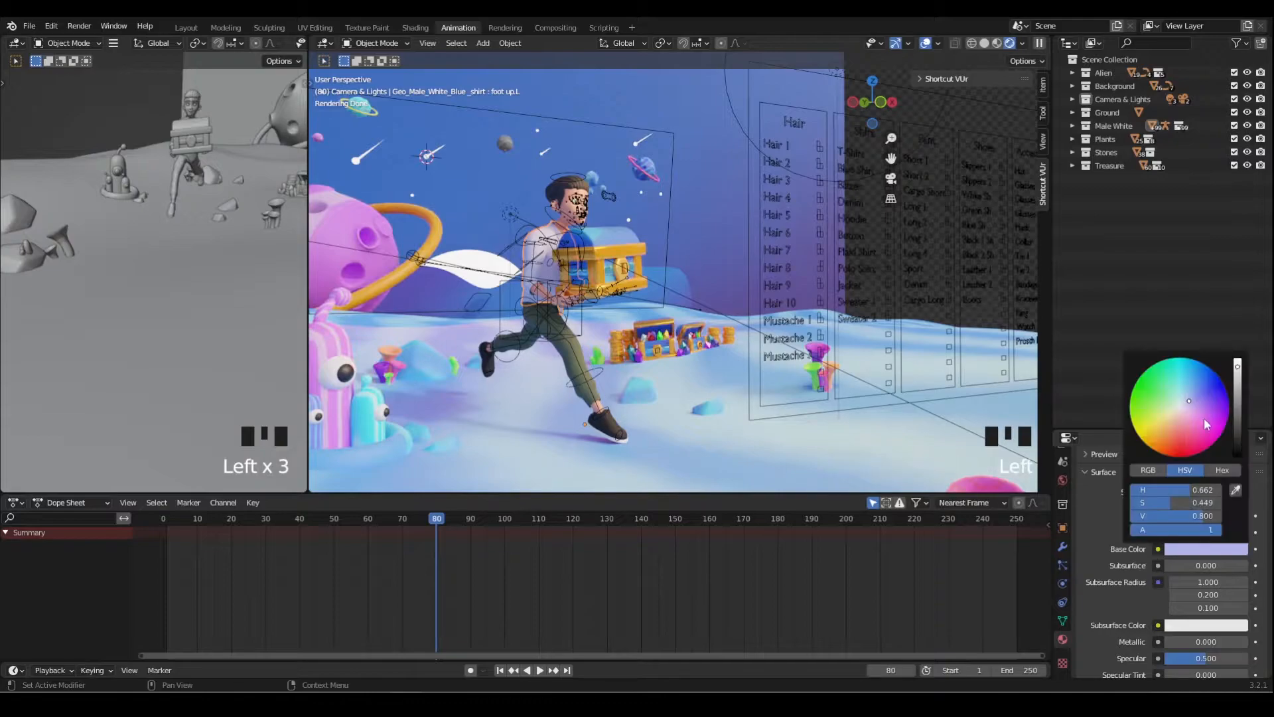
click(1190, 426)
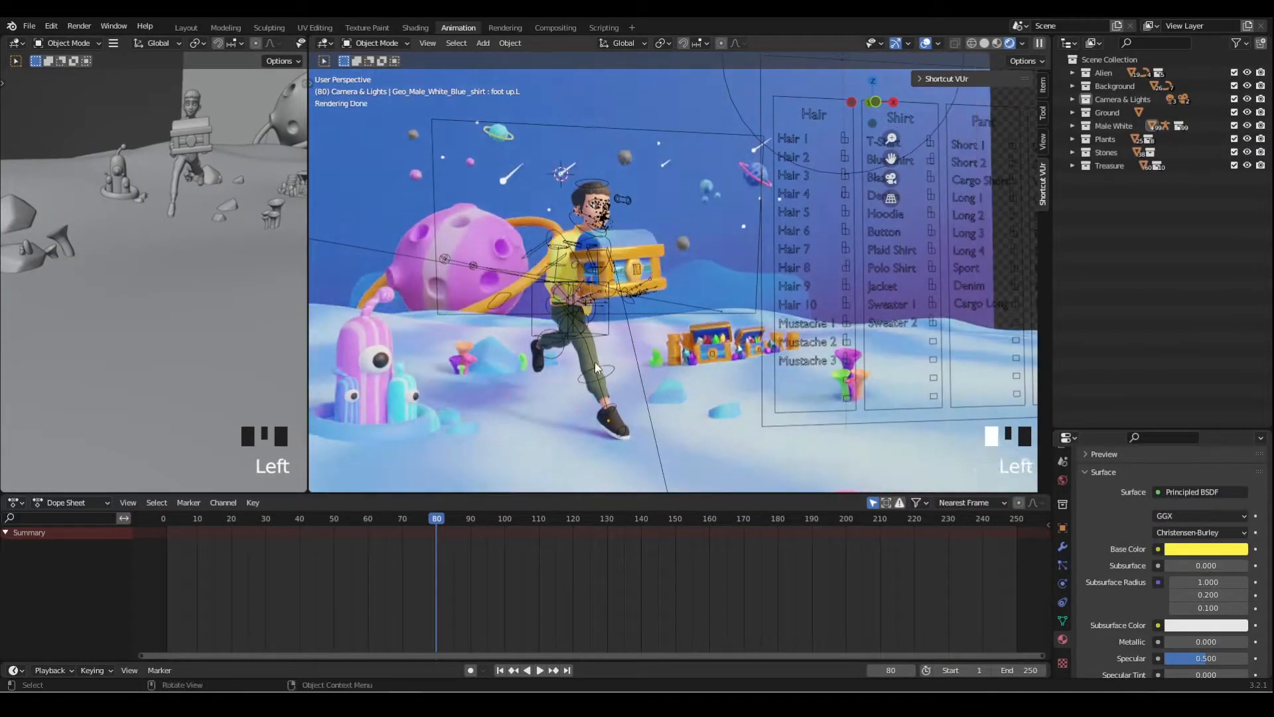
click(1205, 548)
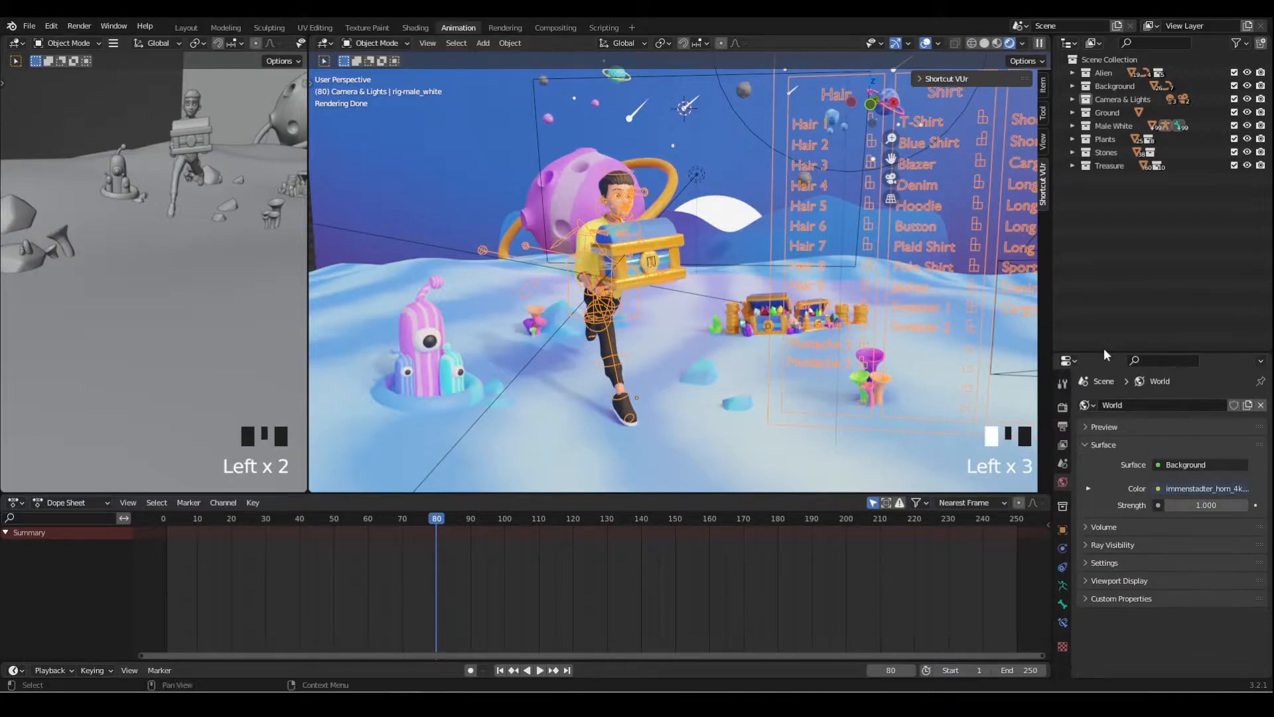
mouse_move(867, 266)
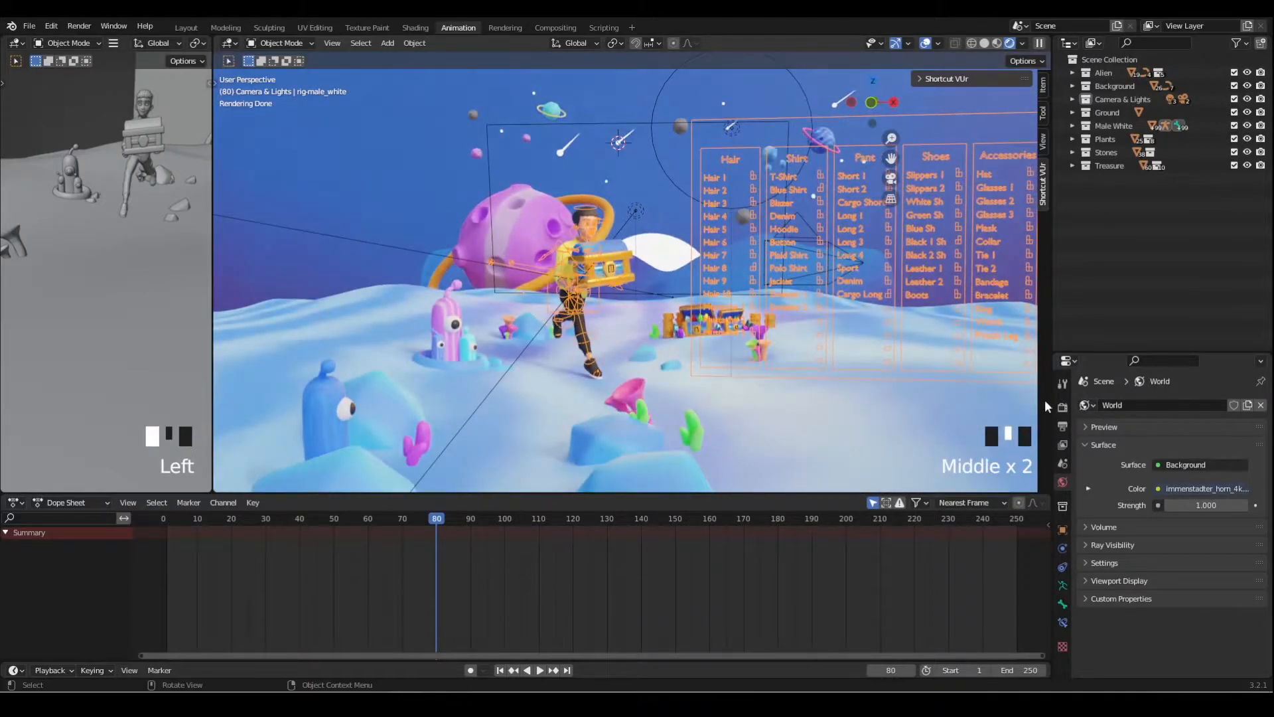
mouse_move(1062, 586)
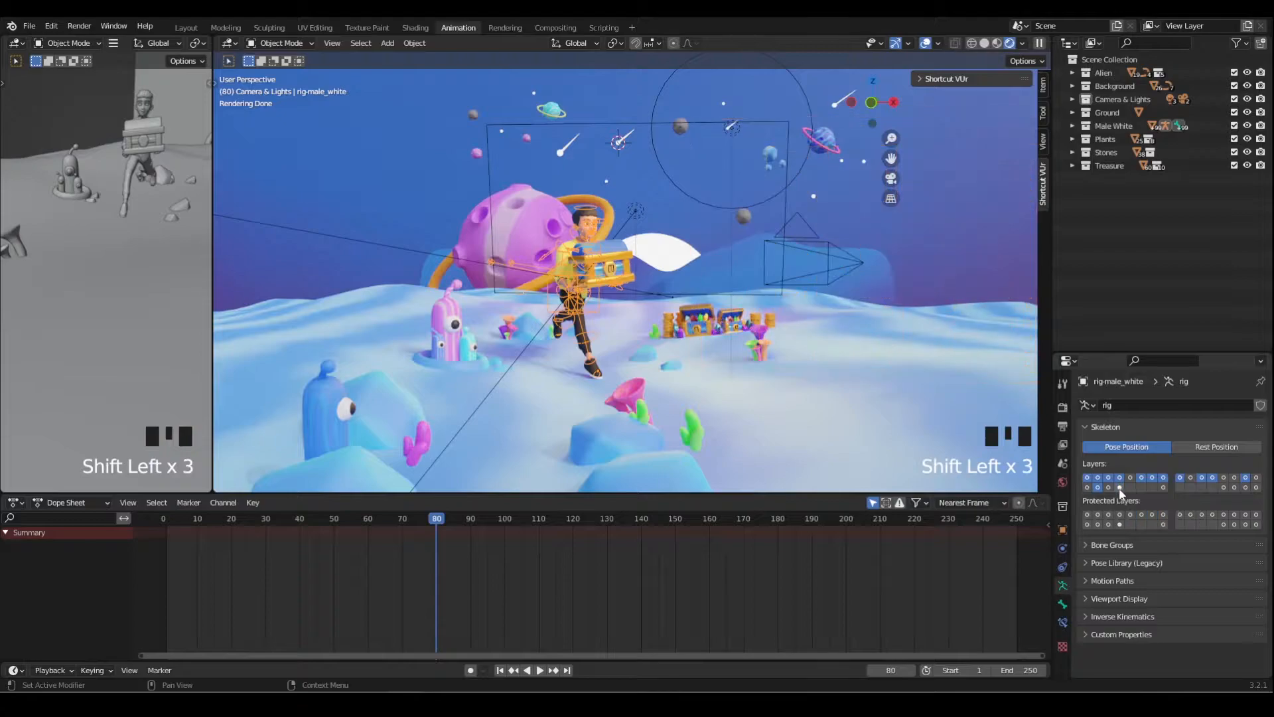
mouse_move(1121, 487)
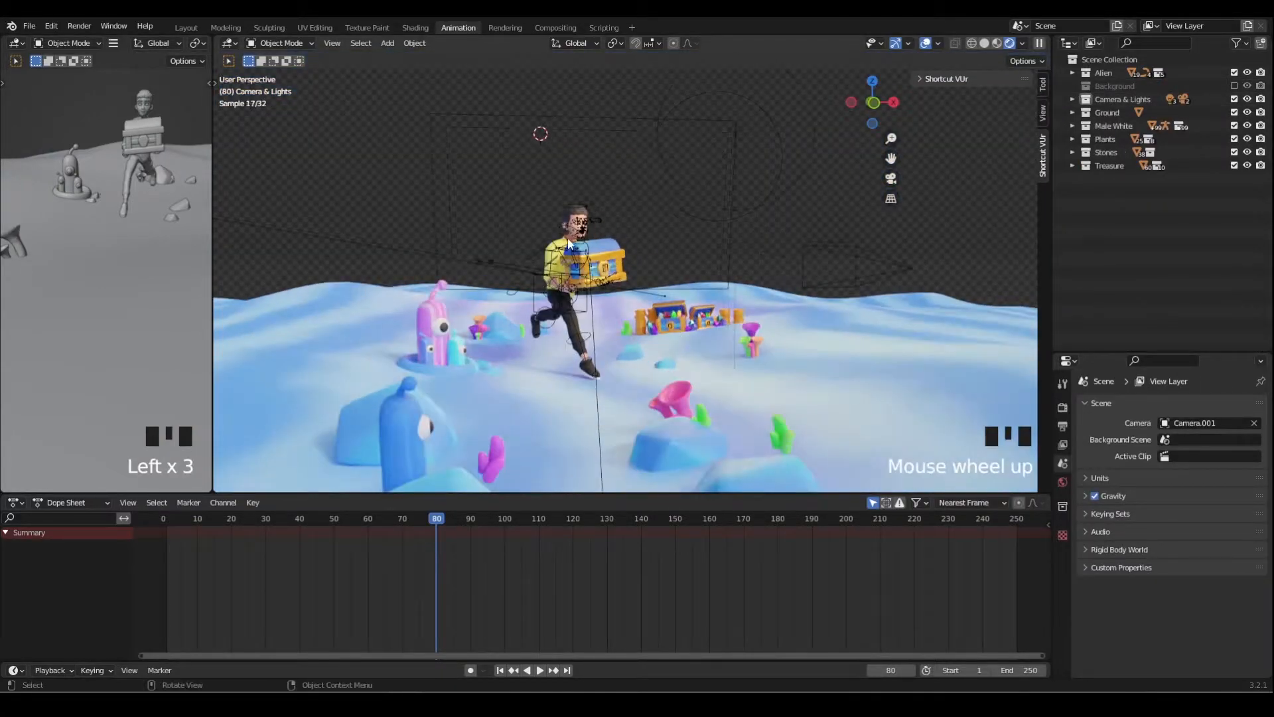
Hide the Treasure collection and view the scene through the camera, undoing a stray change.
scroll(down, 3)
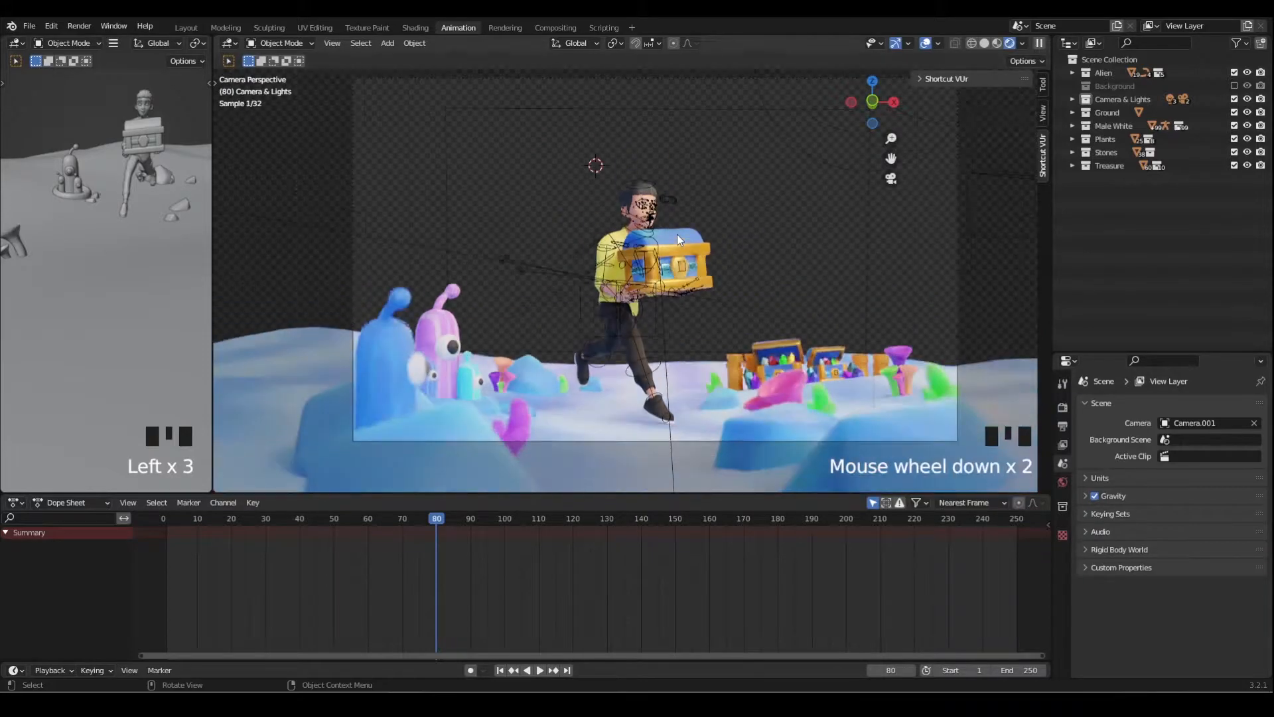
click(925, 42)
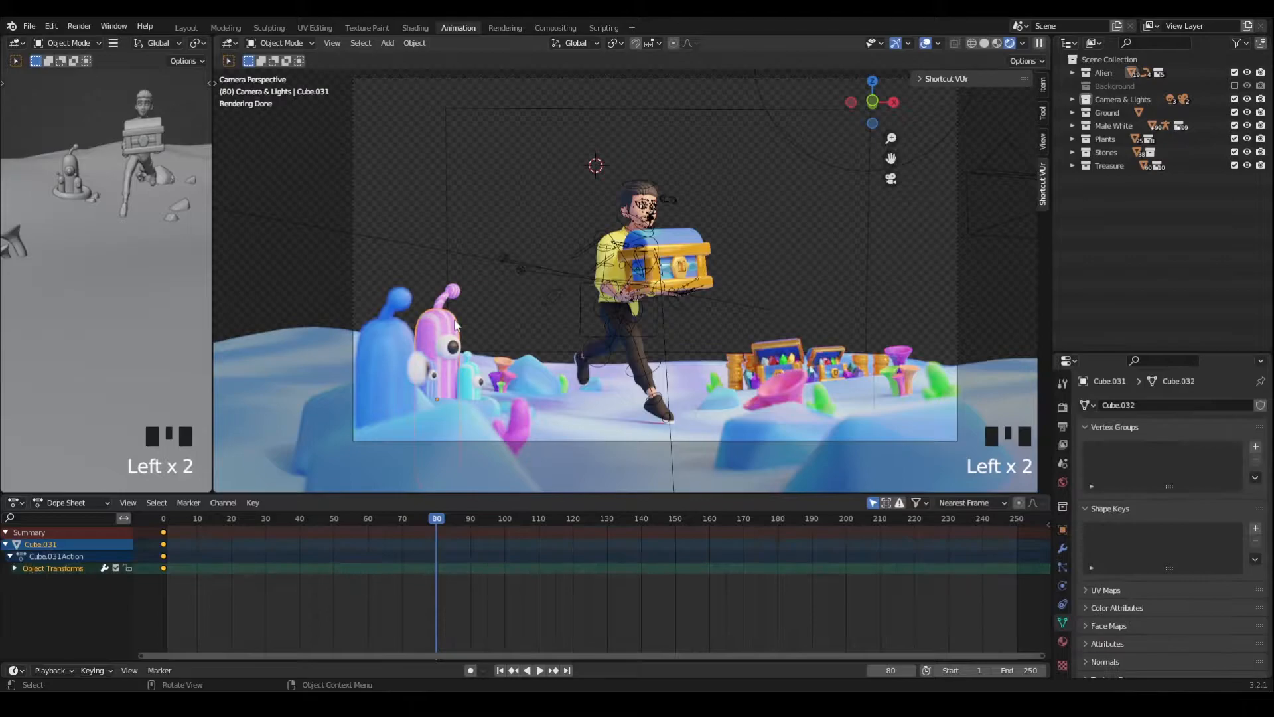
key(ctrl+z)
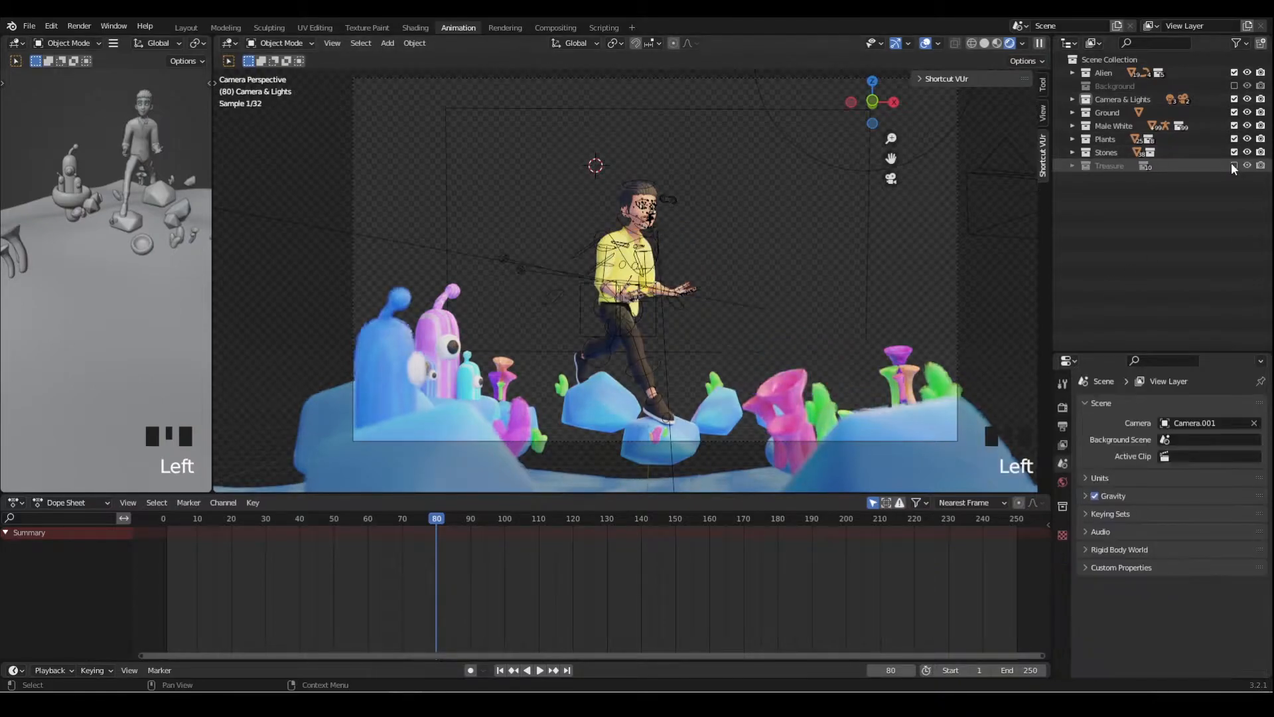
Re-enable the Treasure collection and toggle the Stones collection off and back on.
click(1249, 166)
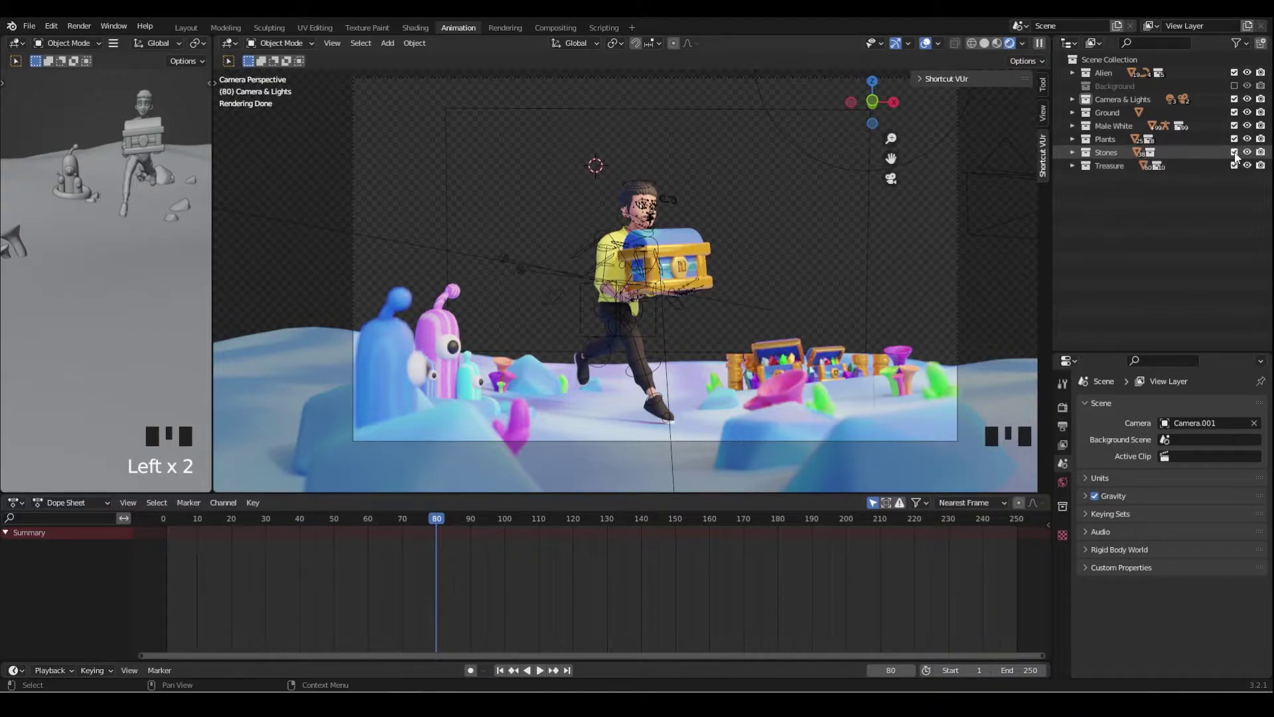
click(1234, 153)
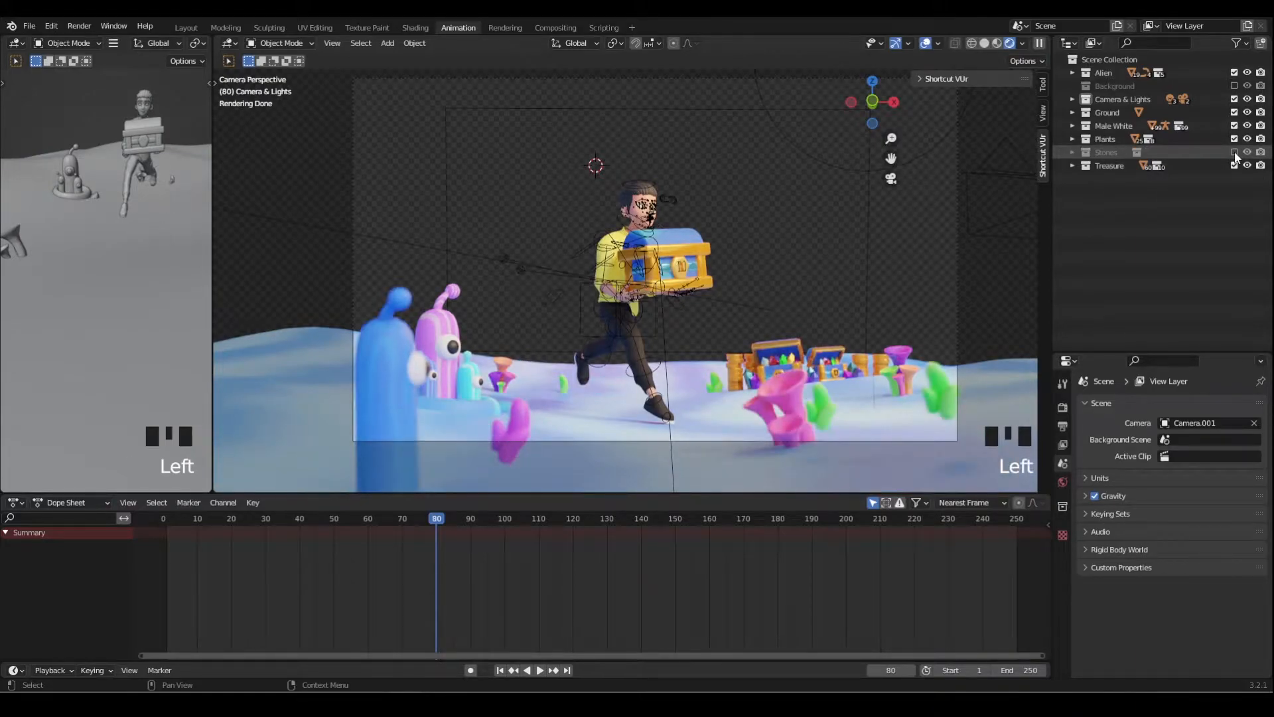
click(1233, 151)
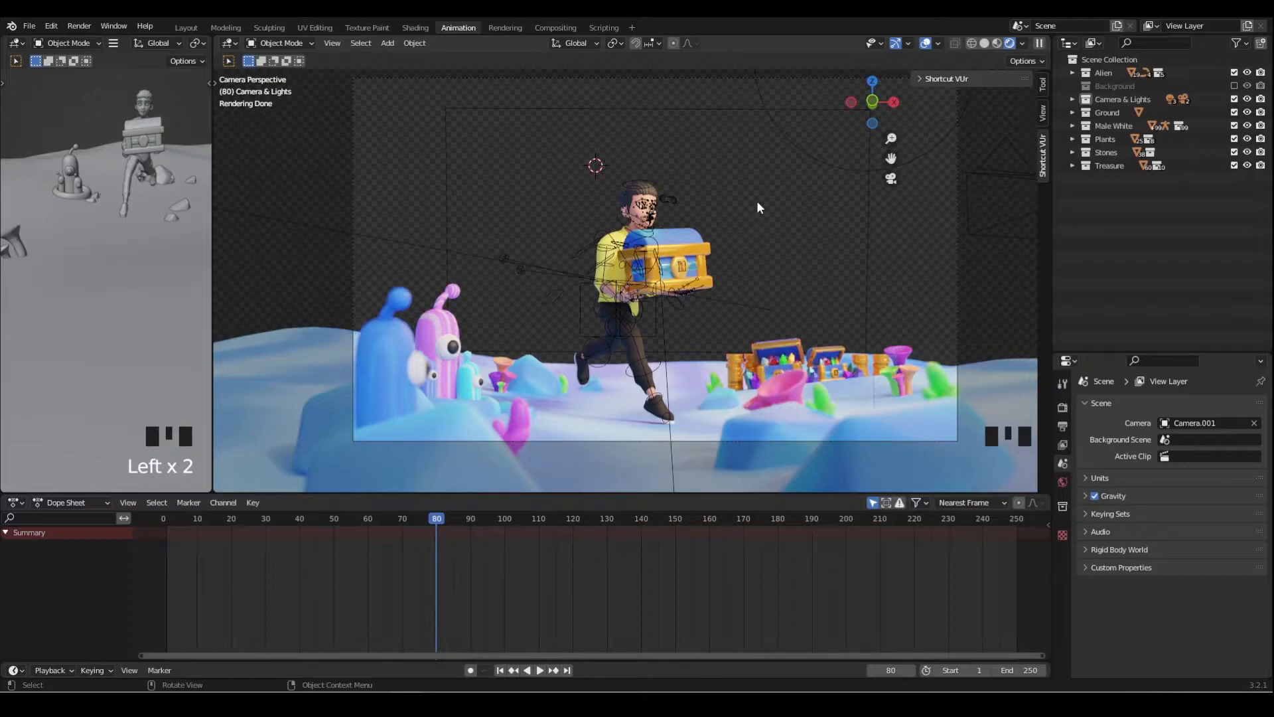
mouse_move(776, 197)
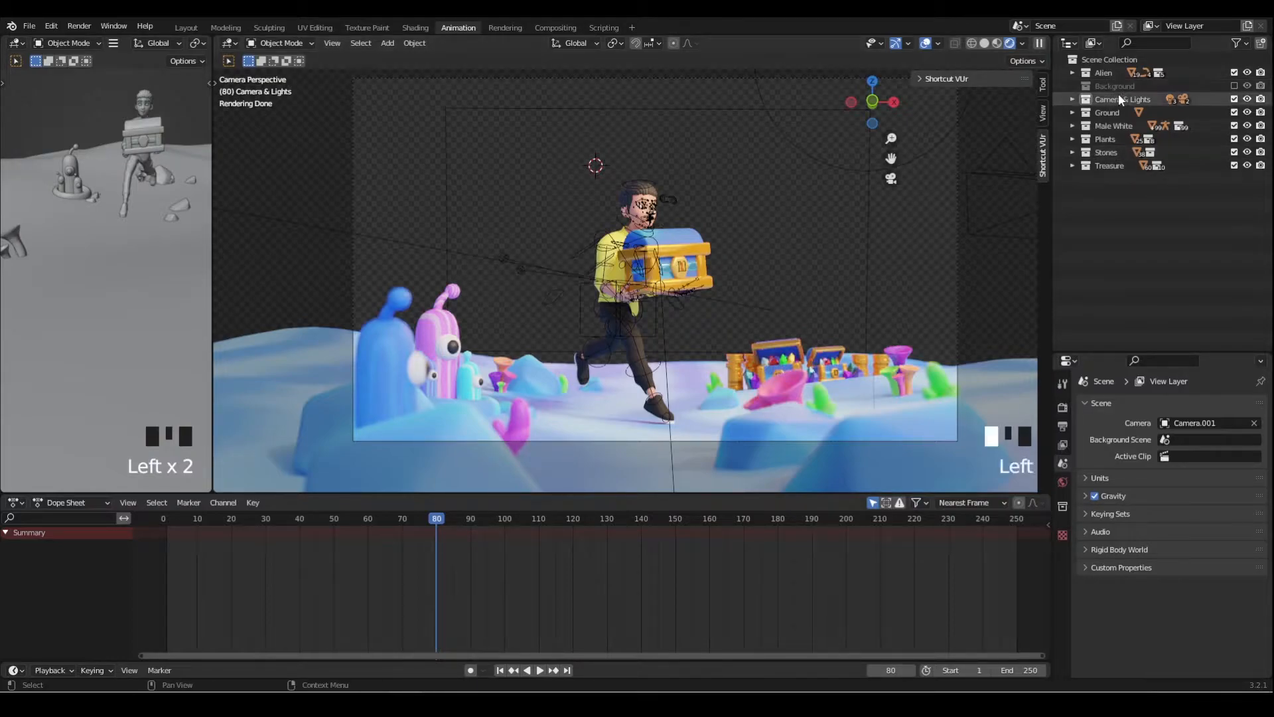
Make Camera.002 active, reframe it on the running character, then return to Camera.001's wide shot.
click(1074, 100)
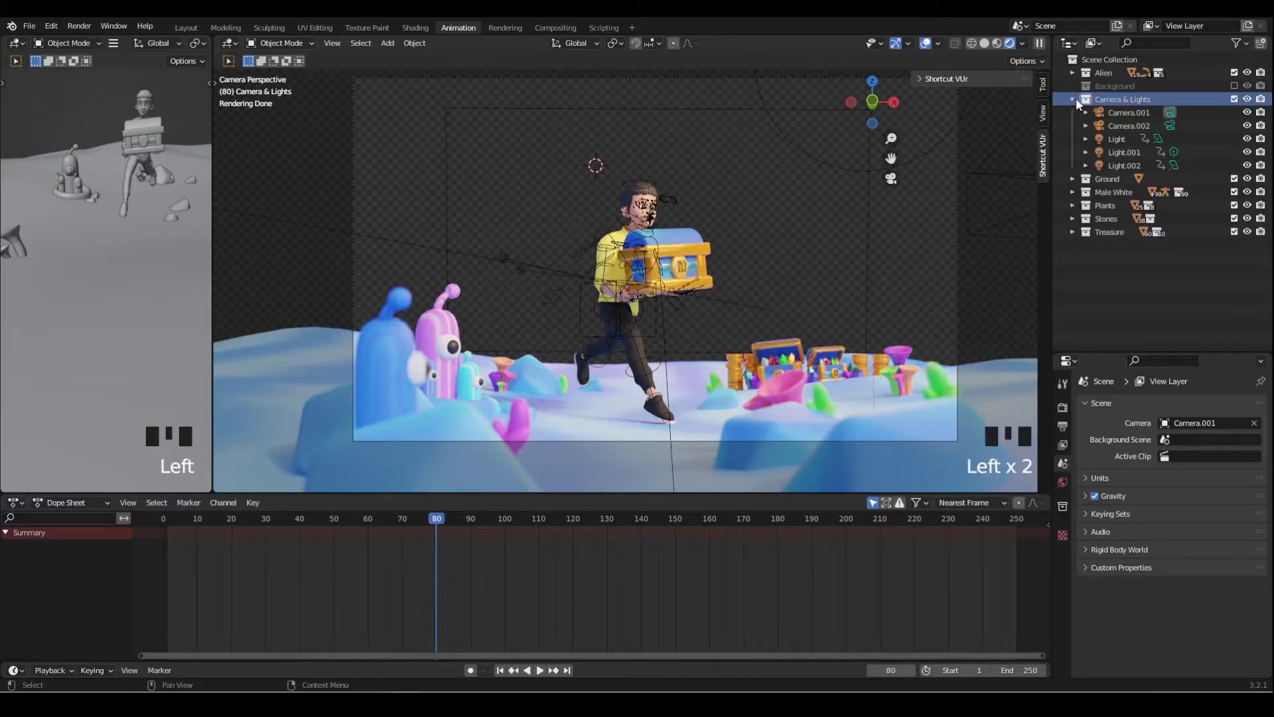
click(1128, 125)
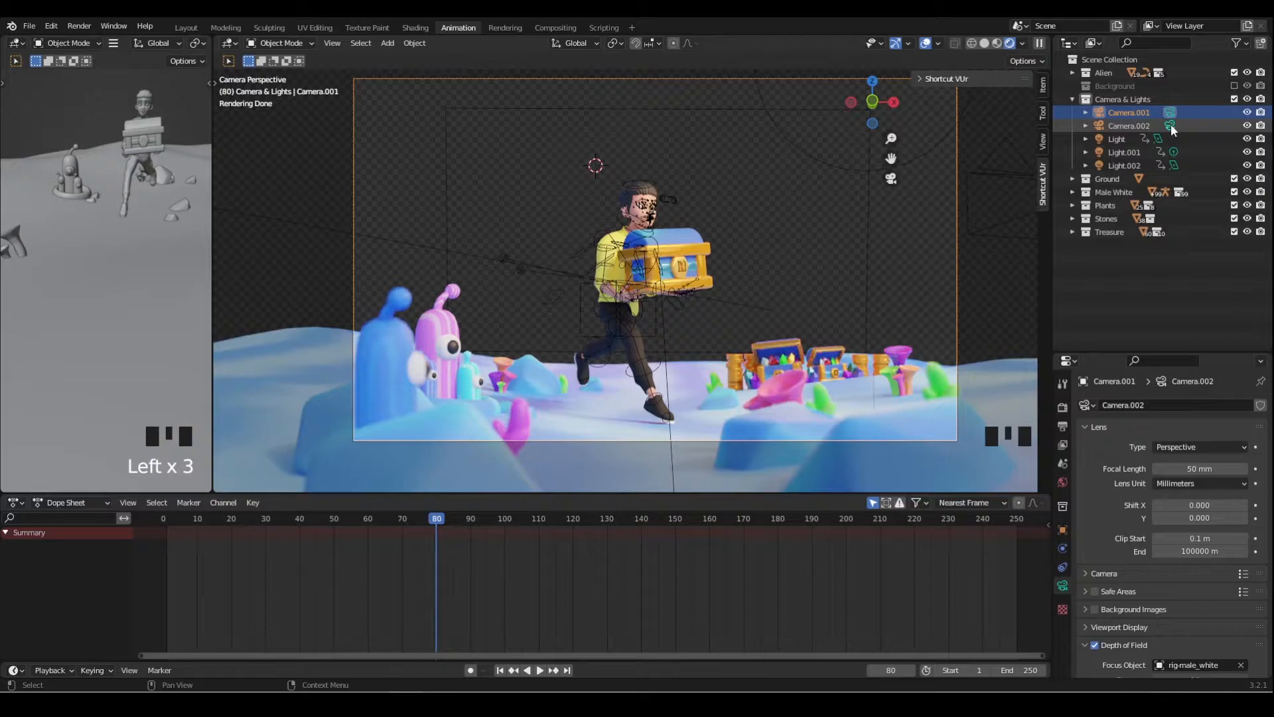
click(1171, 126)
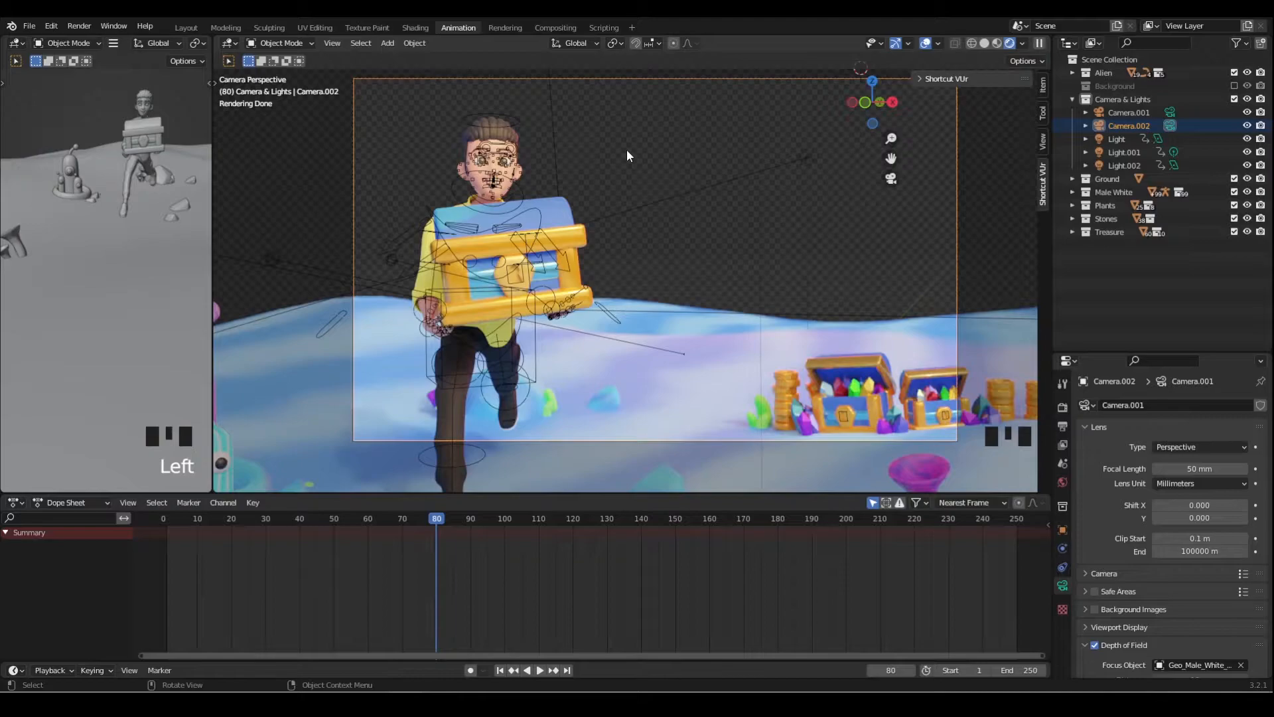
key(g)
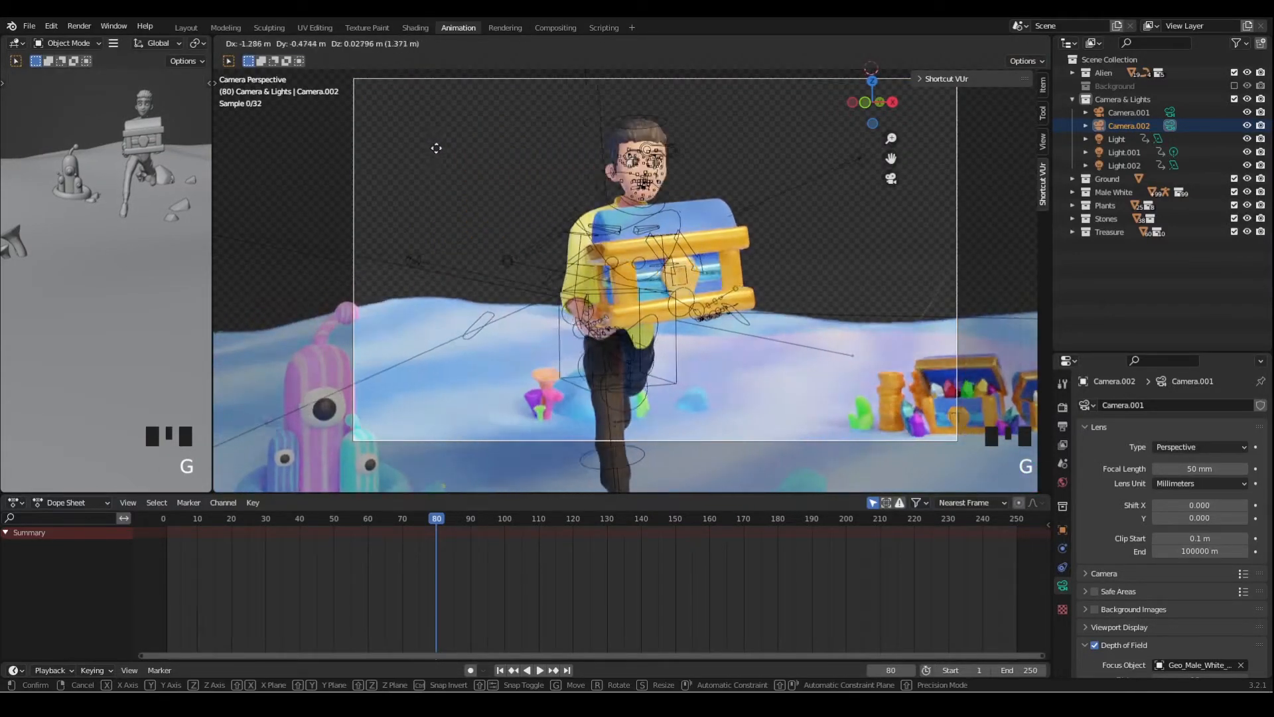
scroll(down, 3)
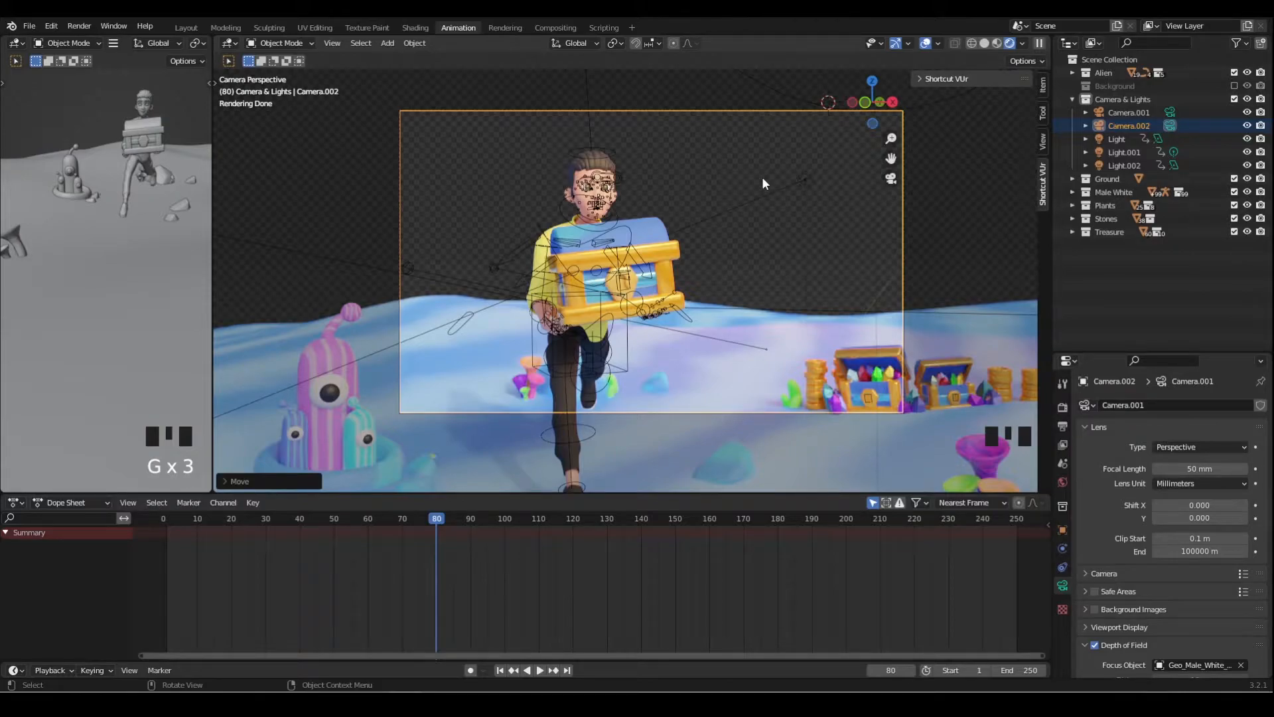
scroll(down, 3)
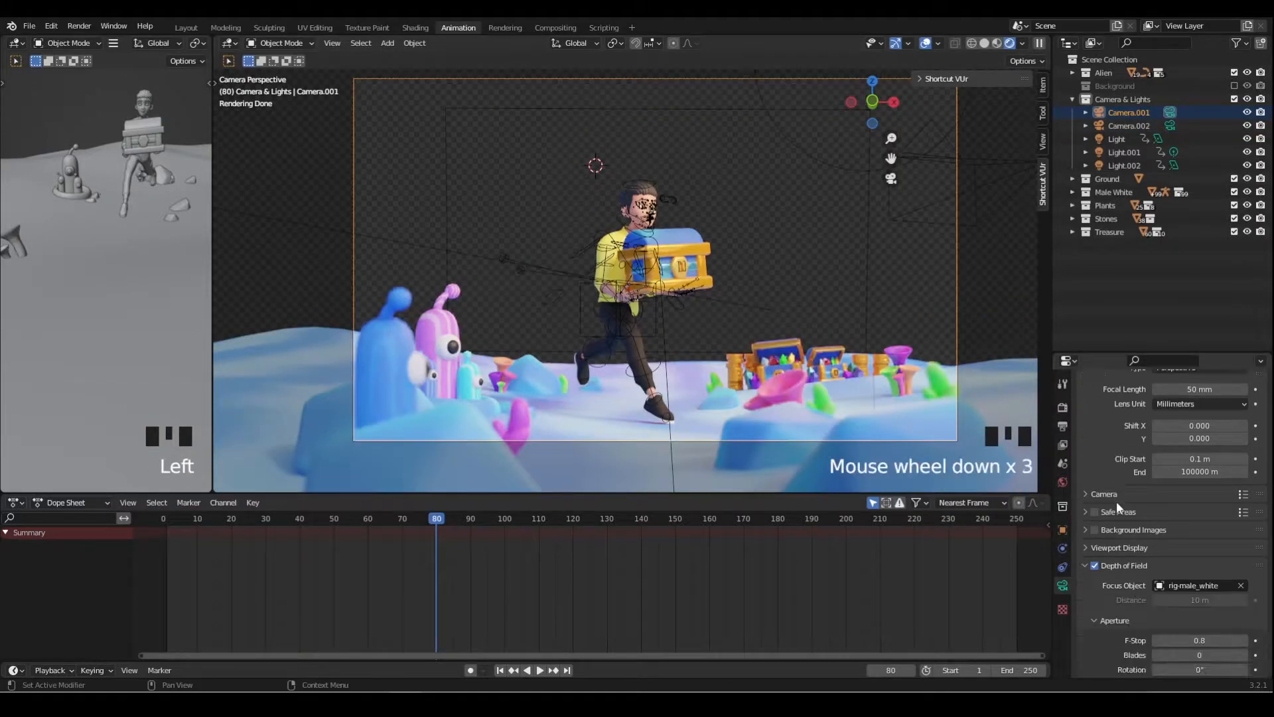
Pick the male character as the camera's Depth of Field focus object with the eyedropper.
scroll(down, 3)
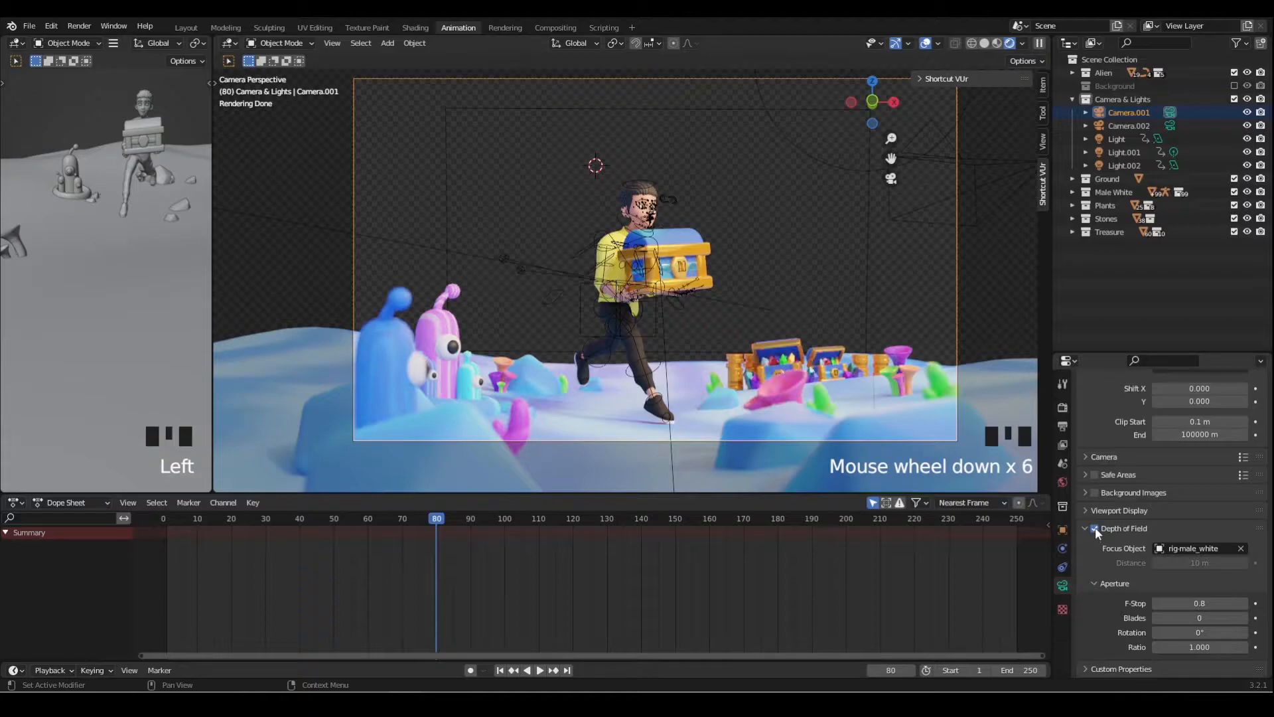
mouse_move(1087, 528)
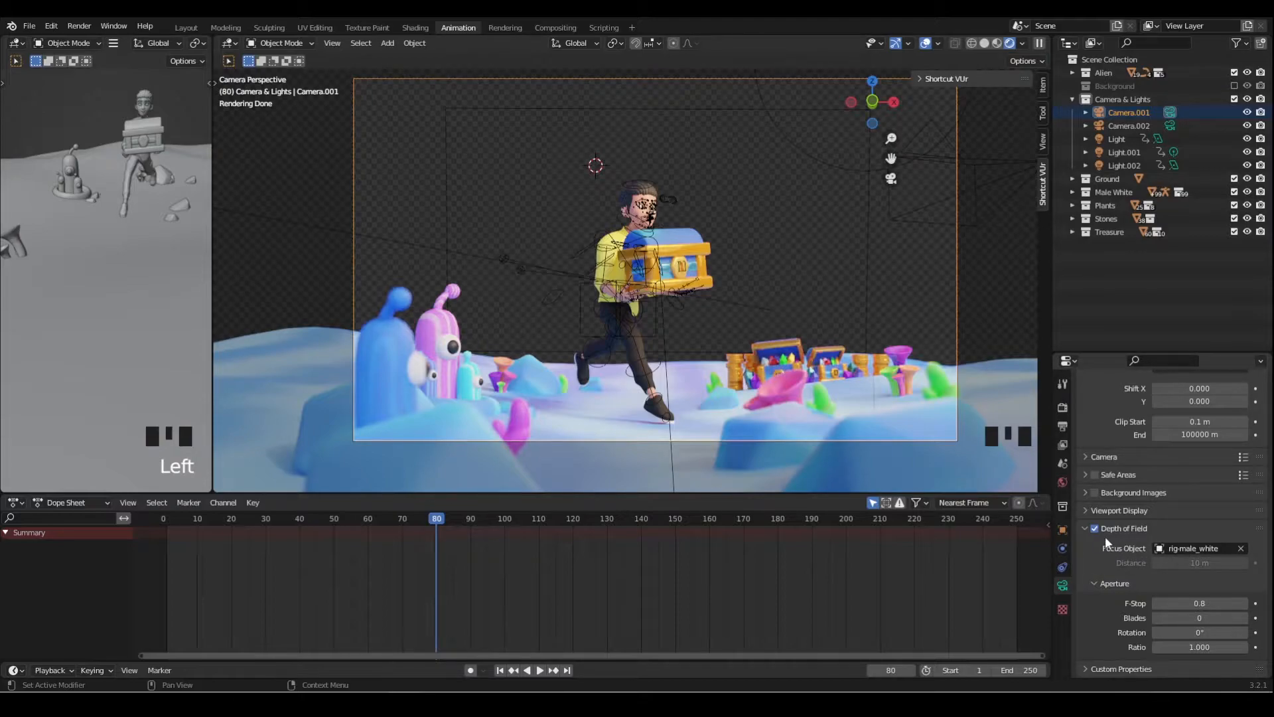
click(1242, 548)
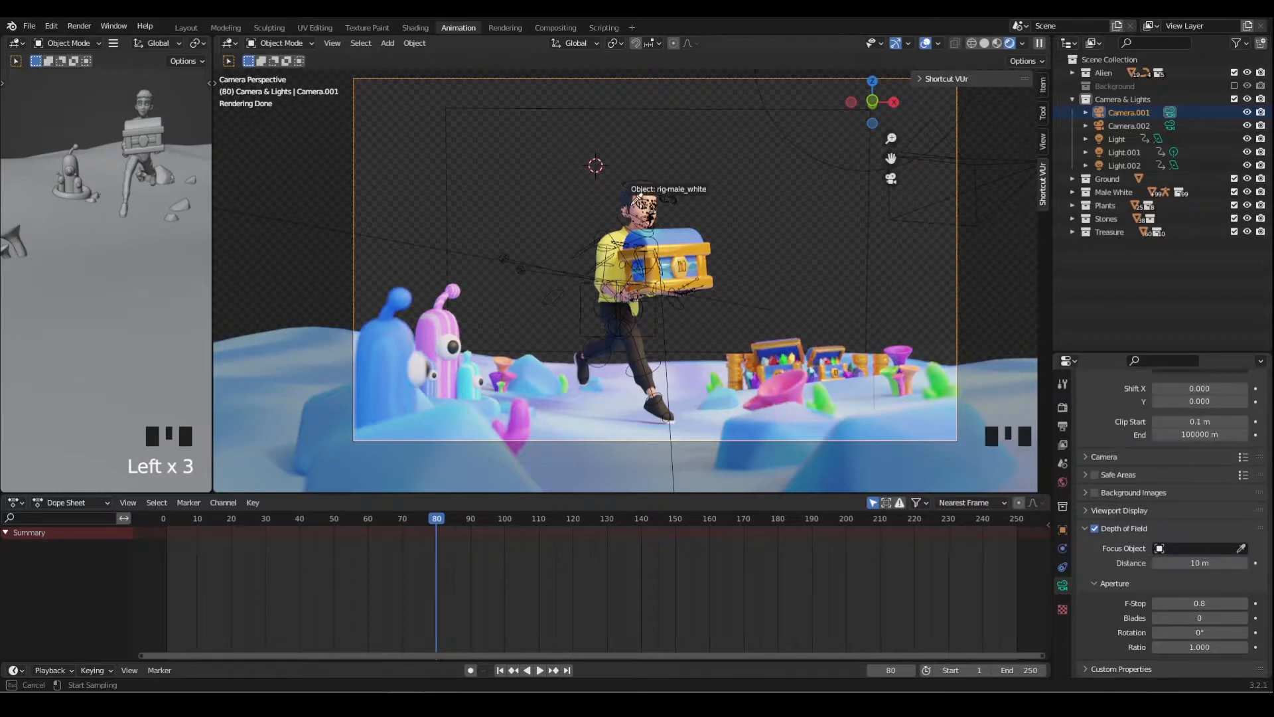
mouse_move(646, 187)
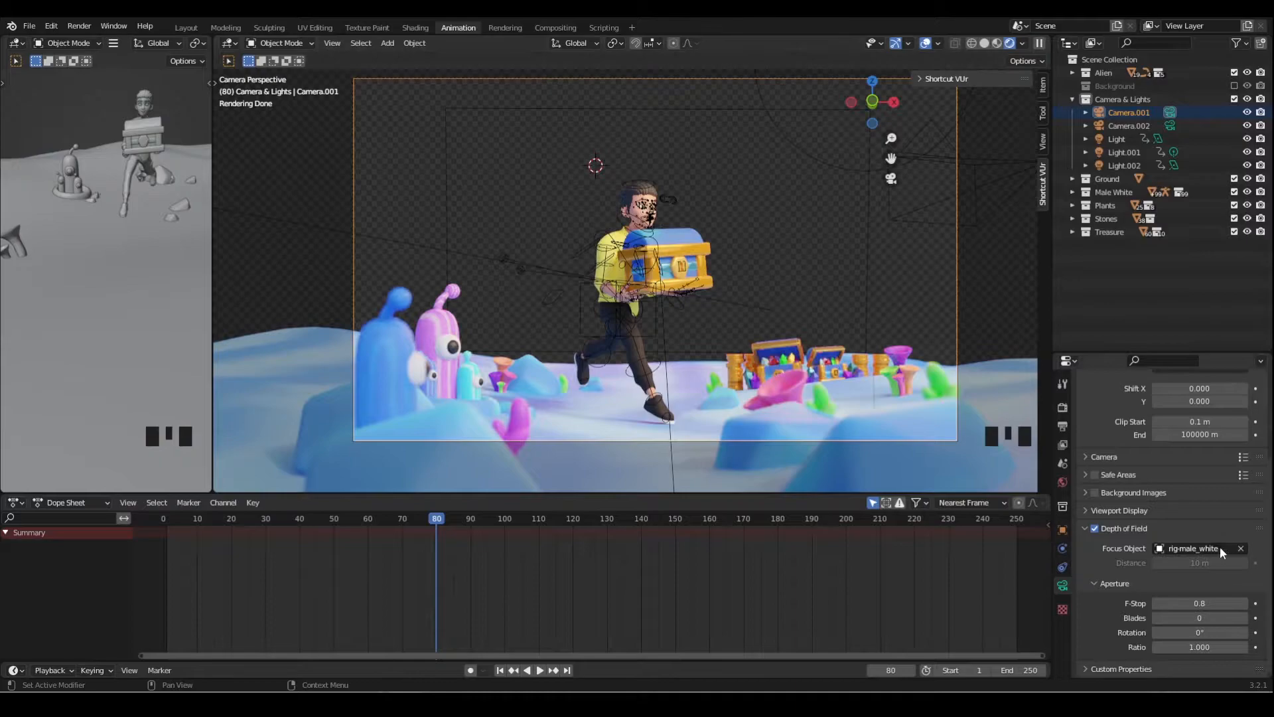
click(1242, 549)
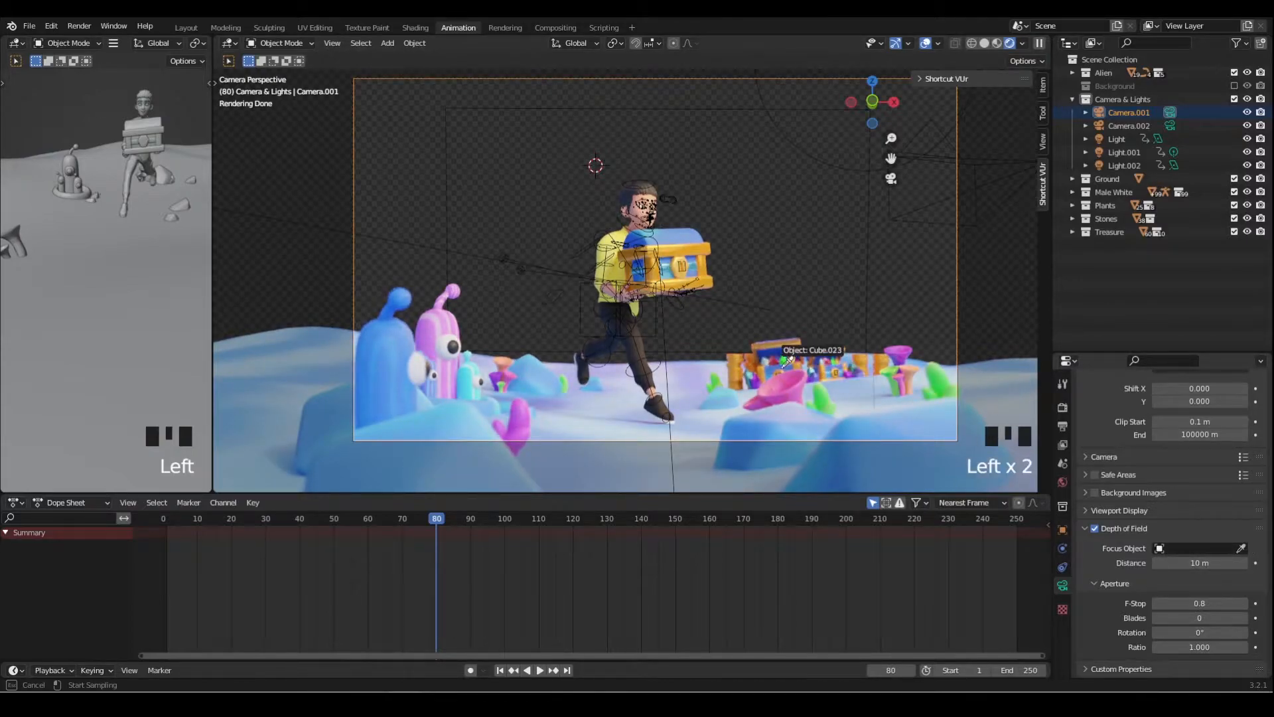
scroll(up, 3)
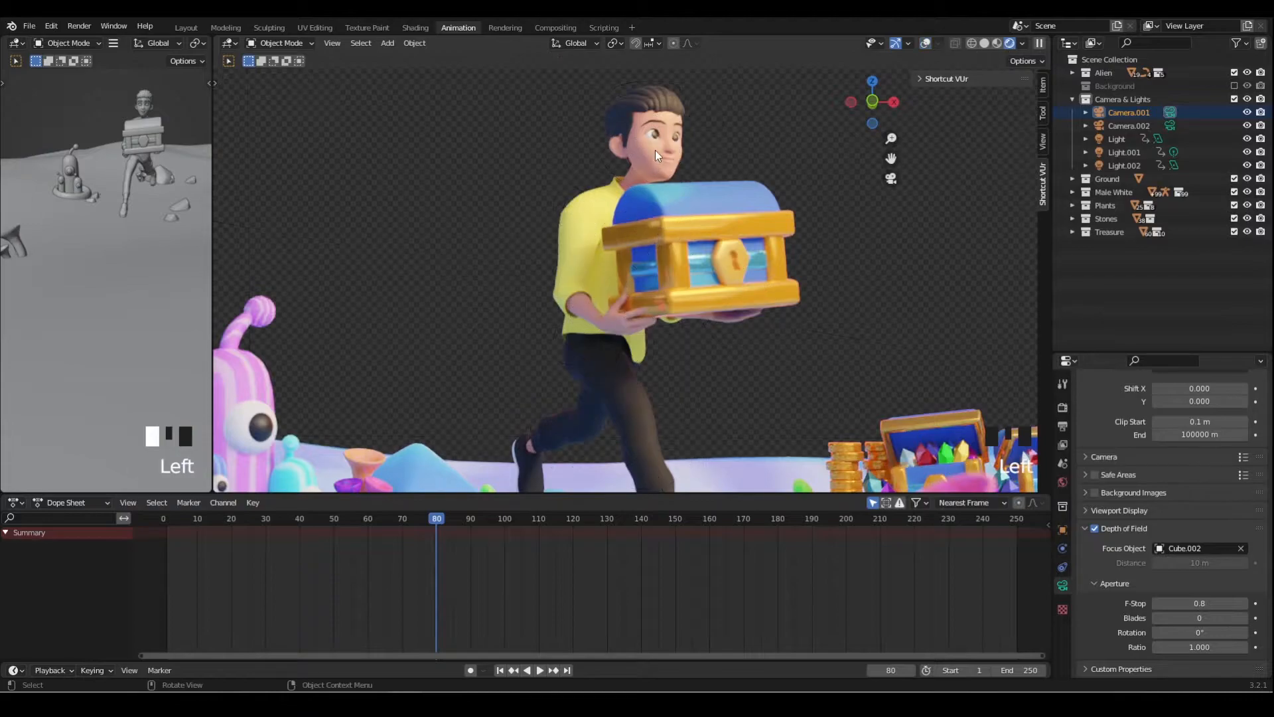
scroll(down, 3)
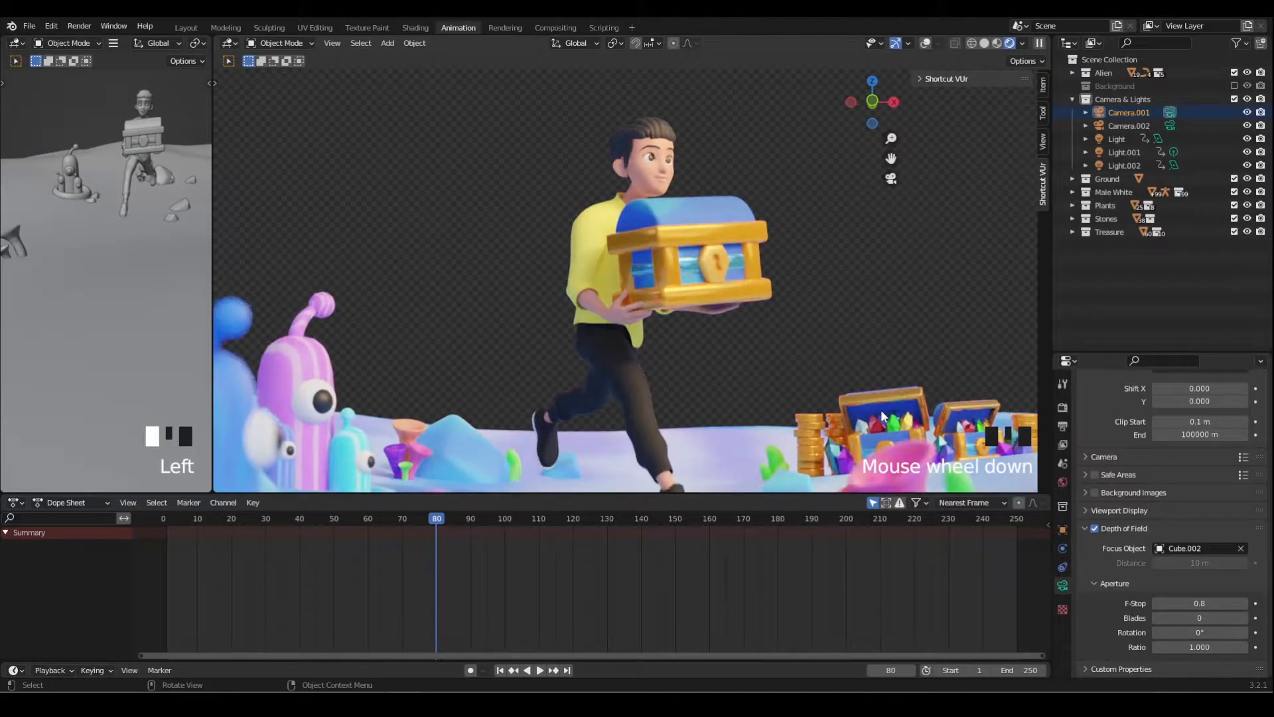
scroll(down, 3)
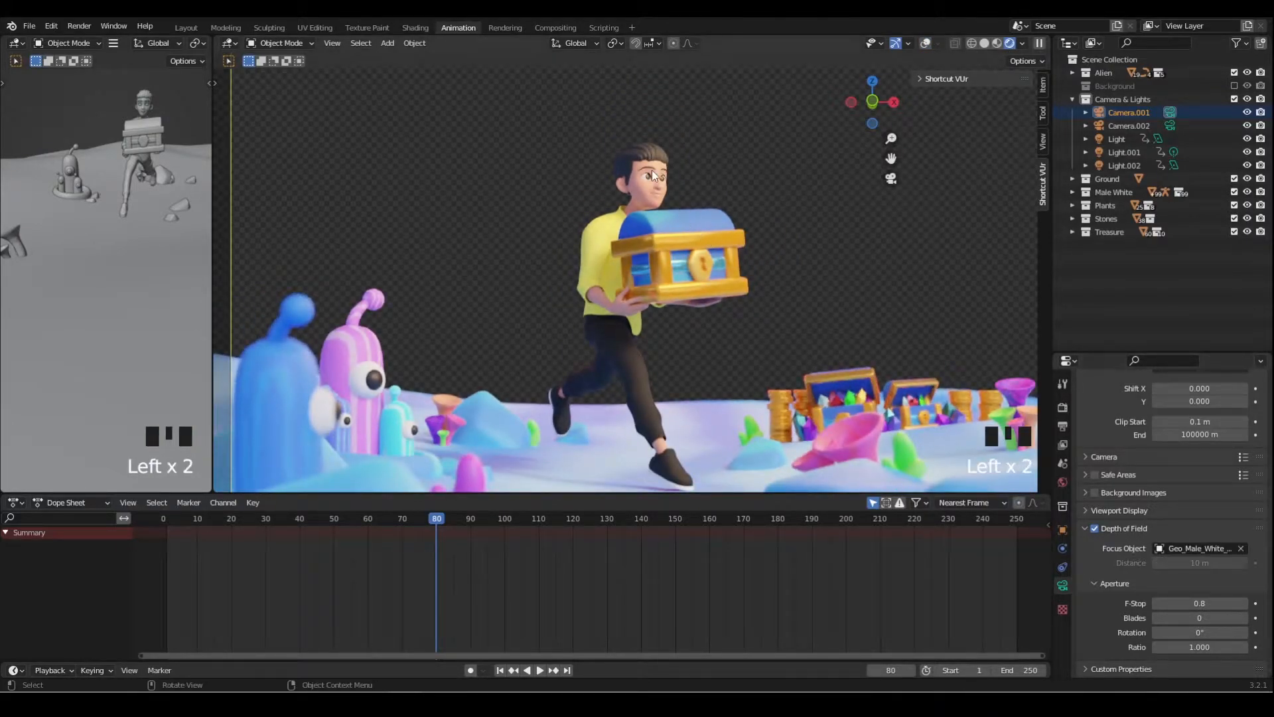
scroll(down, 3)
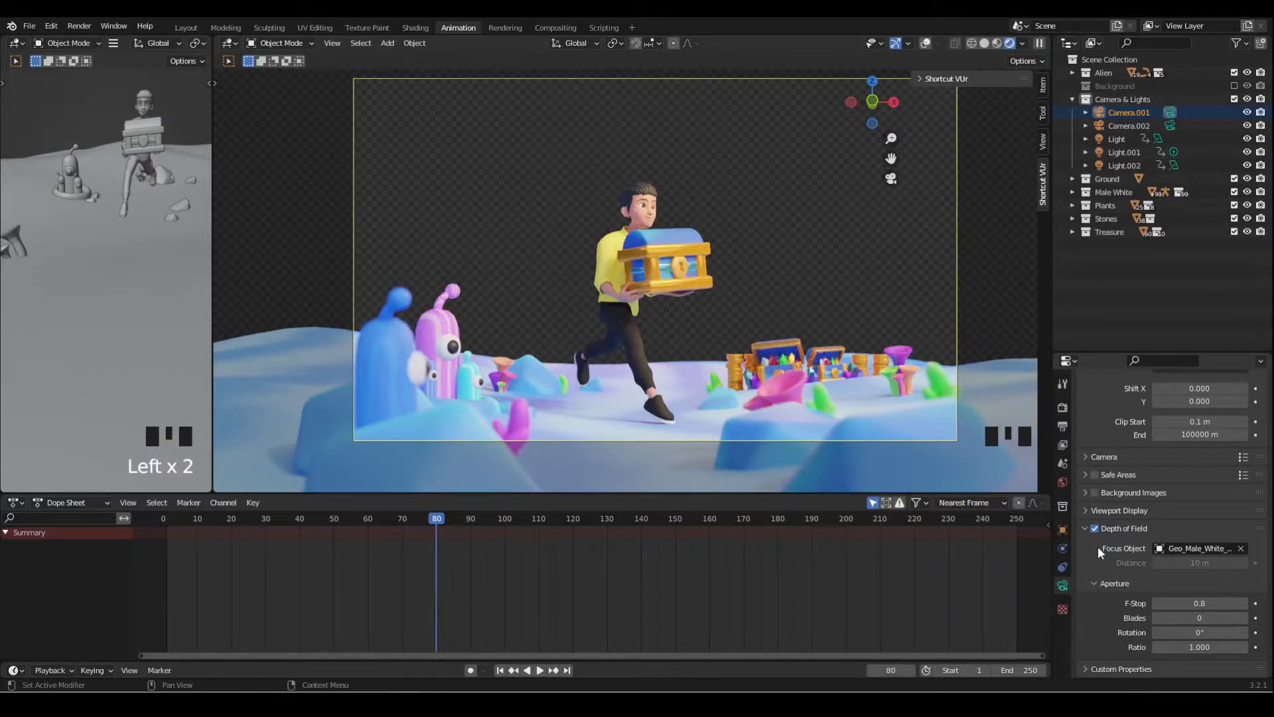
Toggle the camera's Depth of Field off and back on to check the focus on the character.
click(1095, 528)
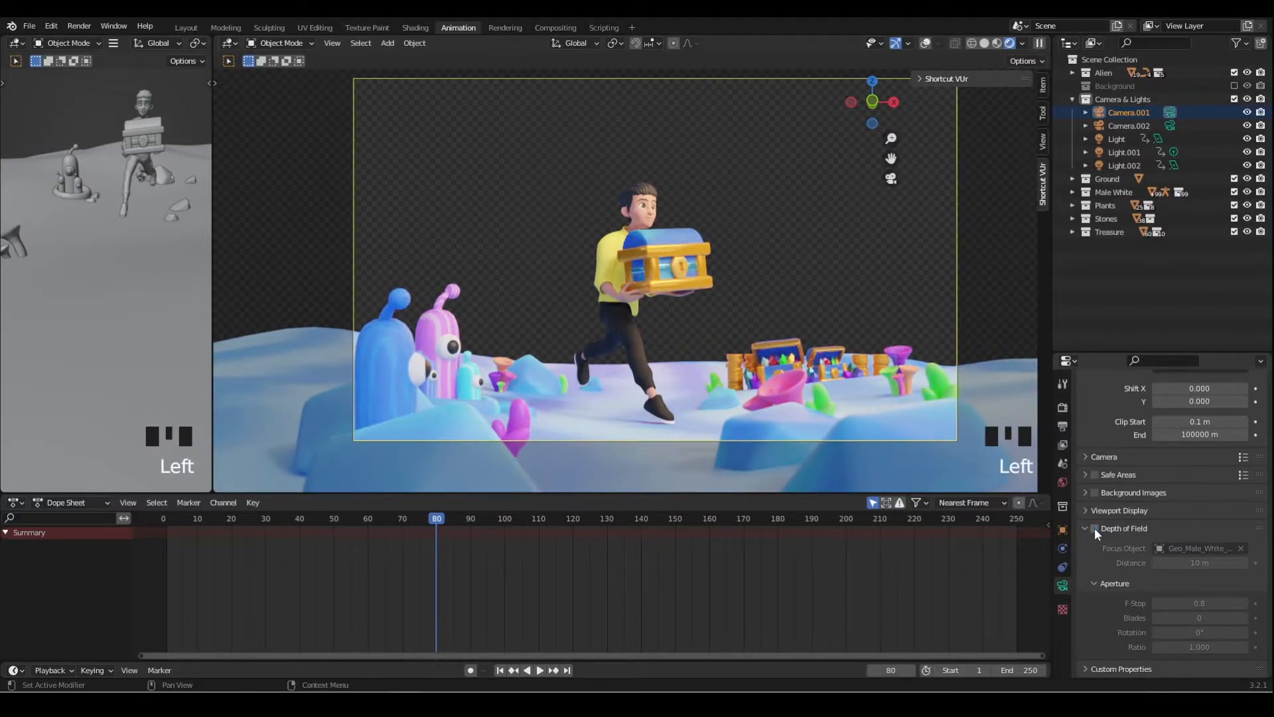
click(1095, 528)
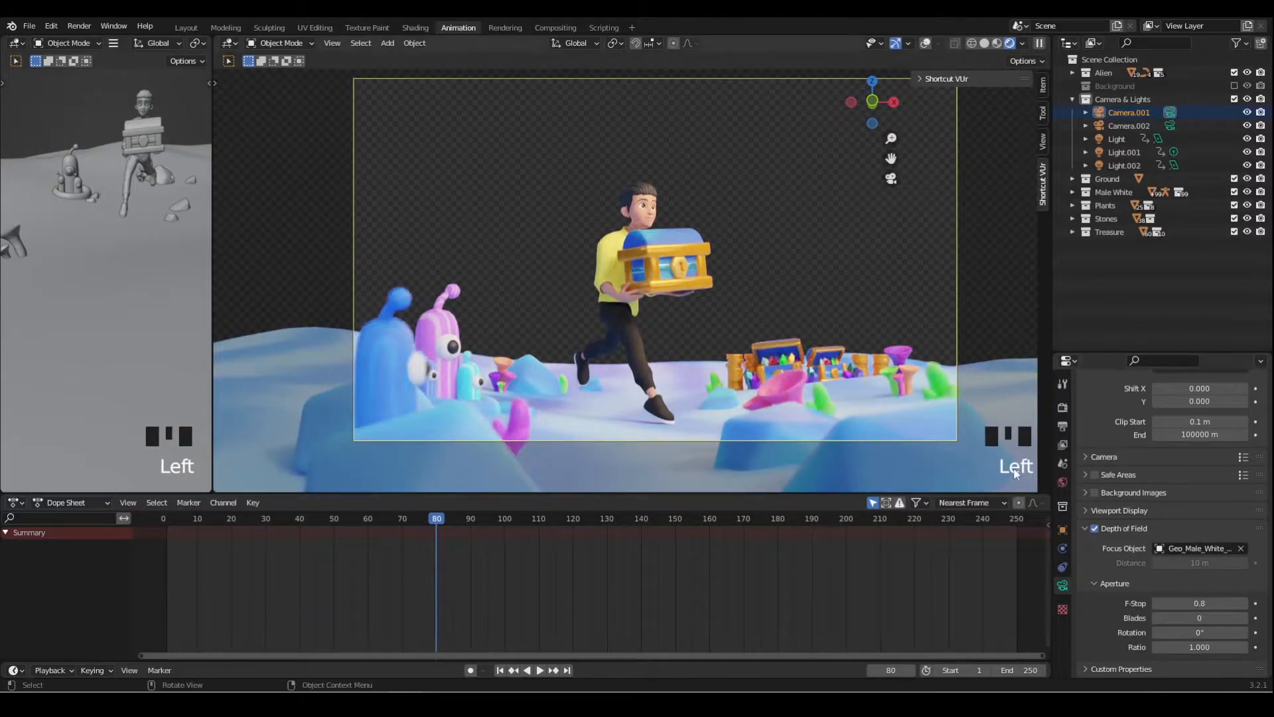
scroll(down, 3)
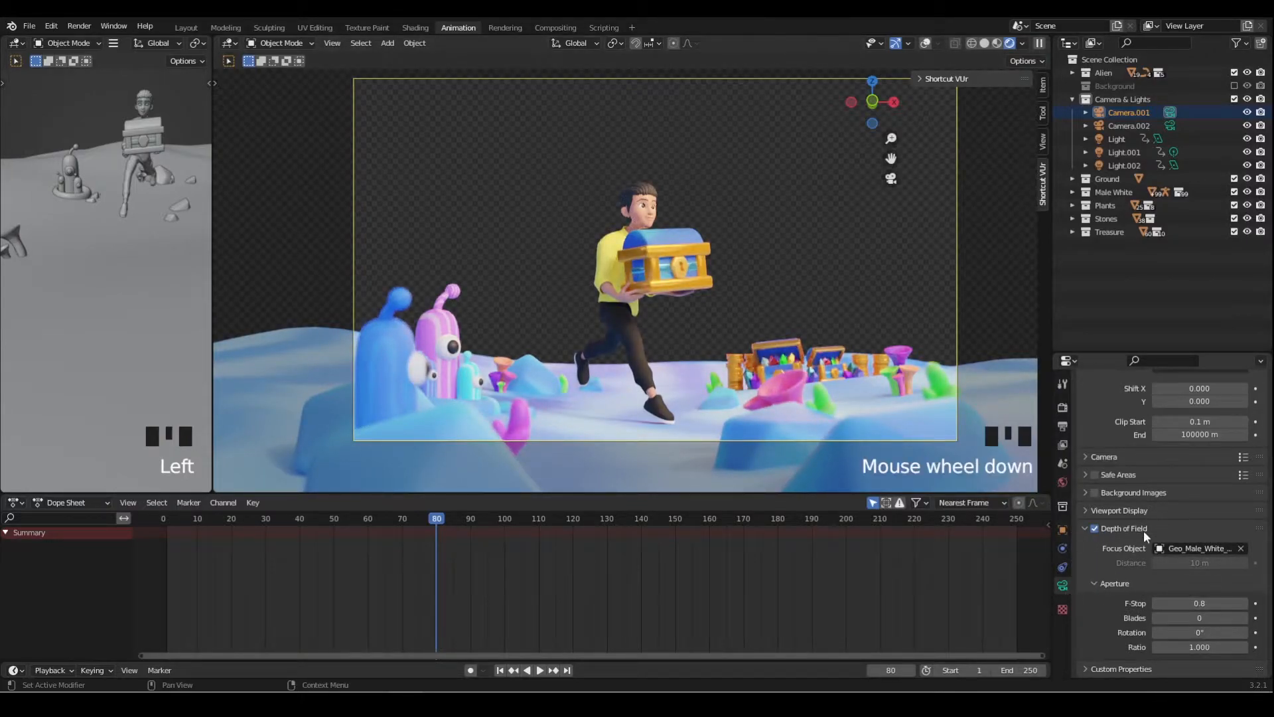
scroll(down, 3)
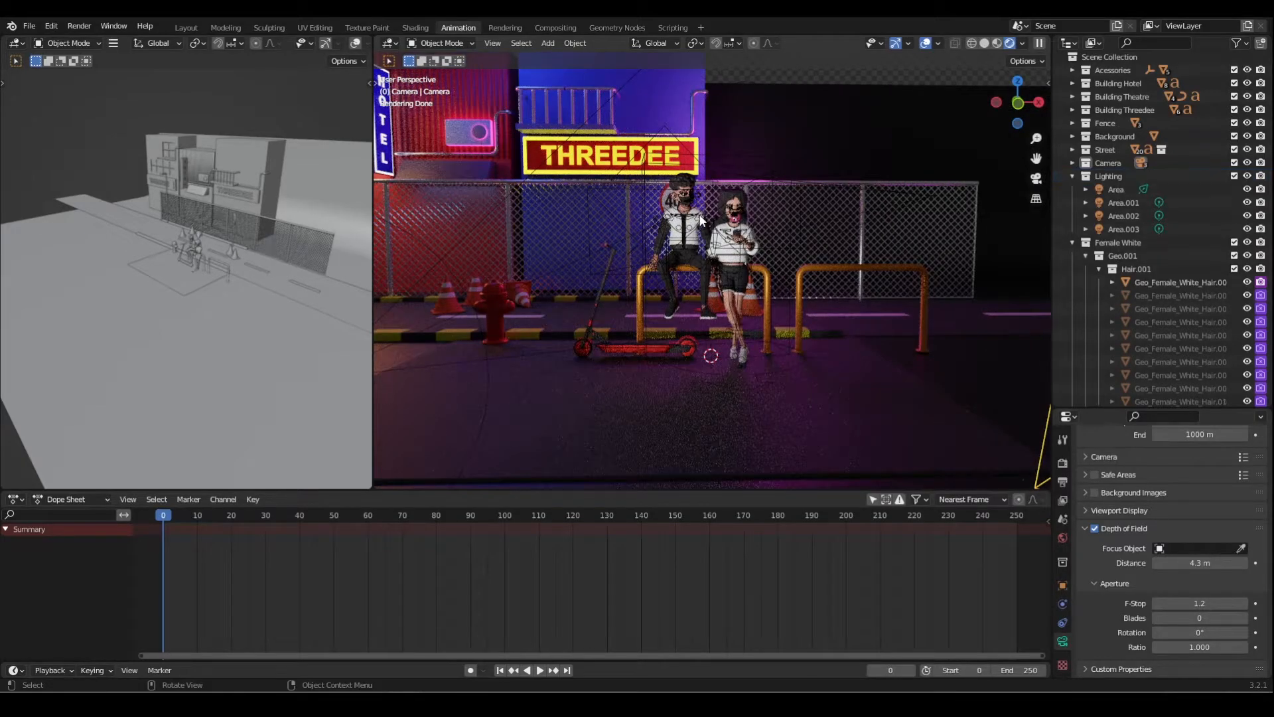
Select the male character's rig in the neon street scene.
click(685, 237)
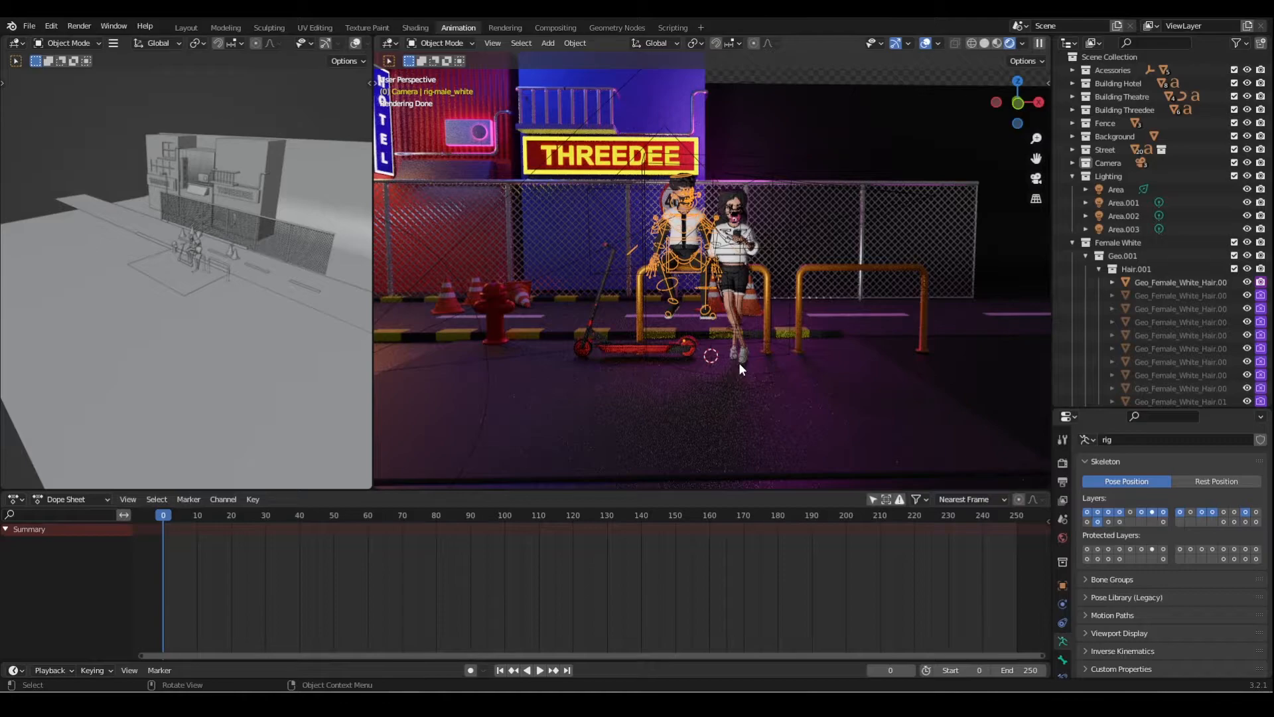
mouse_move(1121, 530)
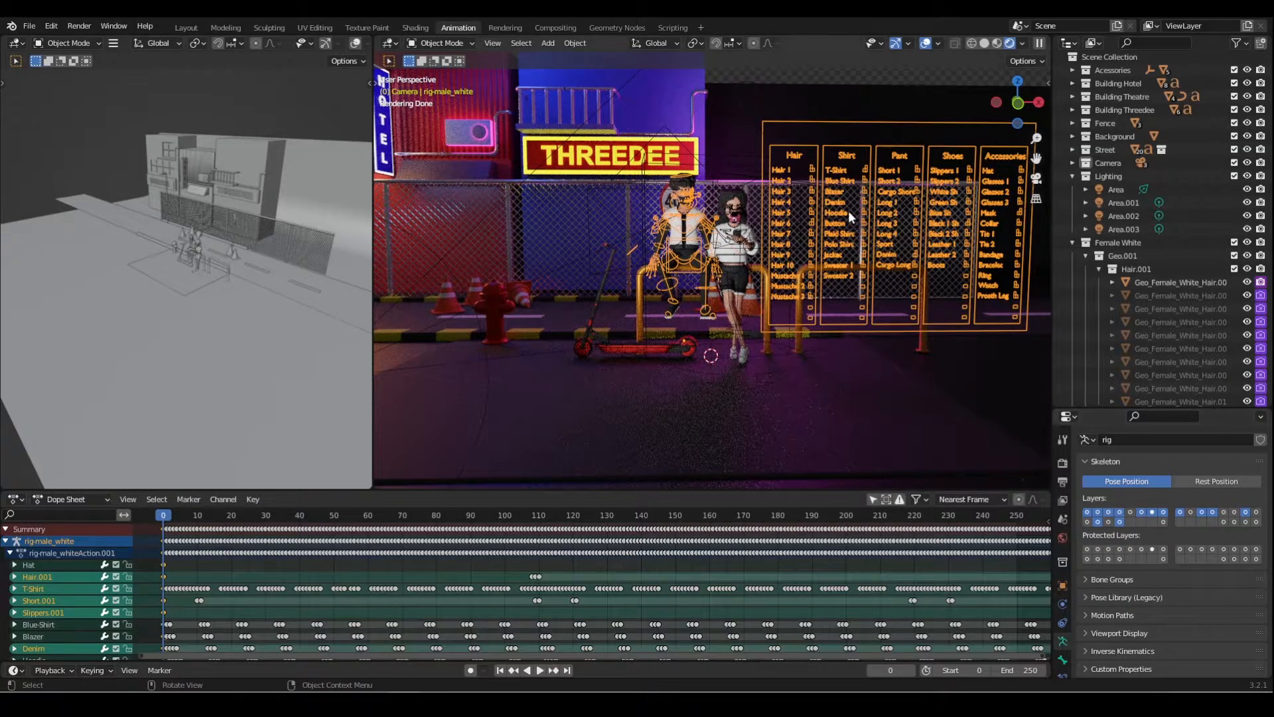
mouse_move(802, 233)
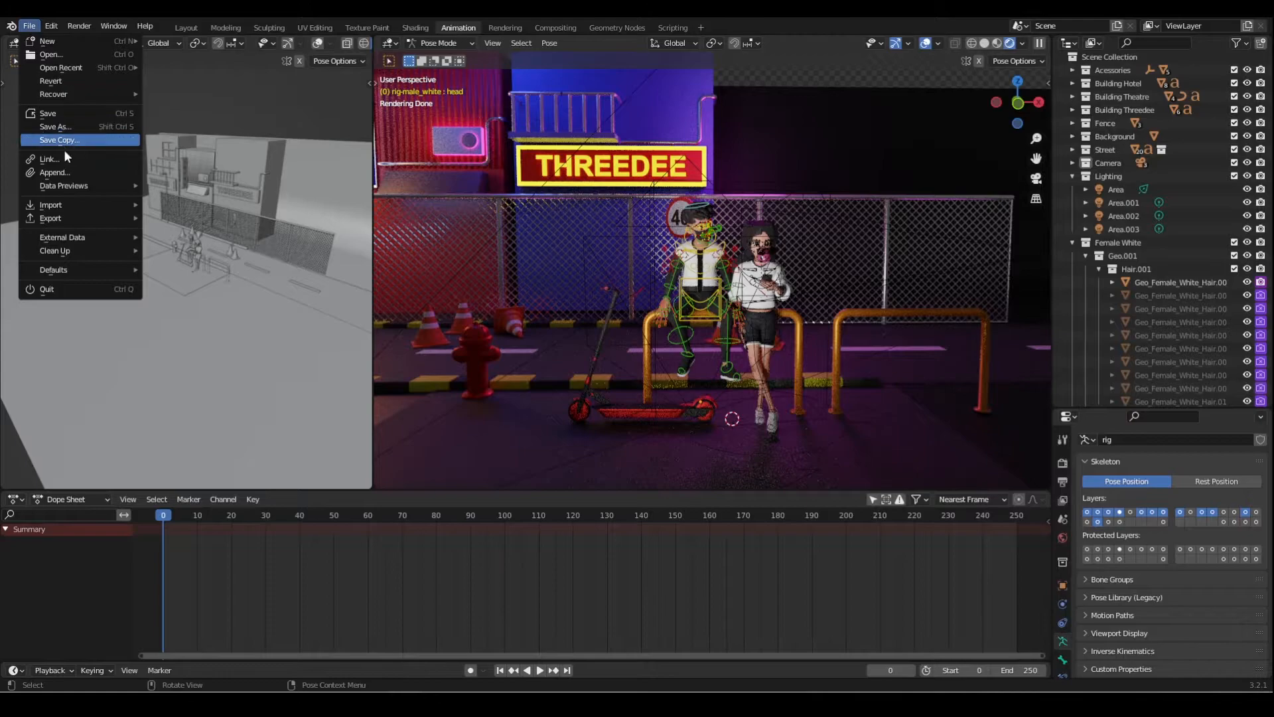
Append the Male White collection from Galaxy Scenes > Galaxy Scene 1.blend and return to Object Mode.
click(54, 173)
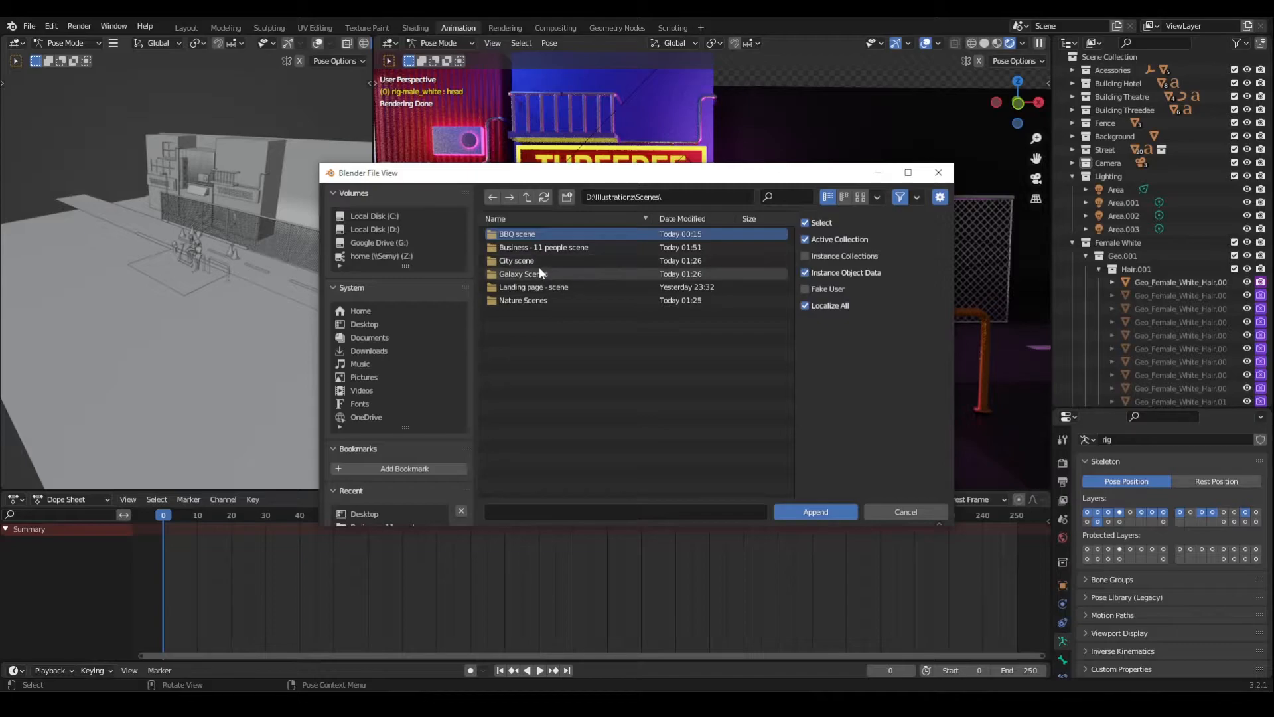
double_click(522, 274)
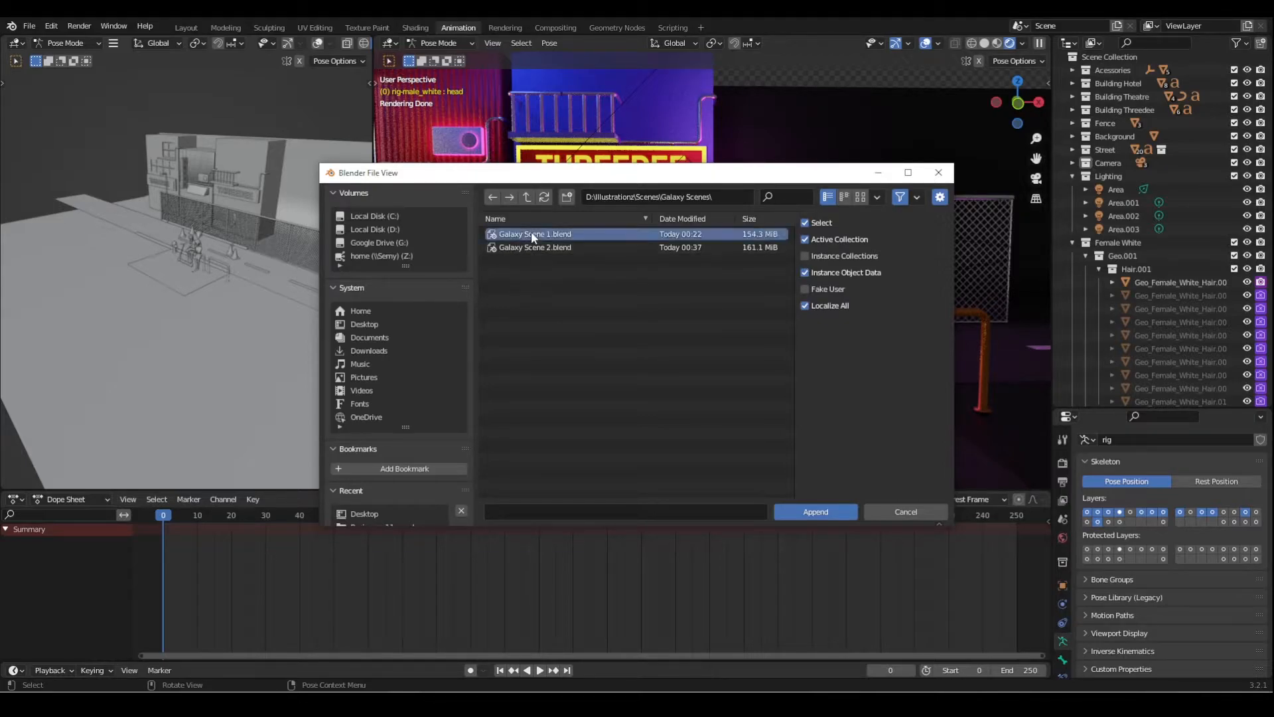
double_click(535, 233)
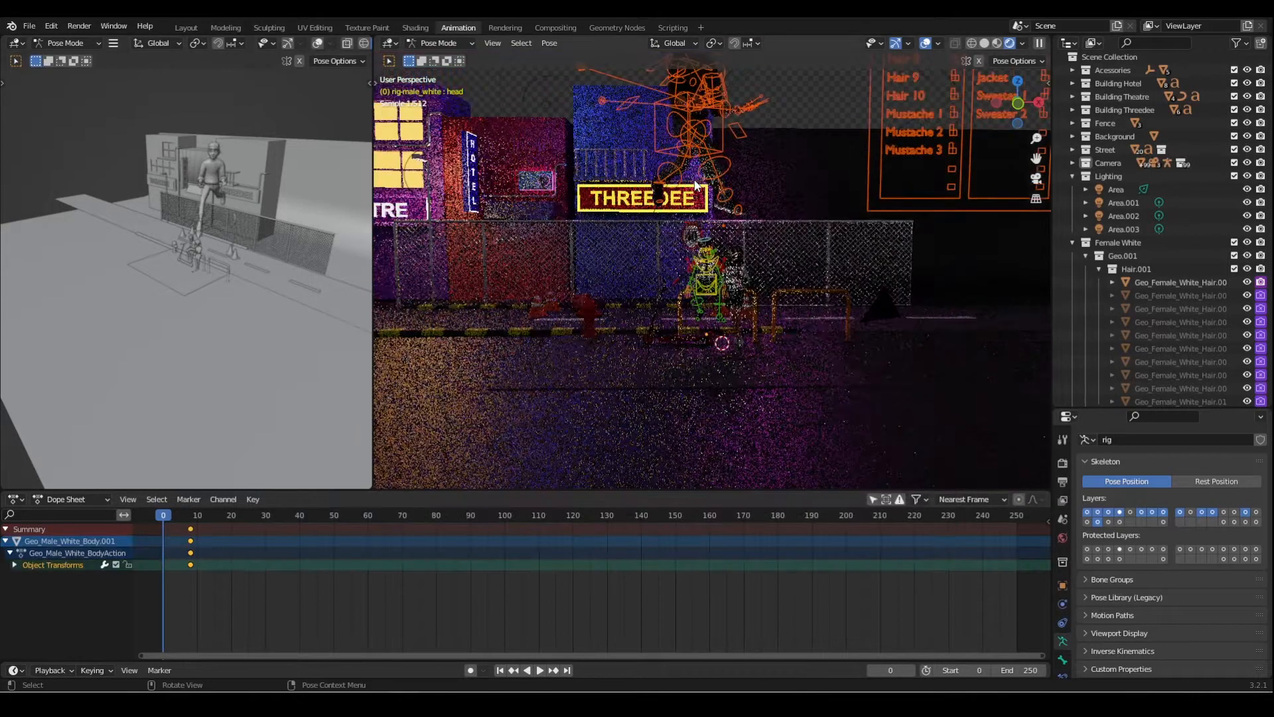
click(439, 42)
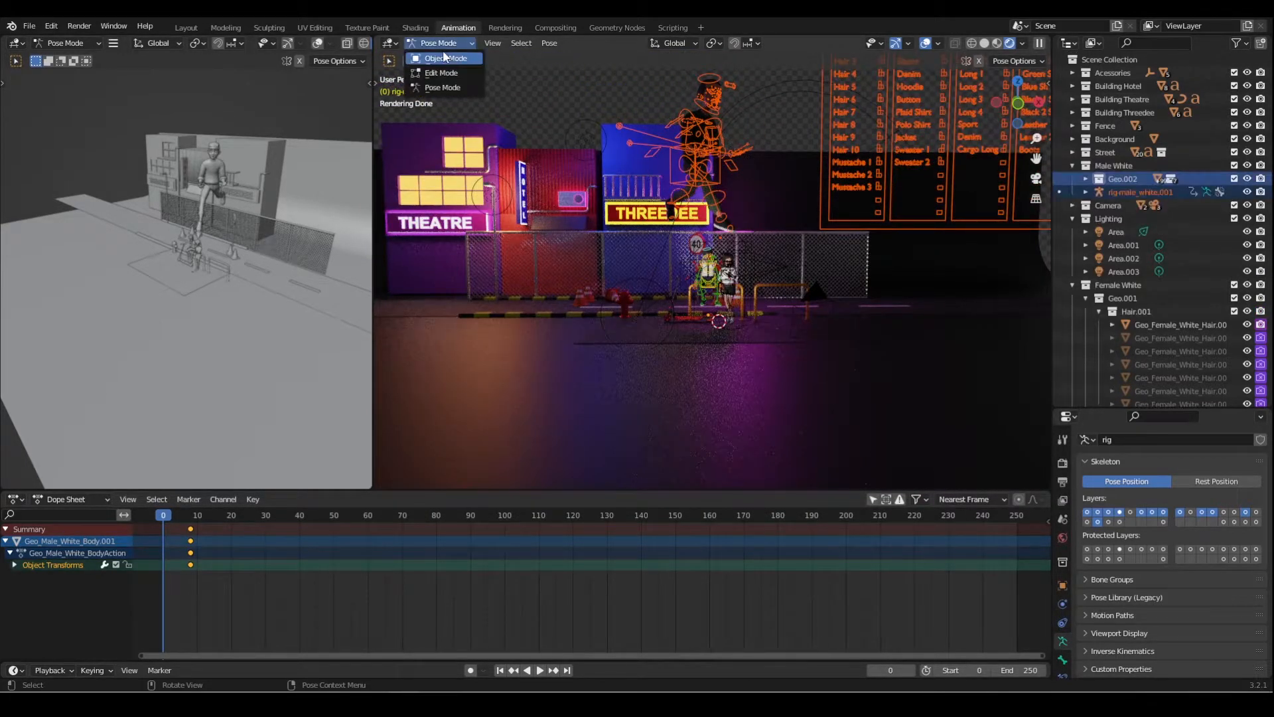
click(447, 57)
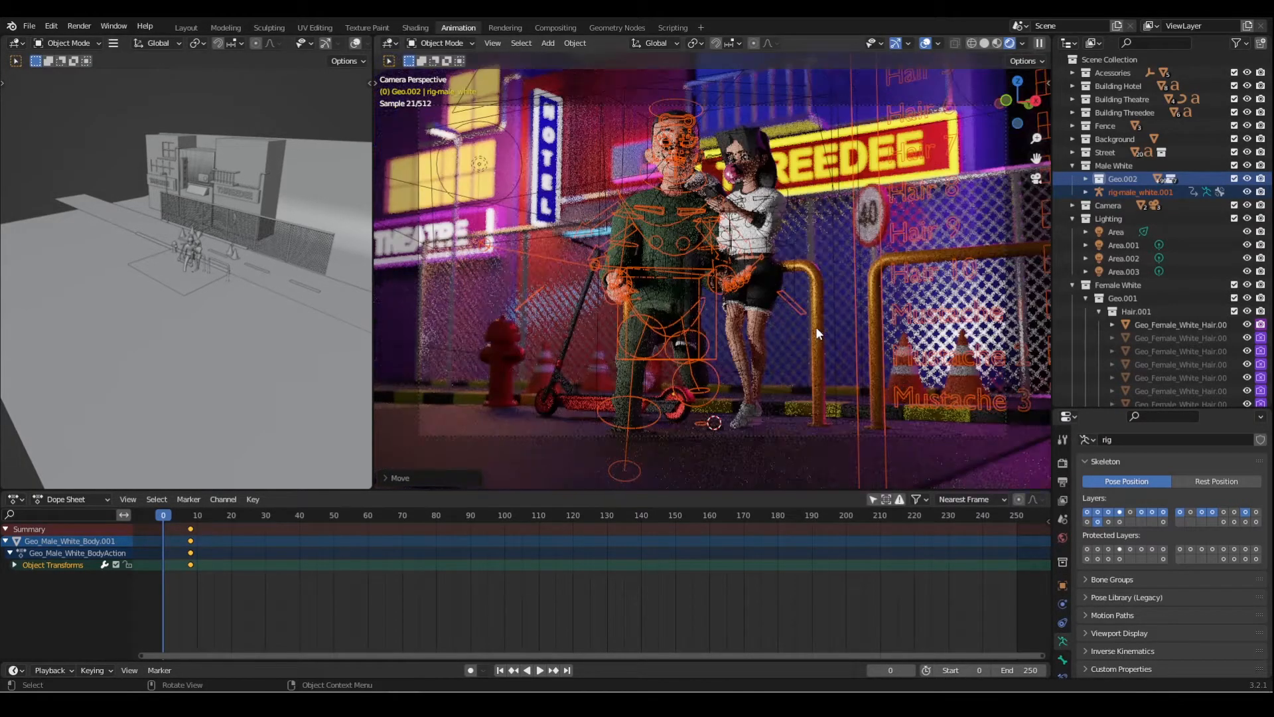
Move the appended character into the street shot, then exclude the Male White collection from the view layer.
key(s)
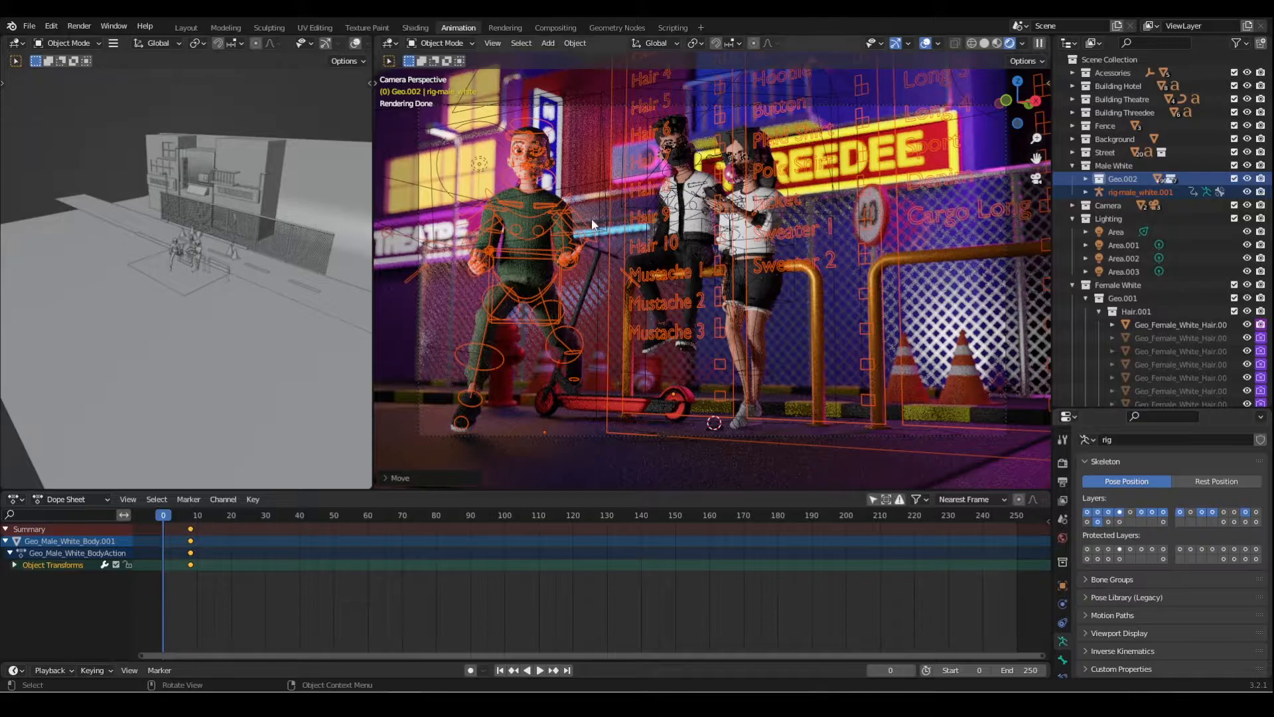
click(1141, 192)
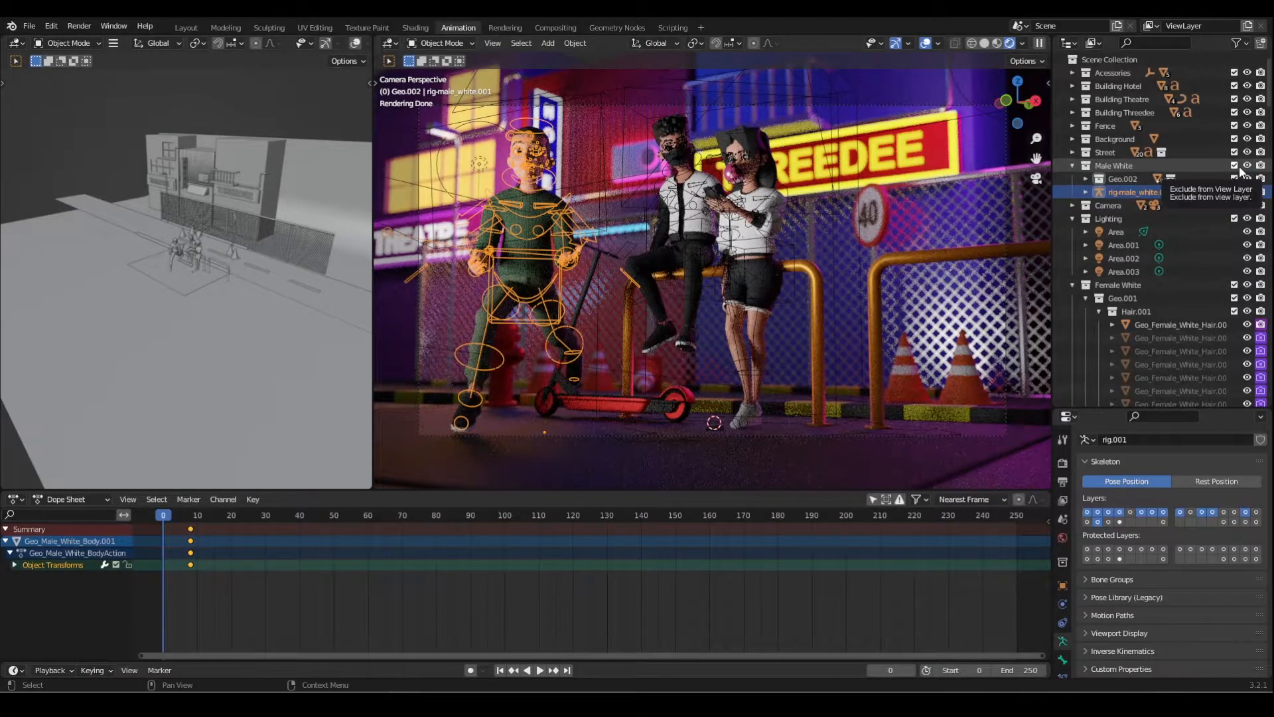
click(1234, 165)
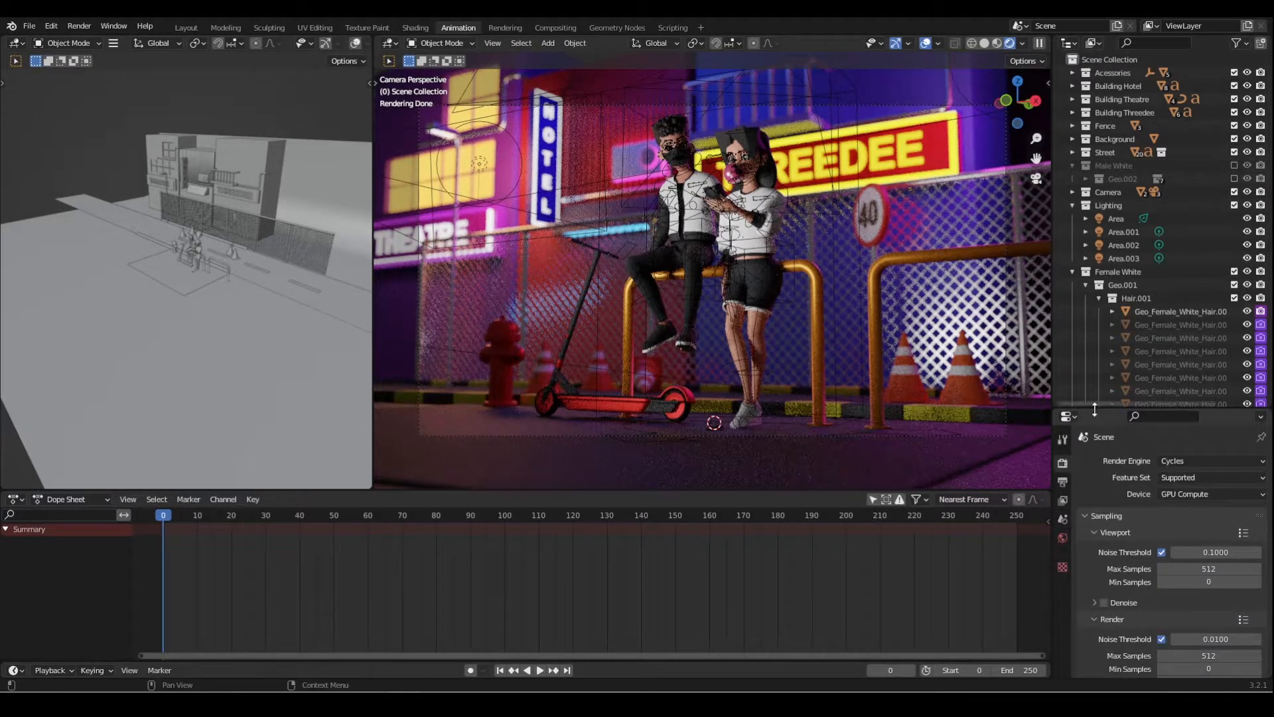
Enable Simplify in the street scene's Render Properties.
scroll(down, 3)
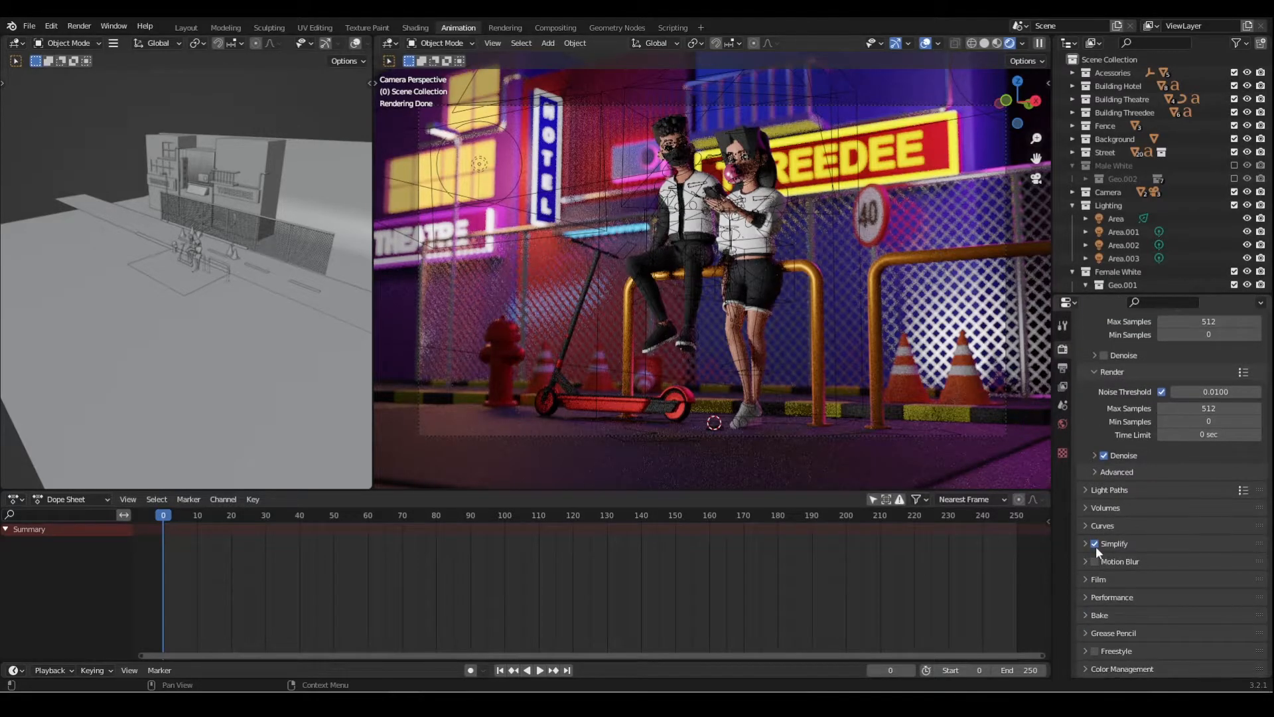
mouse_move(1062, 349)
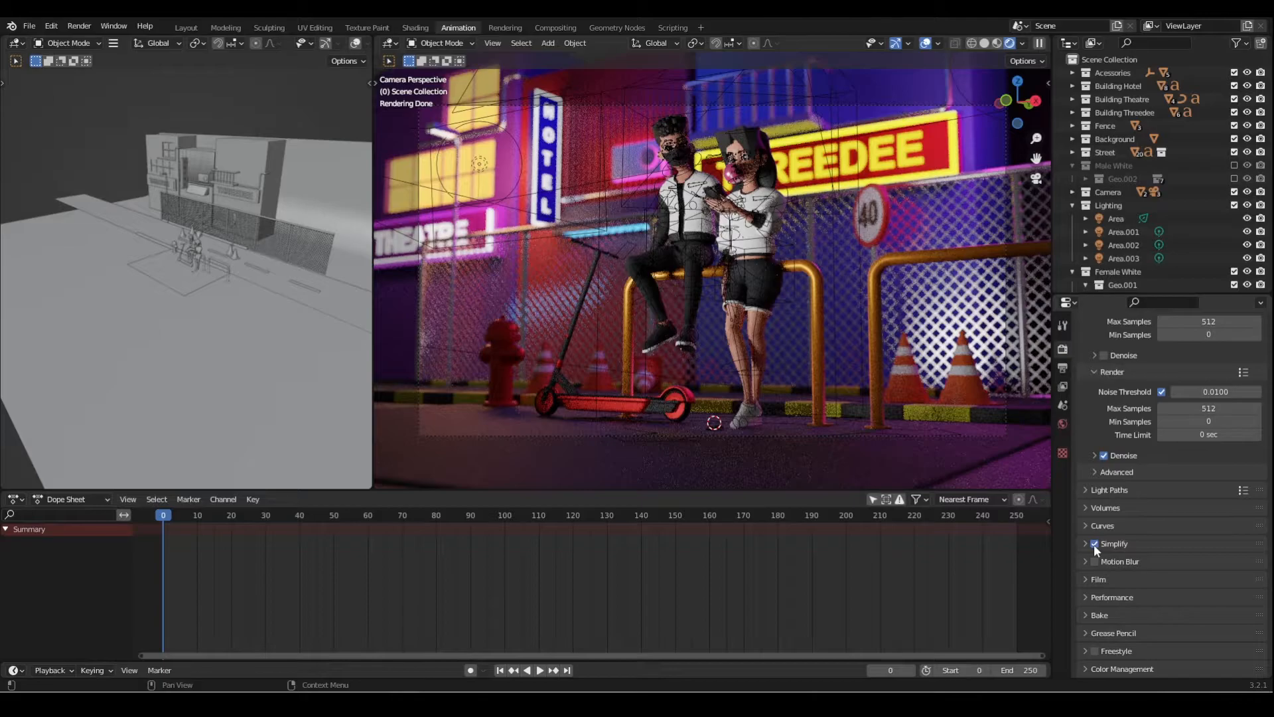
click(1095, 543)
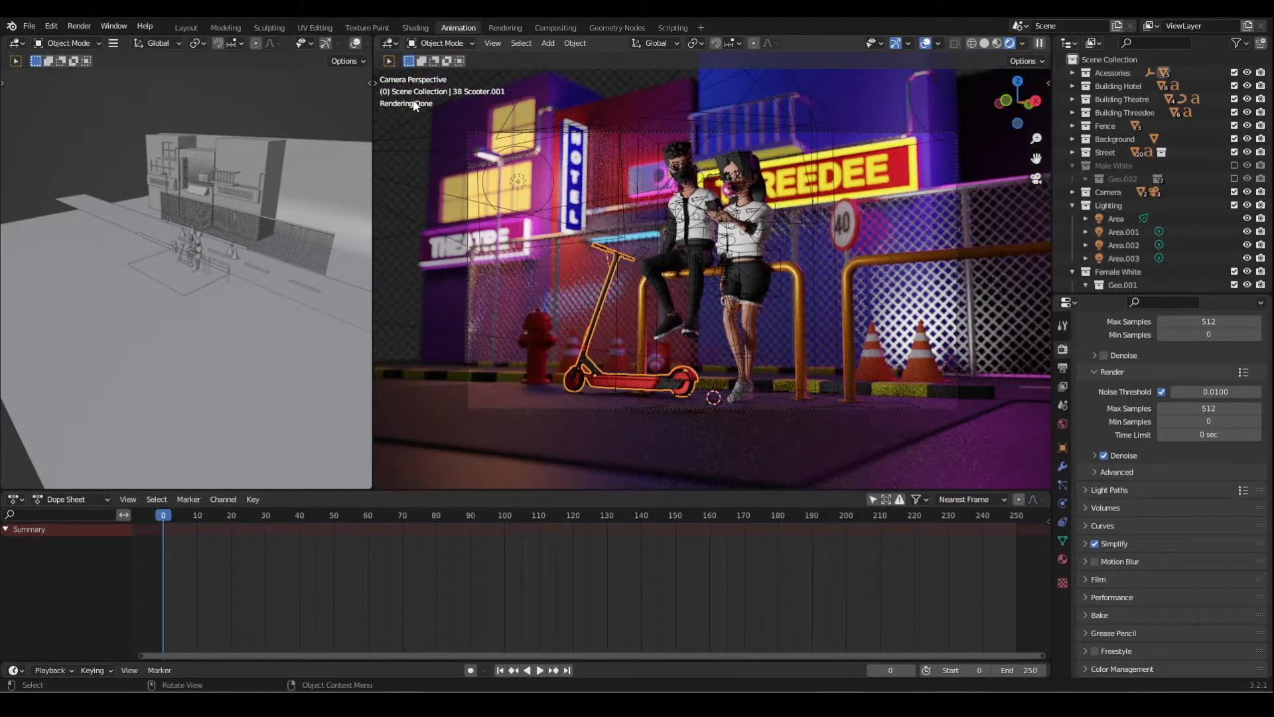
Reopen the Galaxy Scene .blend file with the character rig in Pose Mode.
click(28, 26)
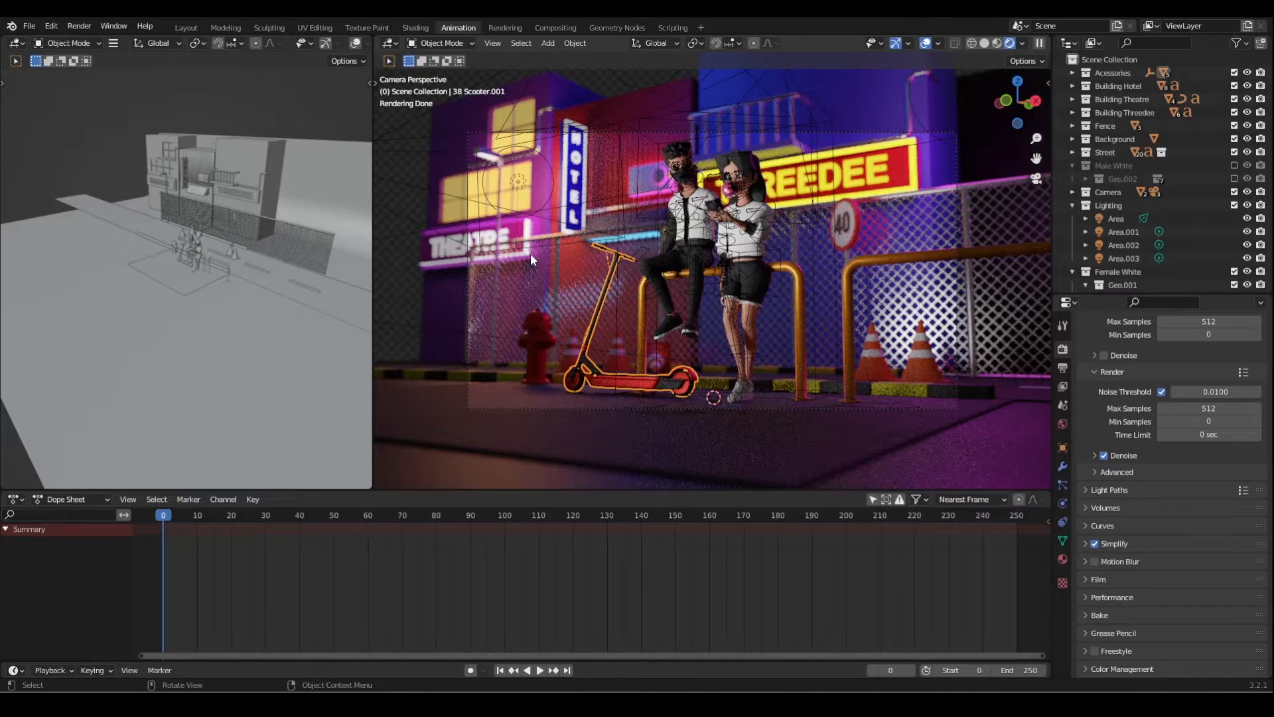
mouse_move(778, 261)
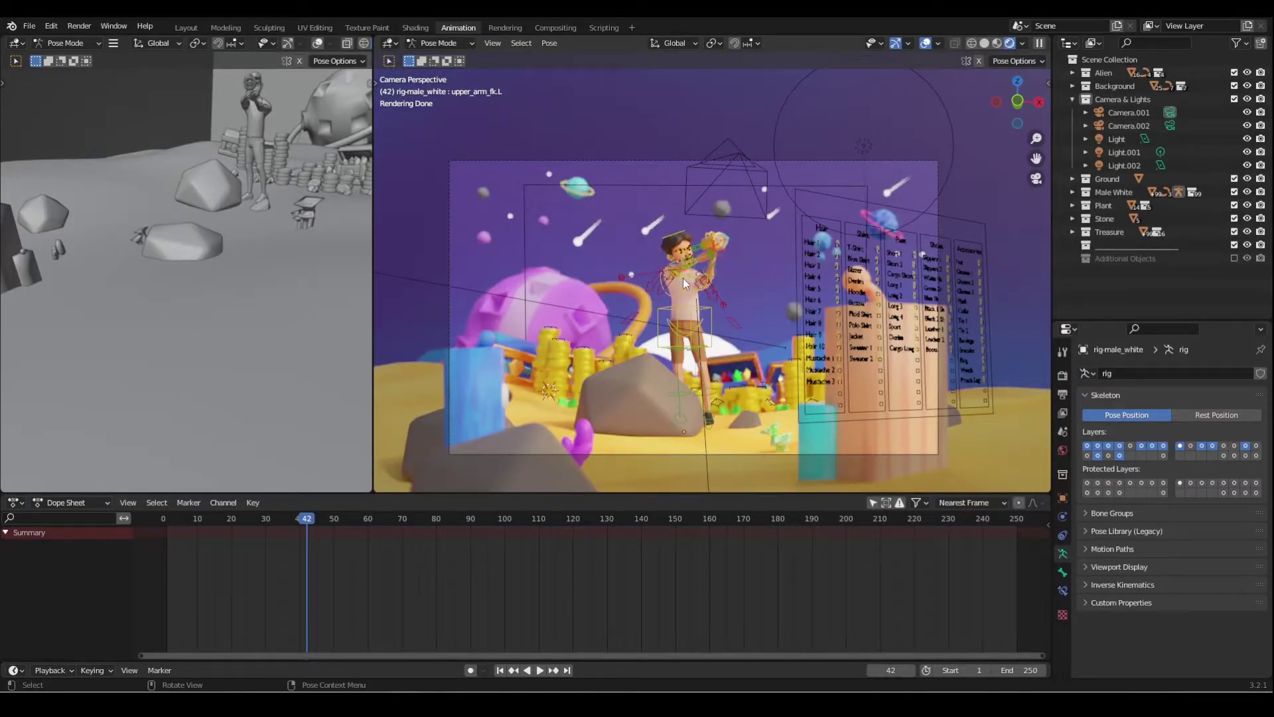
mouse_move(559, 290)
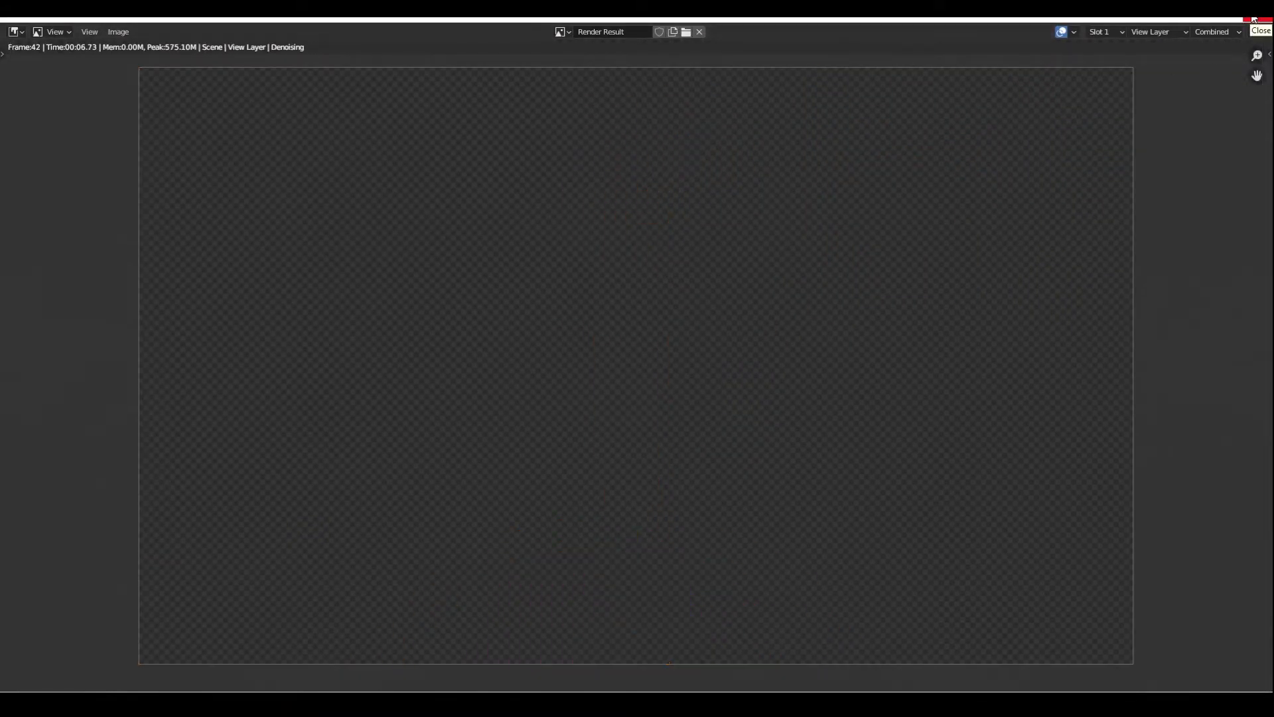
mouse_move(779, 202)
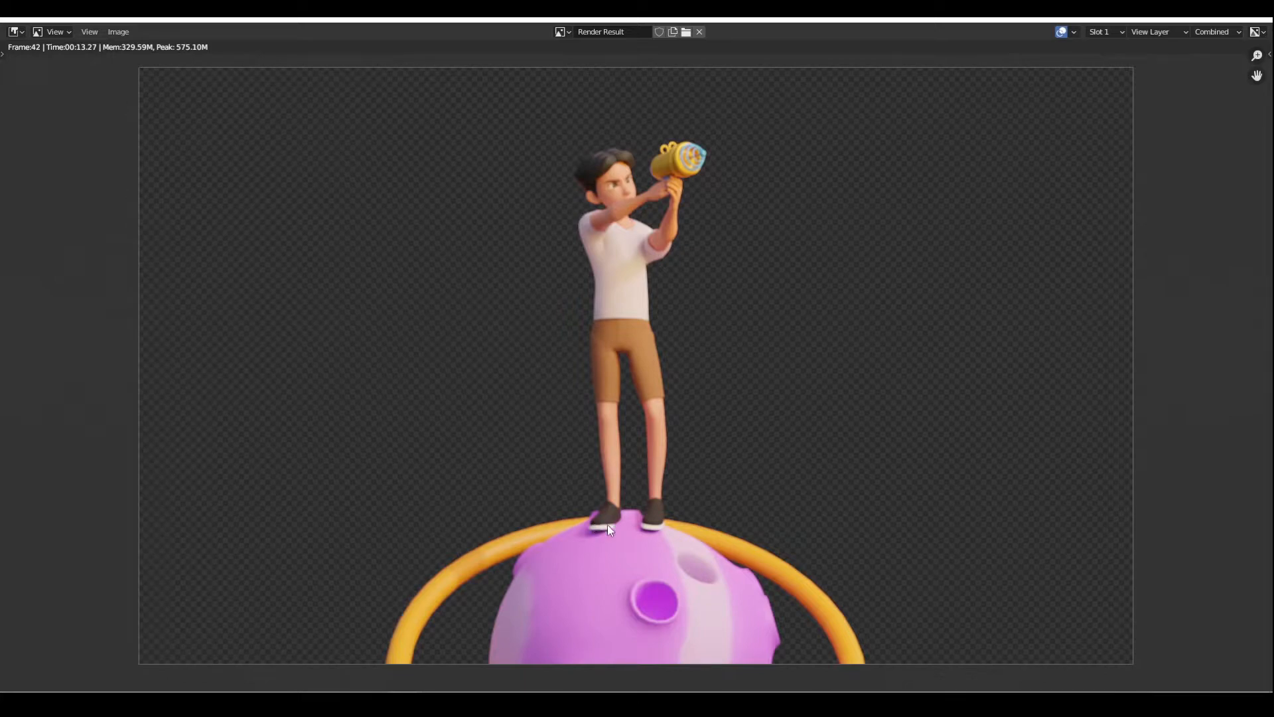
mouse_move(674, 515)
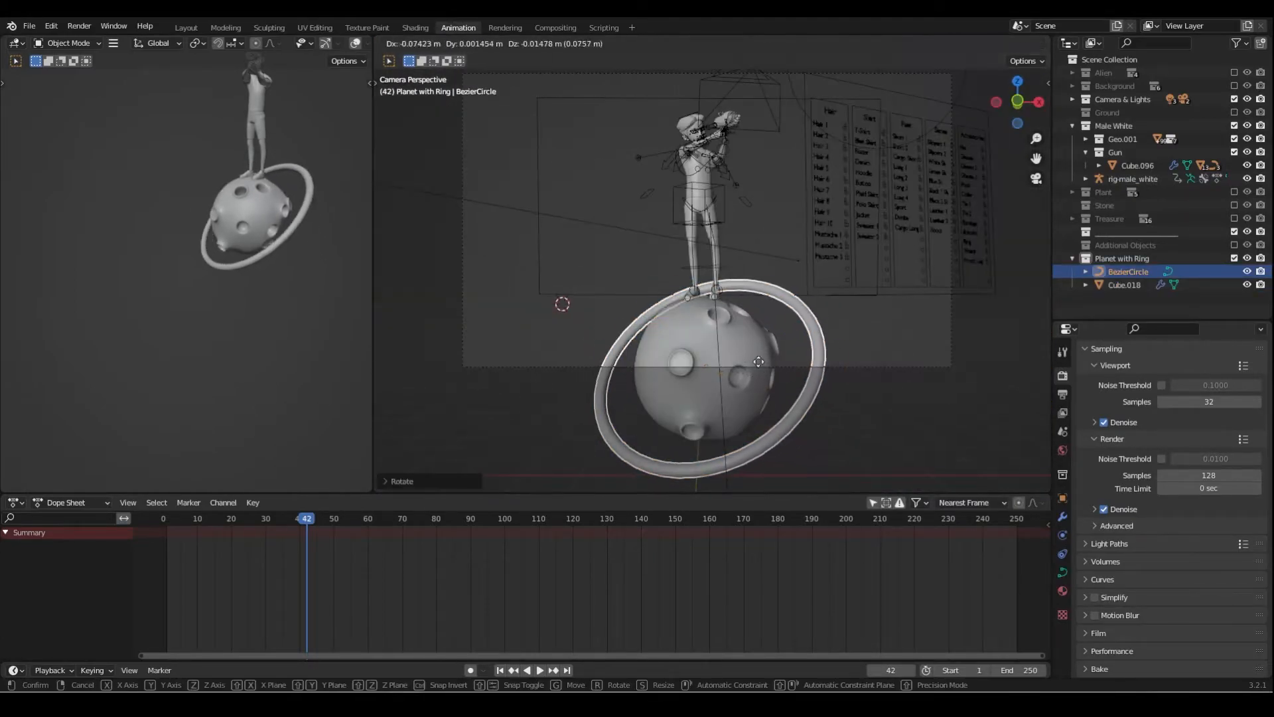
Pose rig_male_white by rotating the hips bone slightly around the Z axis.
key(F12)
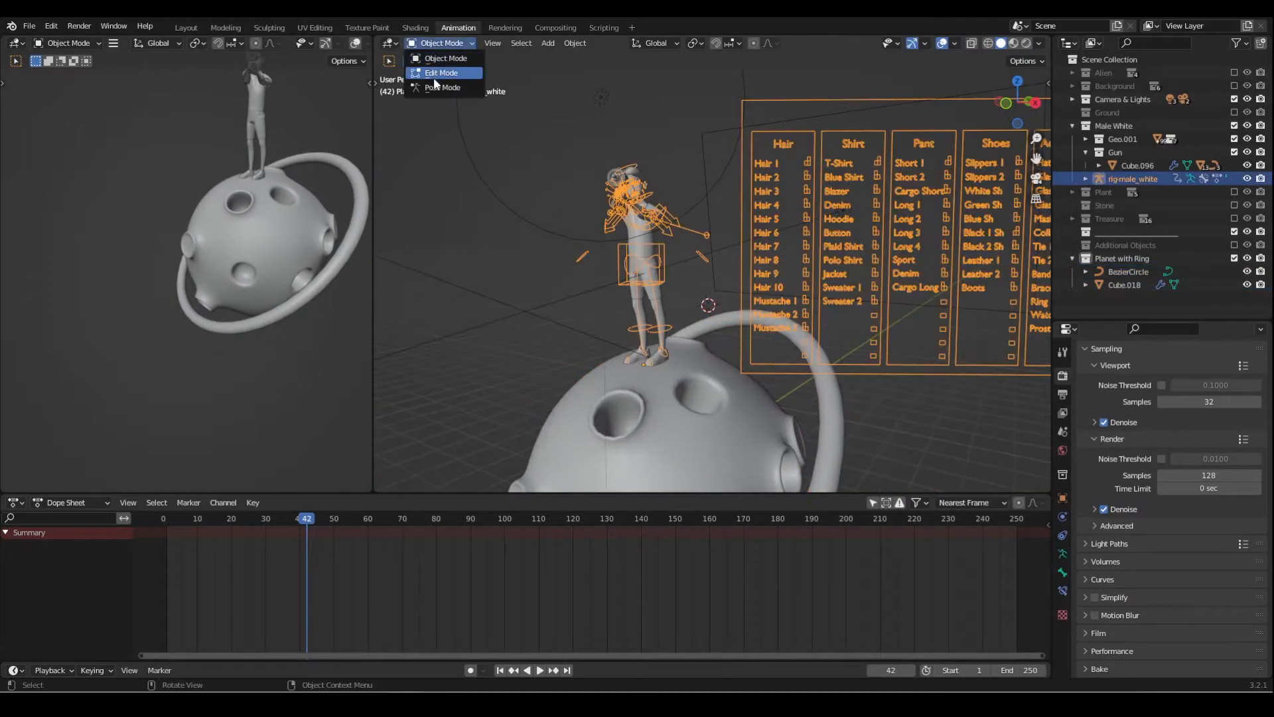
click(444, 87)
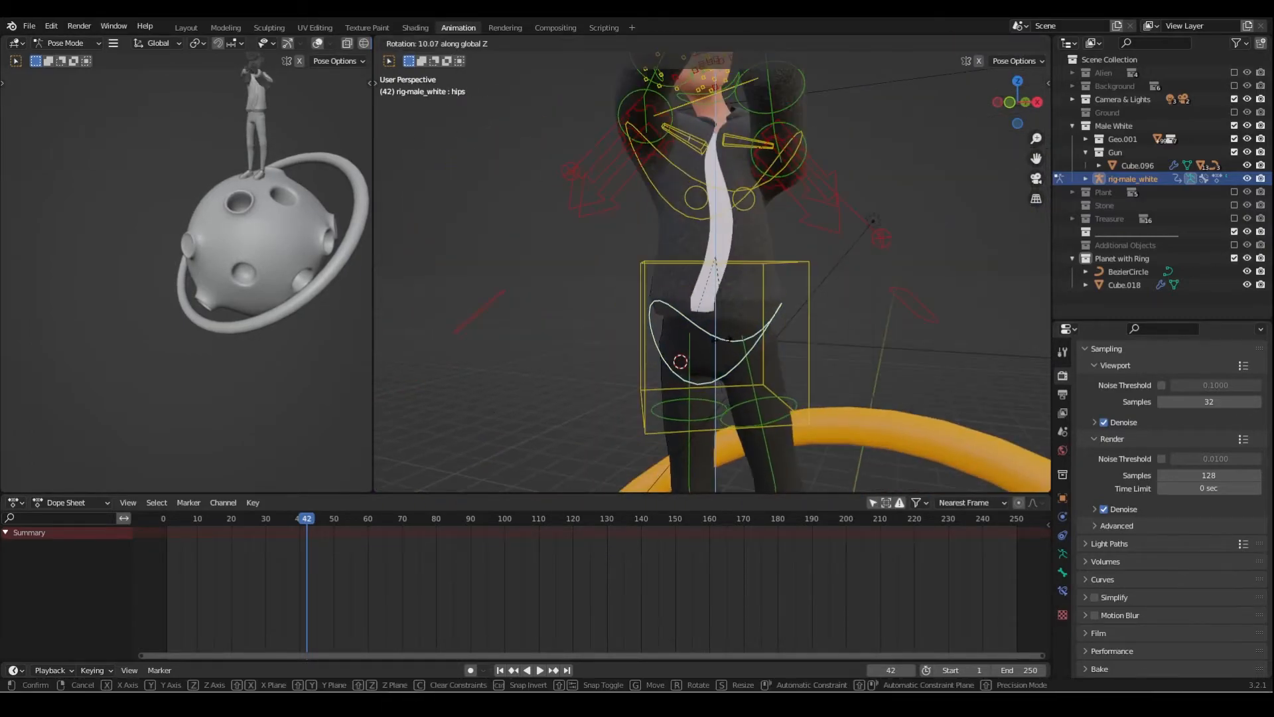
key(F12)
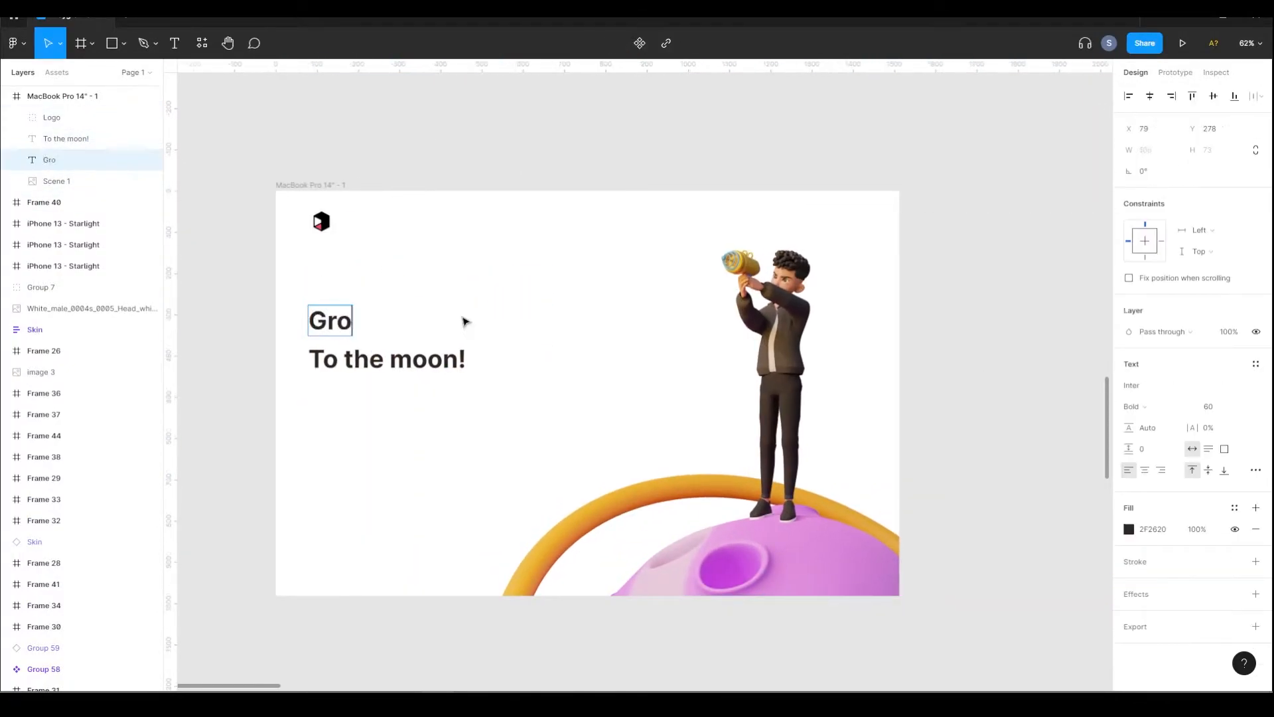
Write the headline 'We Help Impactful Brands Growth.' and colour 'Growth.' purple.
text(wth.)
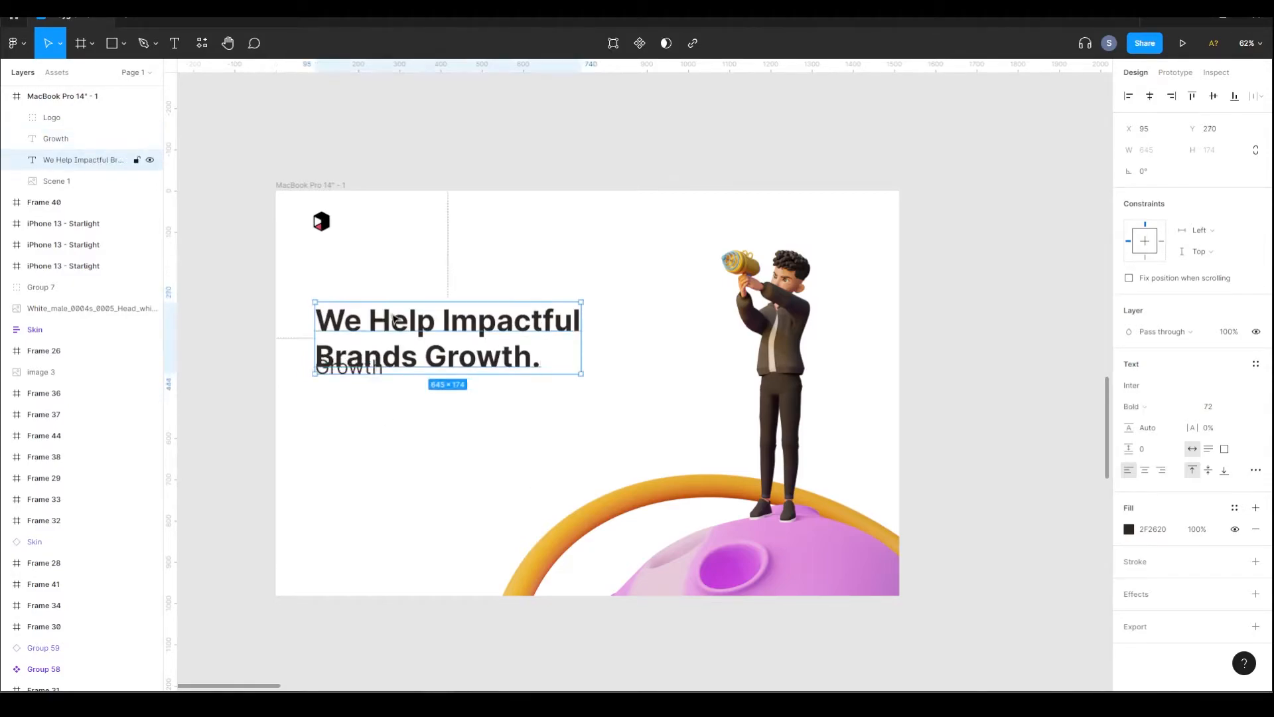
click(1128, 530)
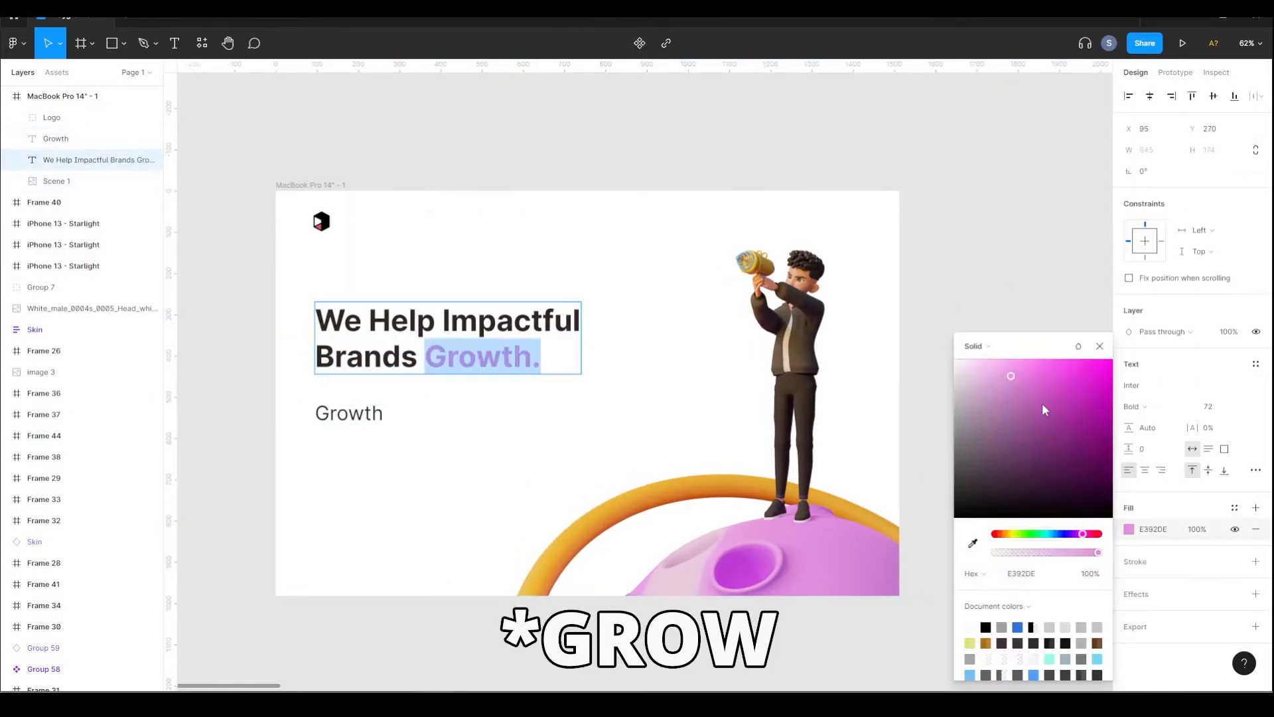
click(81, 138)
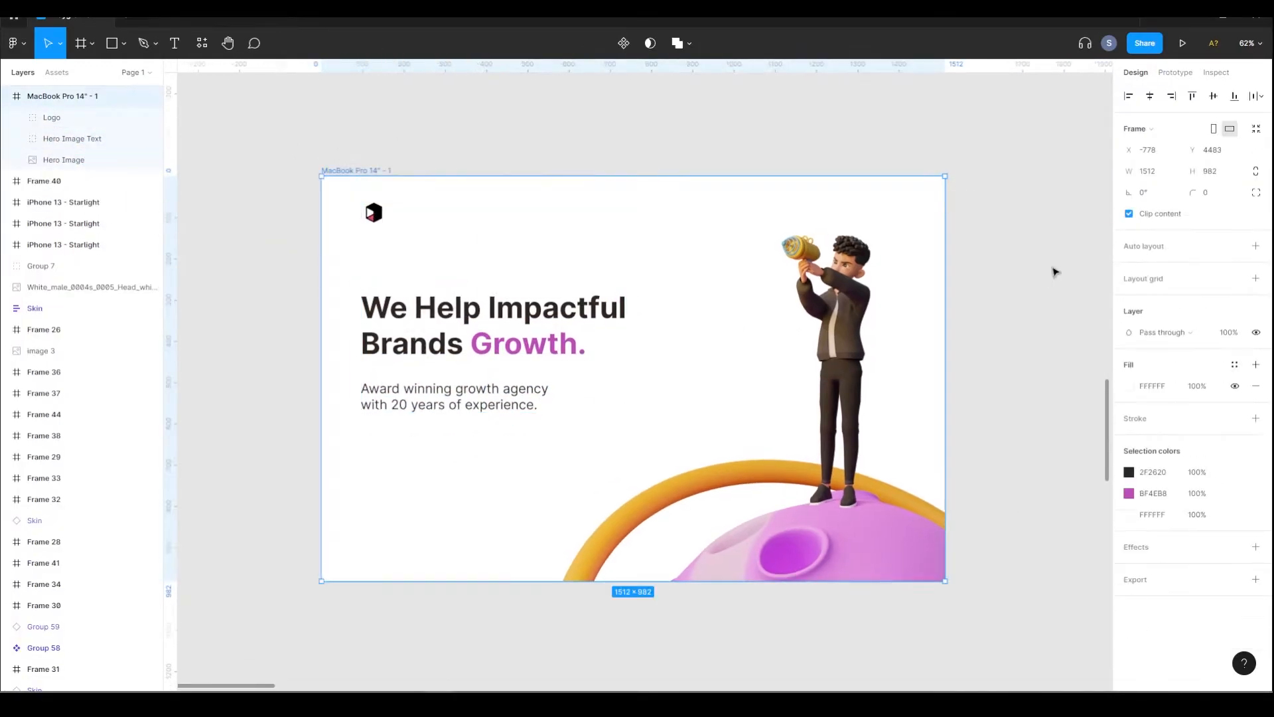
Add Services, About us, Contact us links and an 'Our clients' row of three ZOOT logos, removing the second logo row.
click(1256, 278)
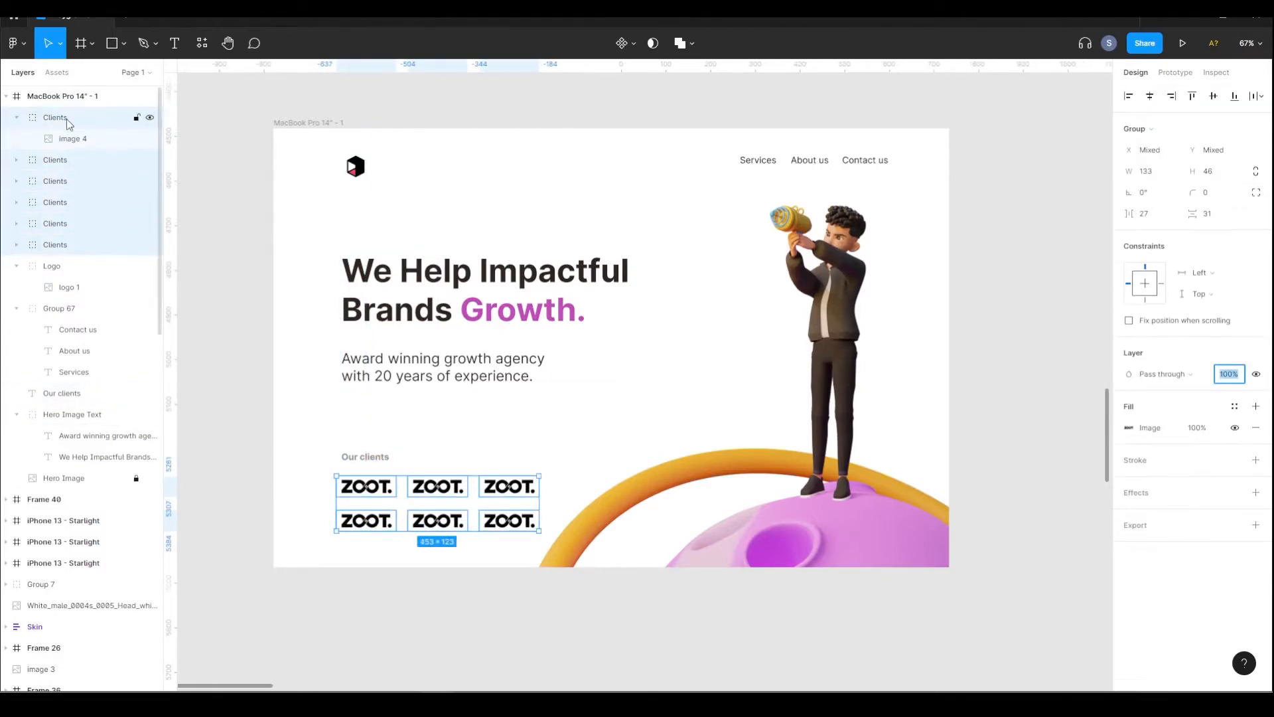
click(71, 415)
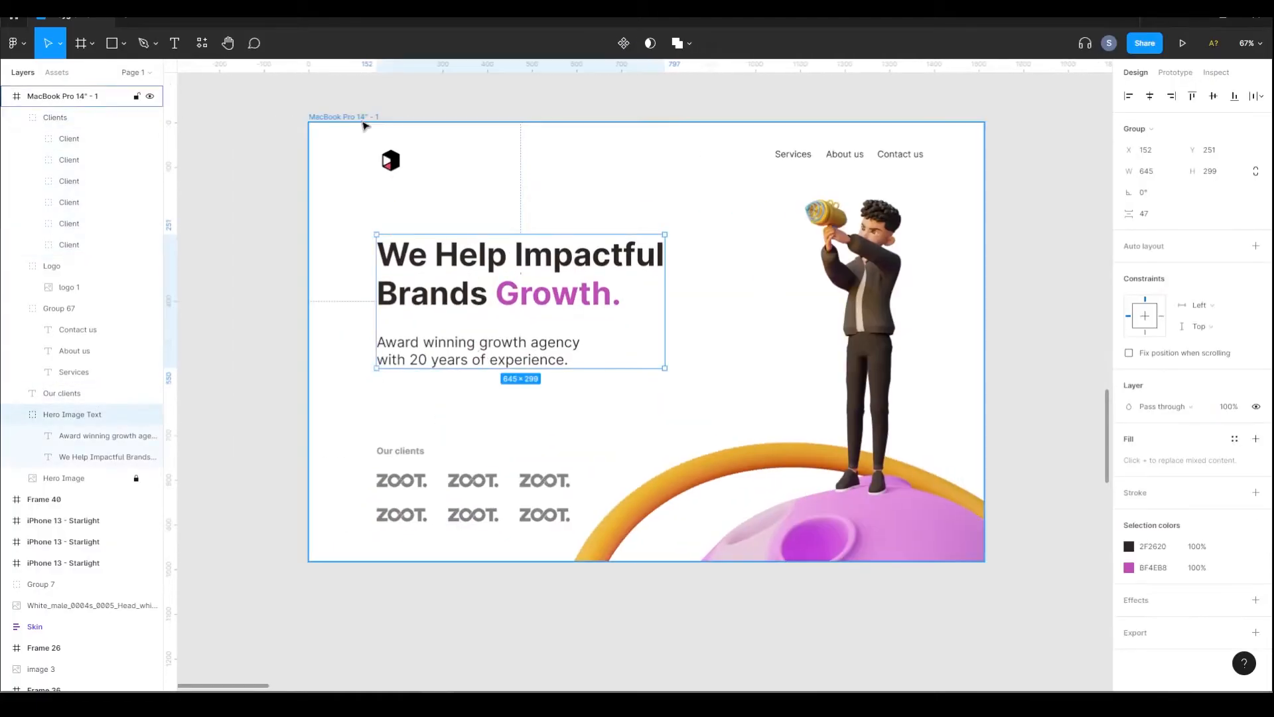
click(531, 415)
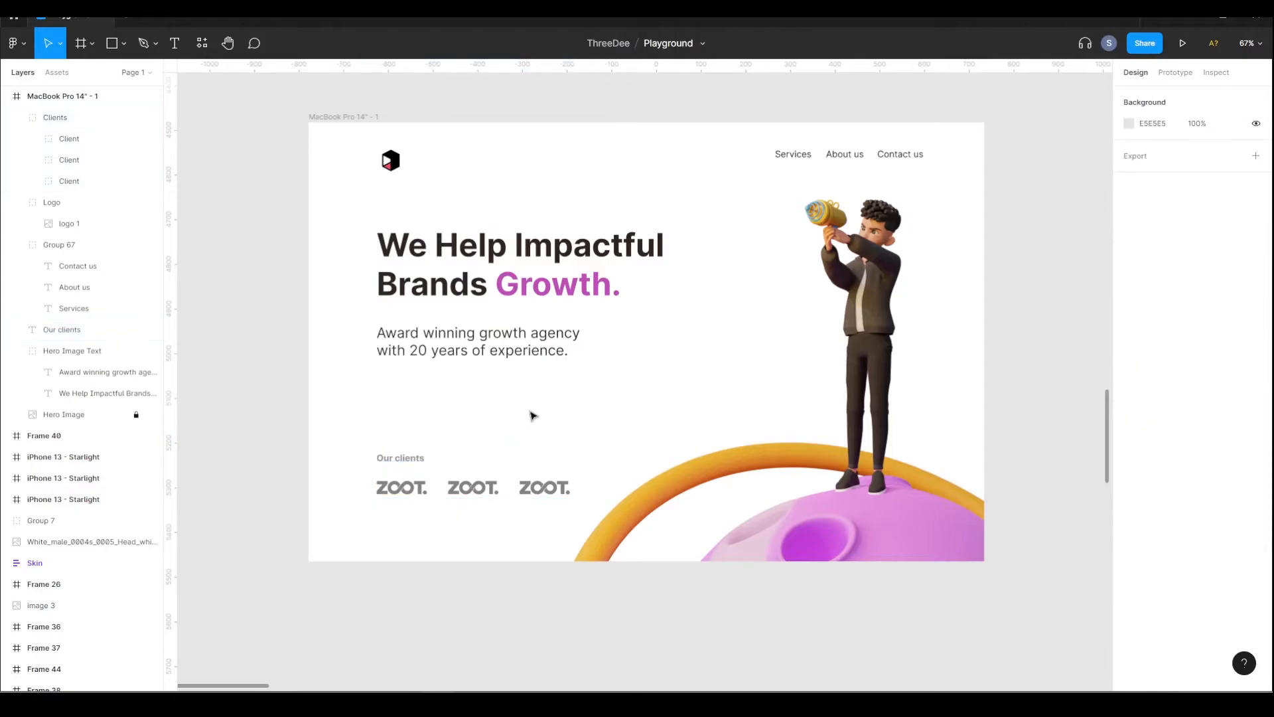
click(63, 330)
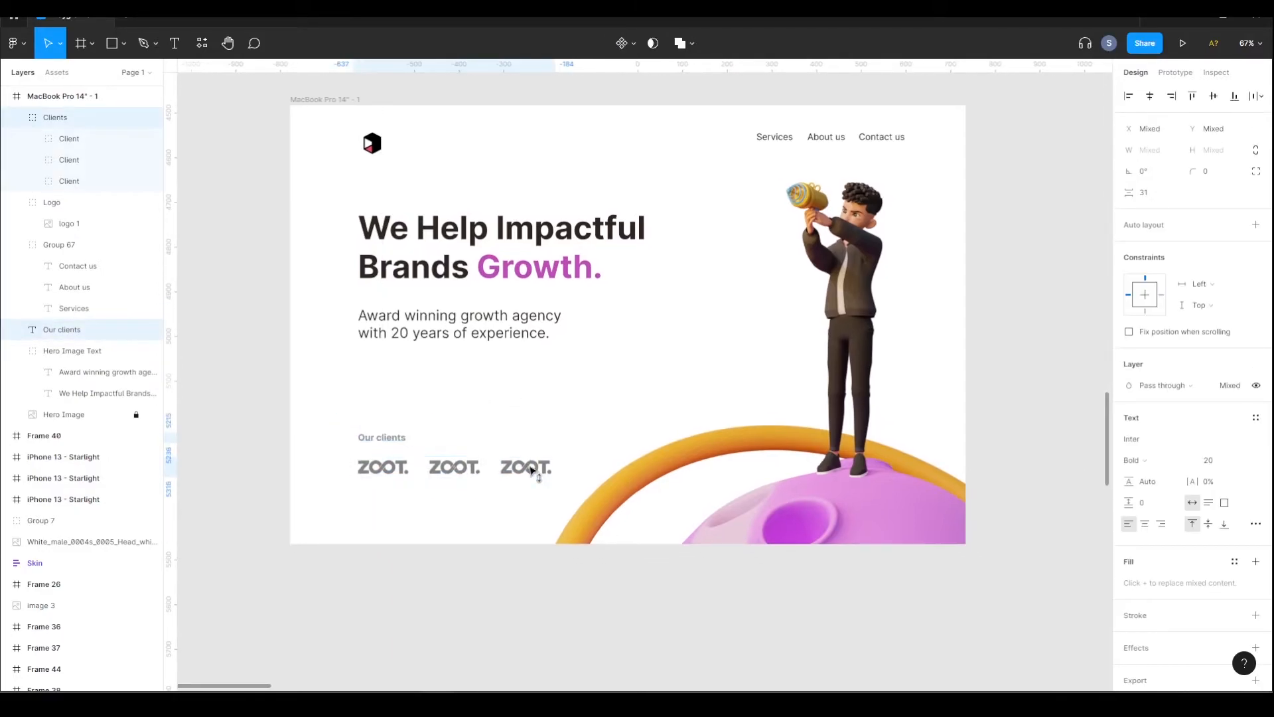
click(1040, 199)
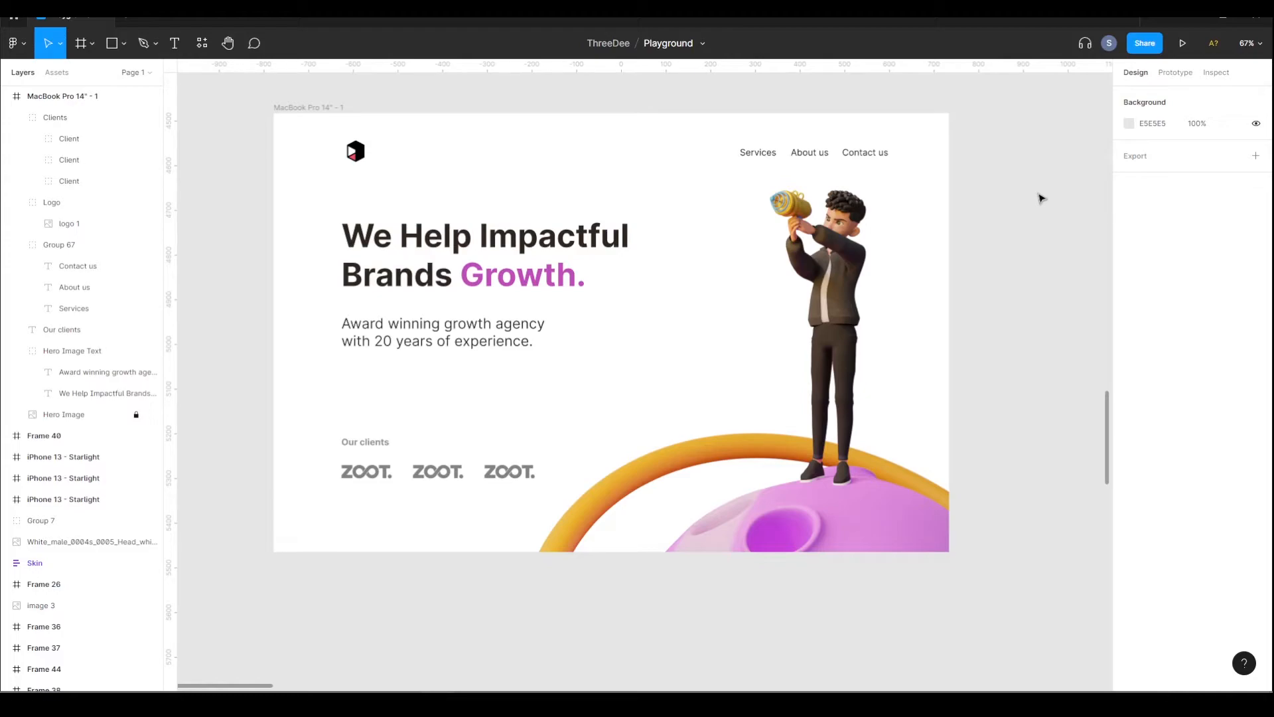
mouse_move(681, 322)
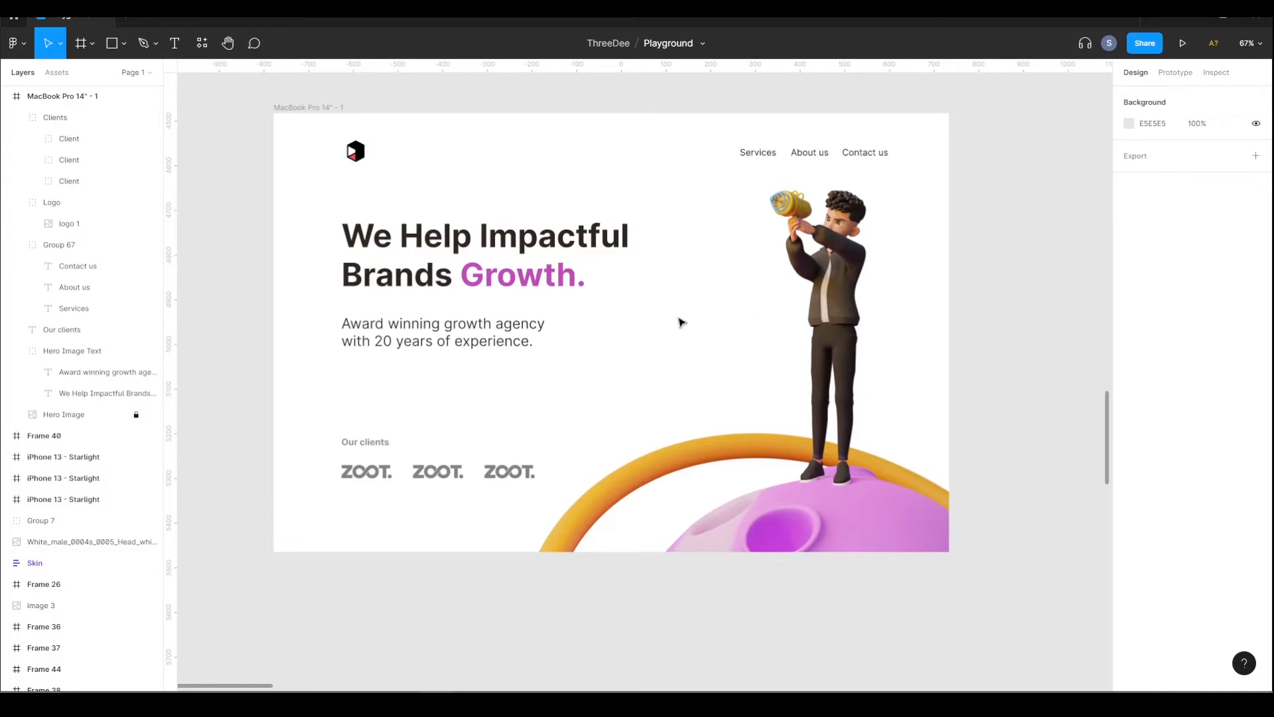
mouse_move(665, 324)
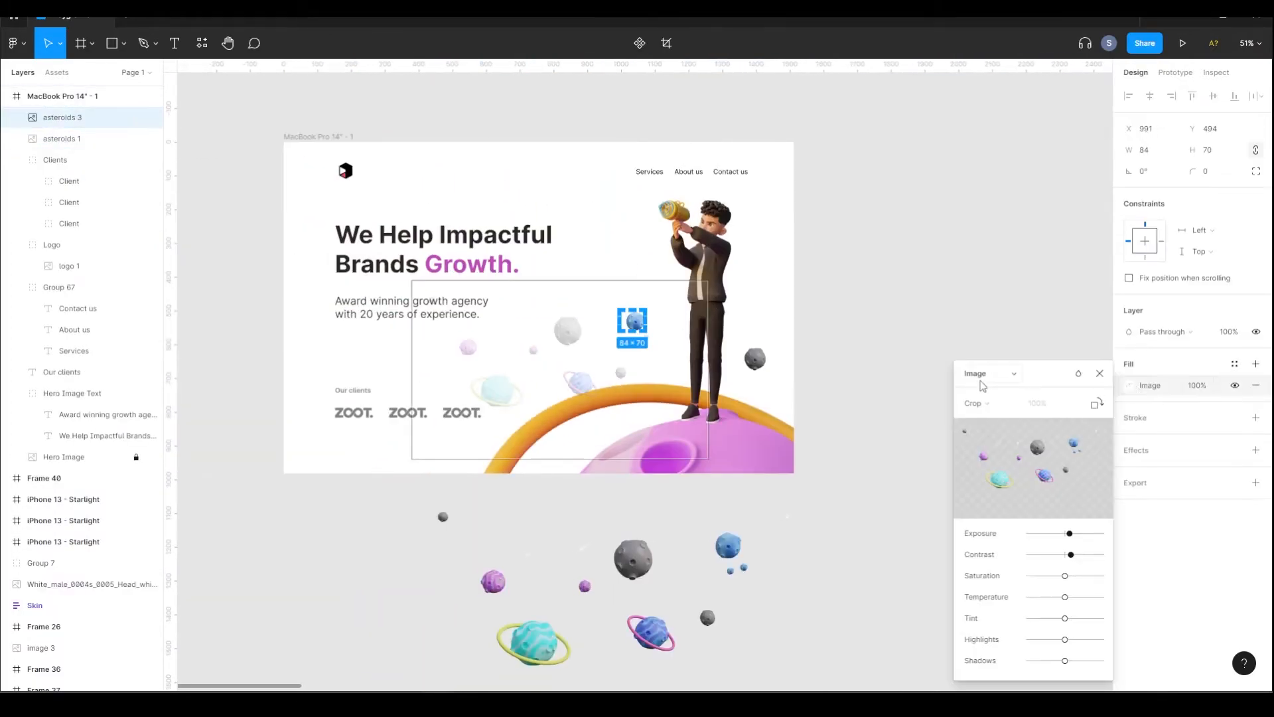
Place resized asteroid and planet images around the character in the MacBook Pro 14" frame.
click(1099, 373)
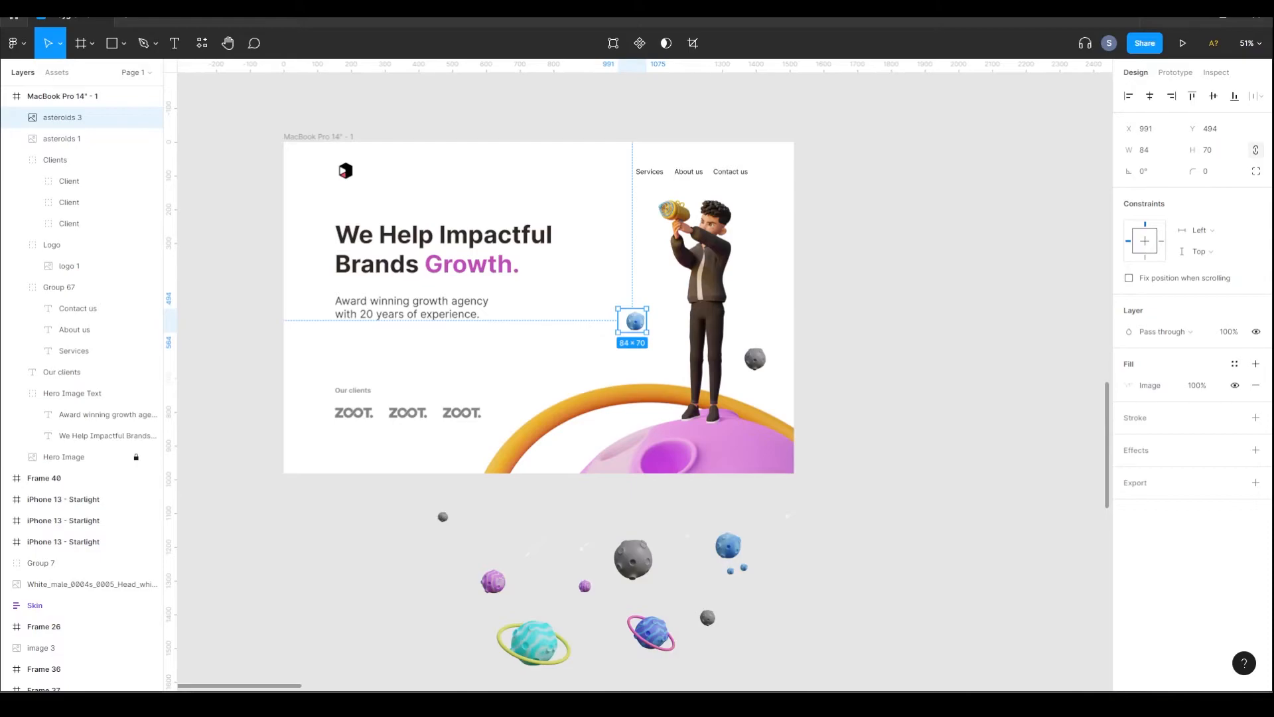
click(1255, 450)
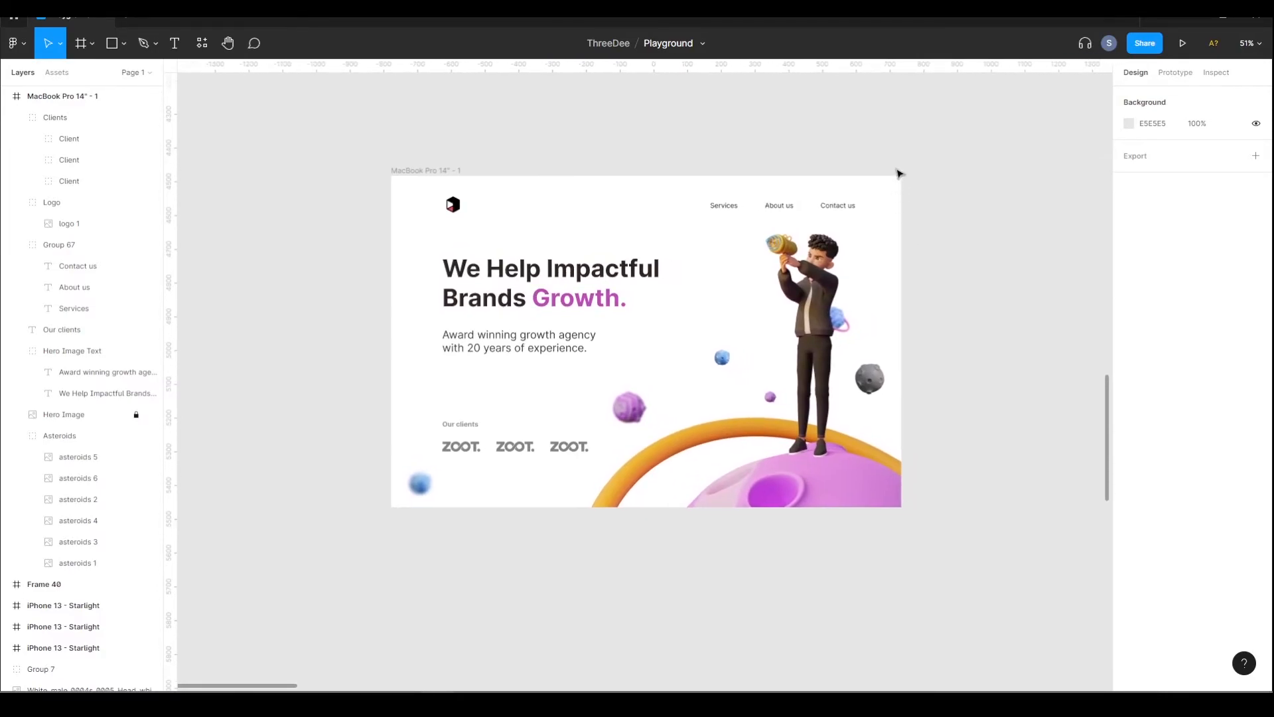
click(59, 436)
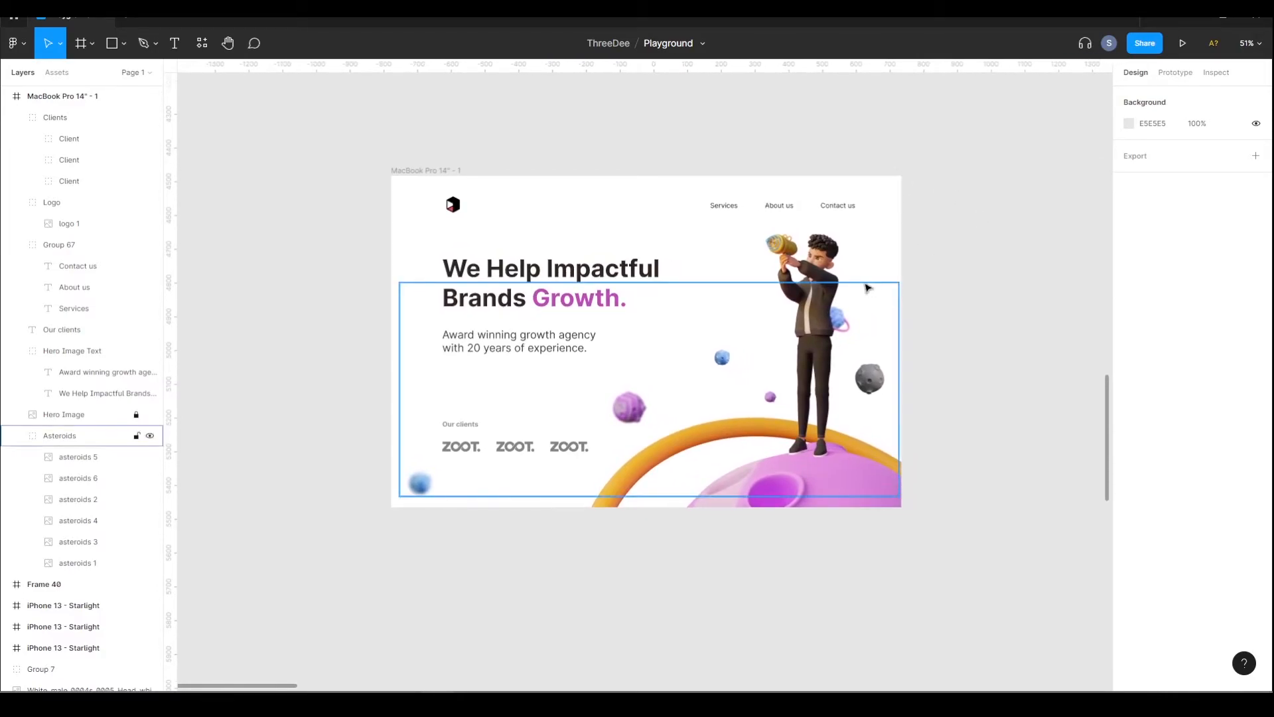
click(935, 276)
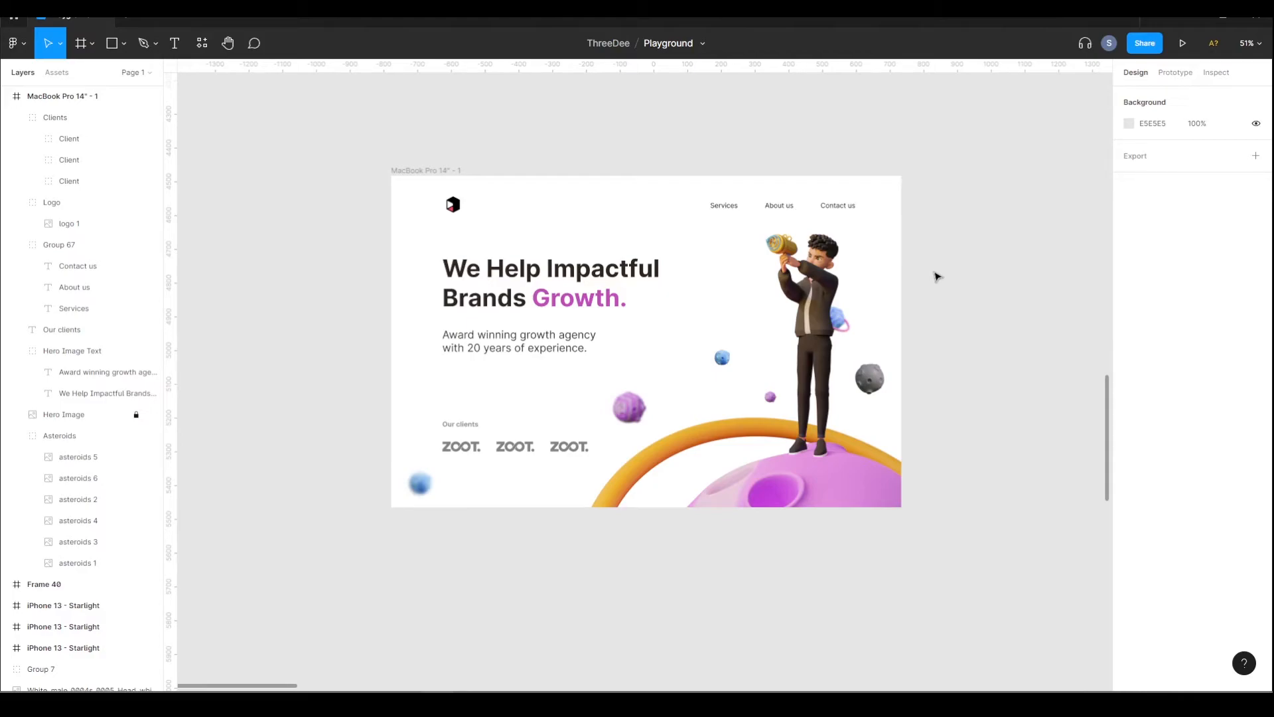
mouse_move(642, 129)
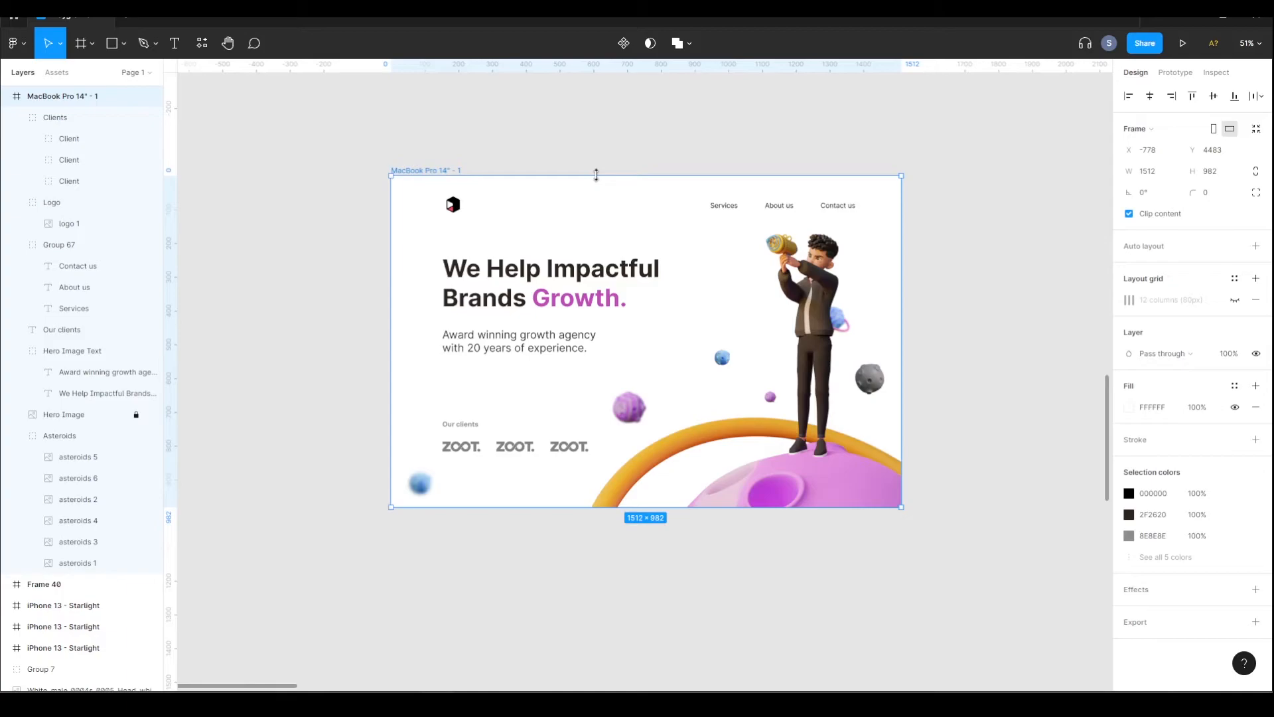
mouse_move(628, 186)
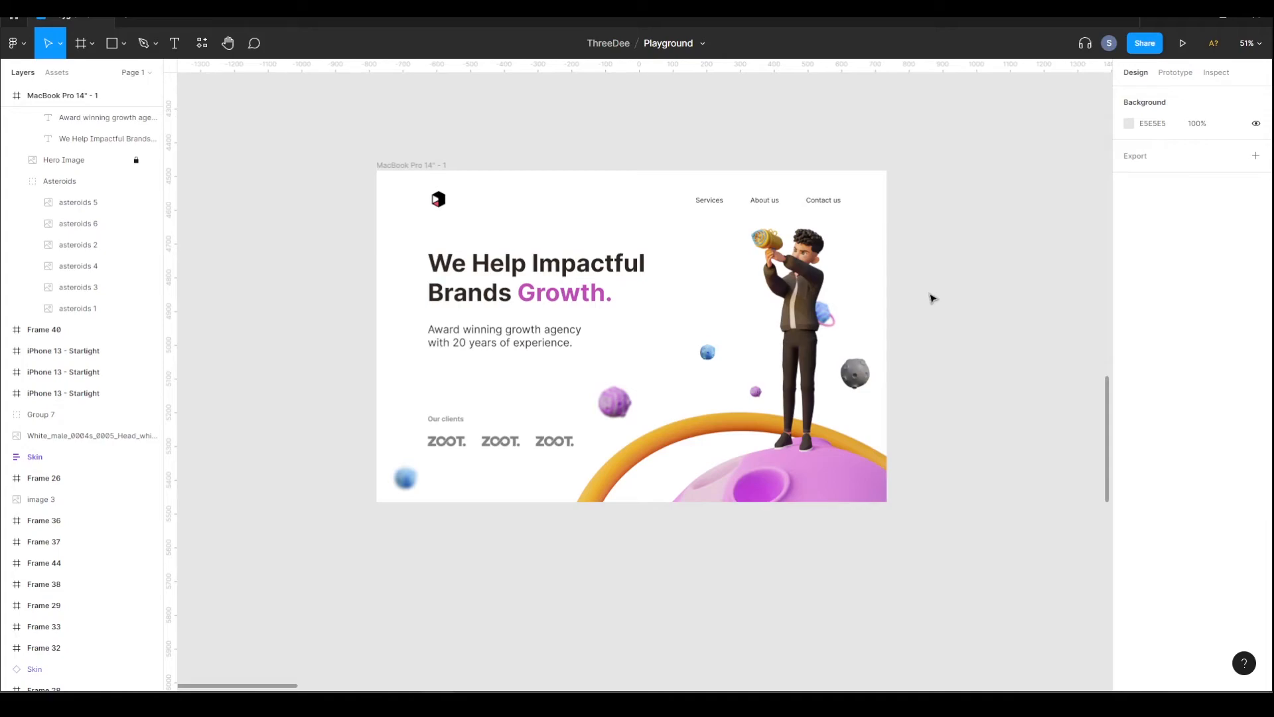
click(614, 254)
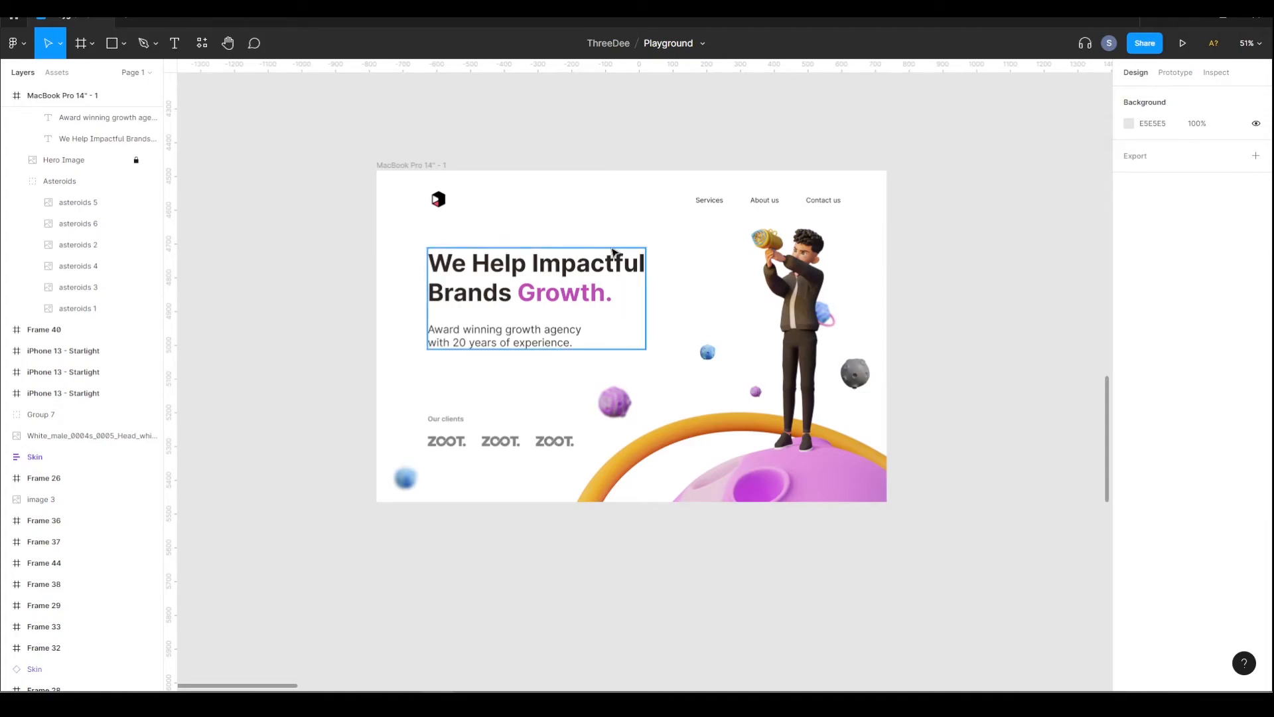